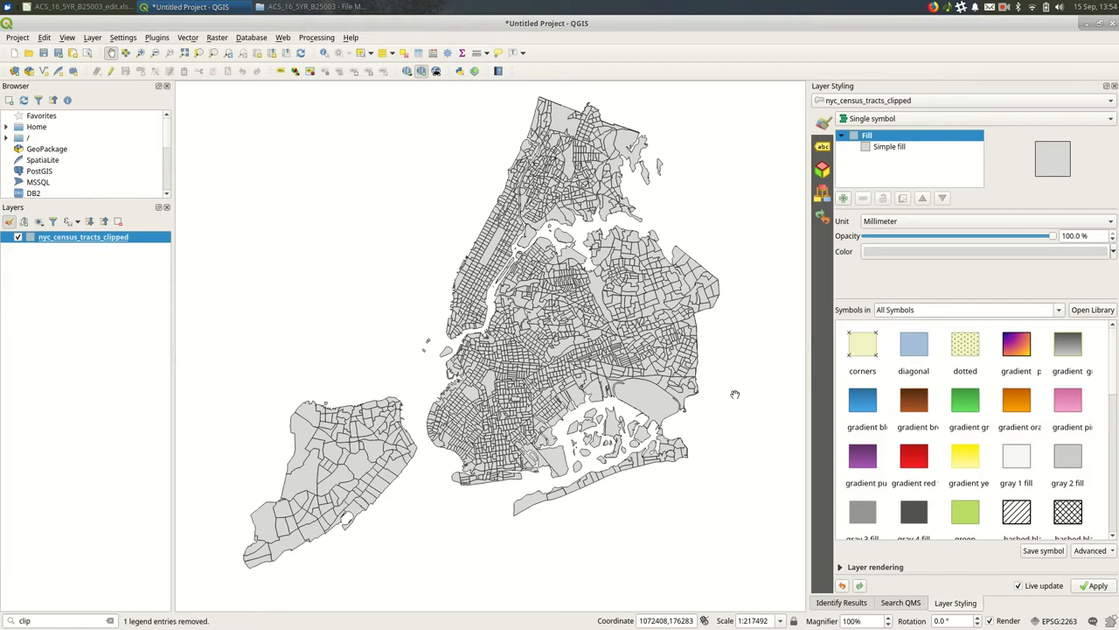
mouse_move(171, 271)
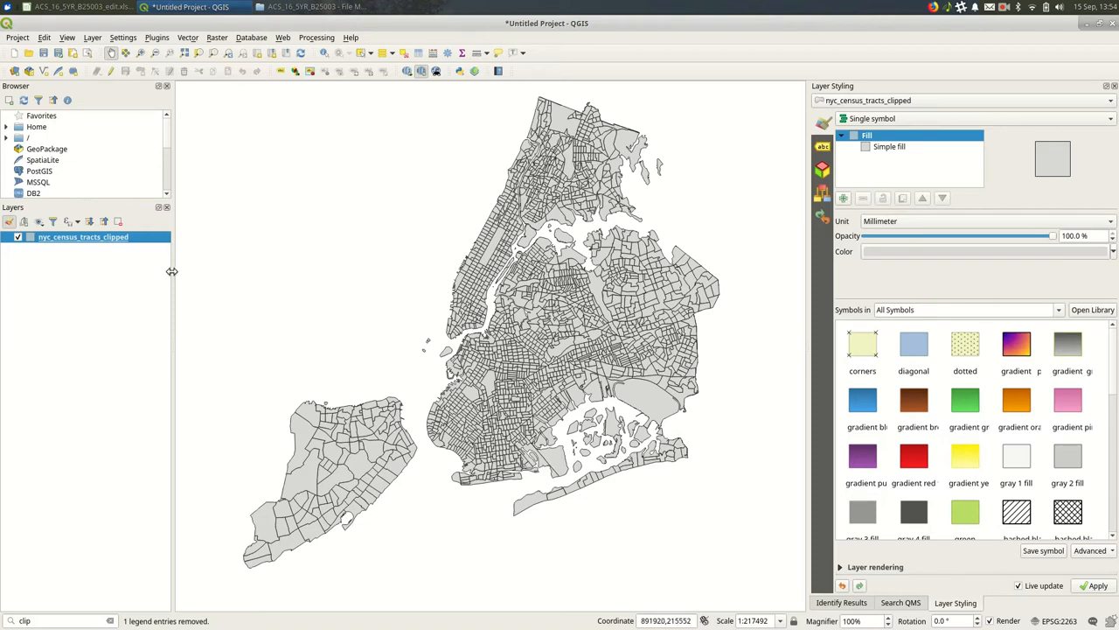
- Review the census tracts layer's attribute table and close it
right_click(82, 238)
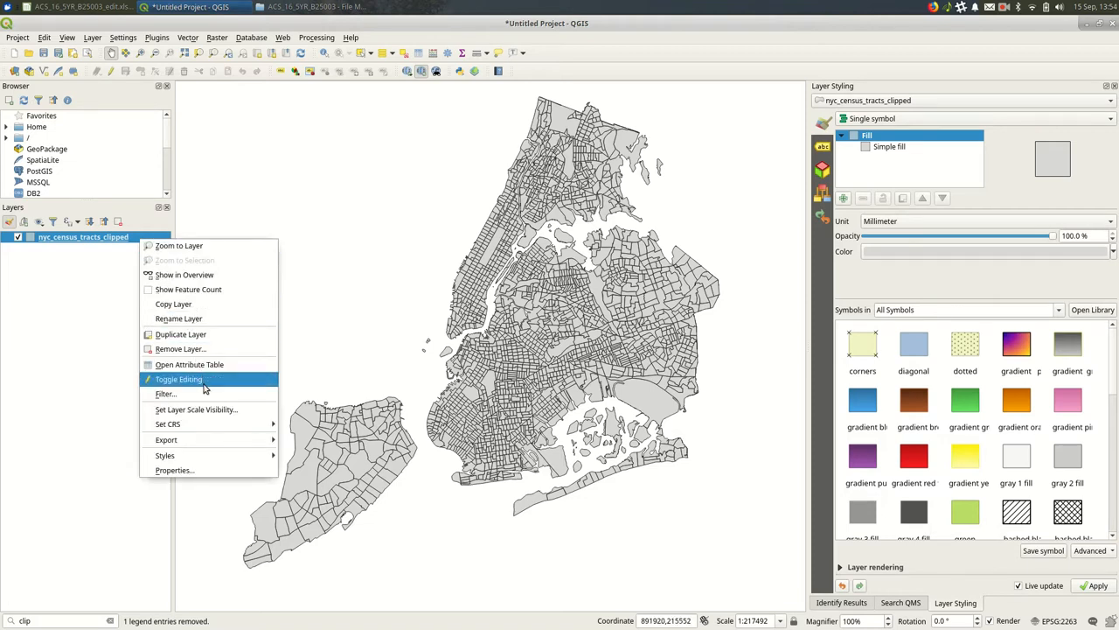
mouse_move(165, 393)
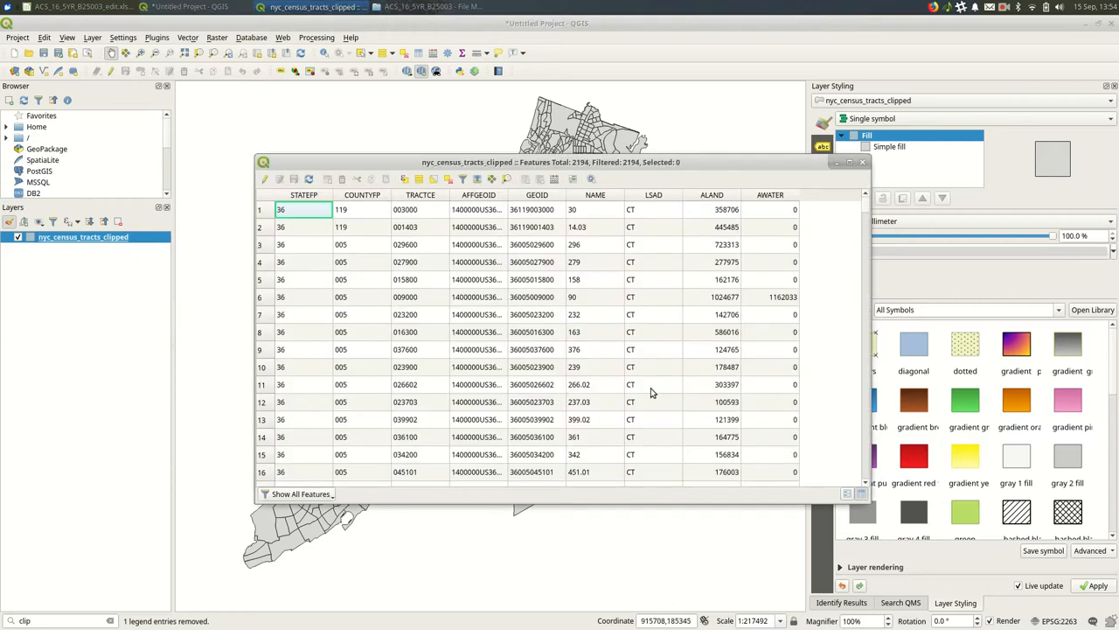
mouse_move(651, 395)
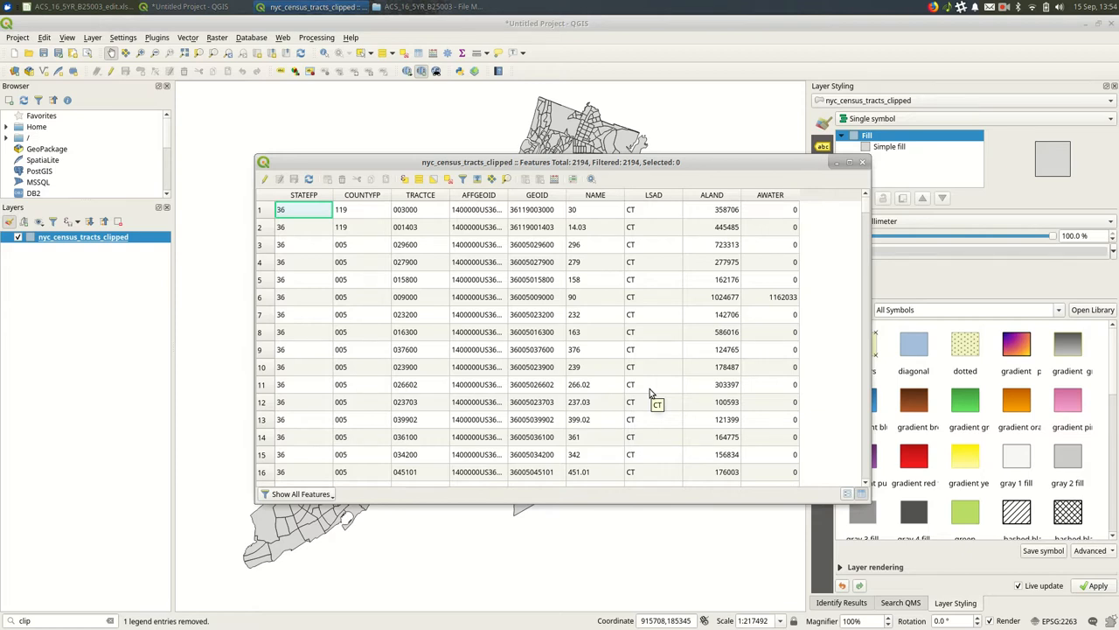
mouse_move(709, 308)
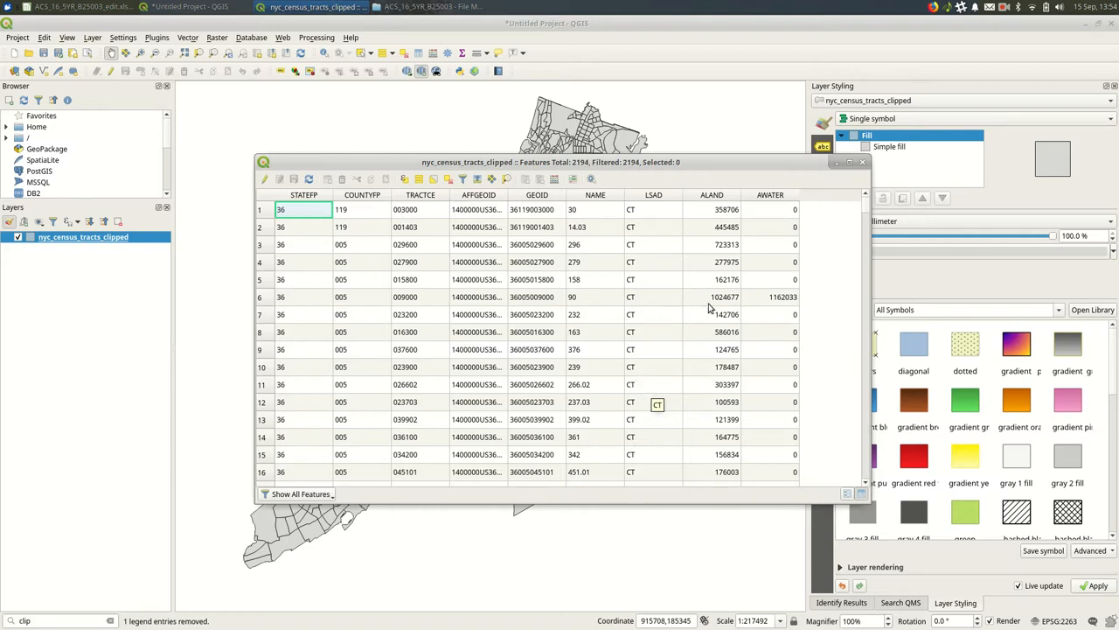
left_click(712, 210)
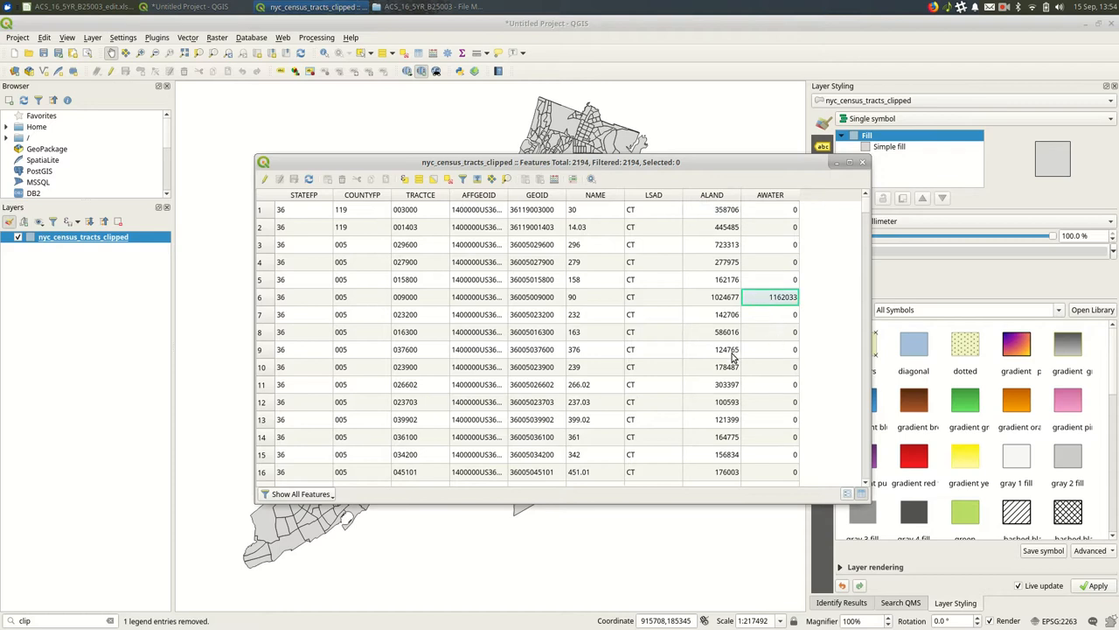
mouse_move(738, 353)
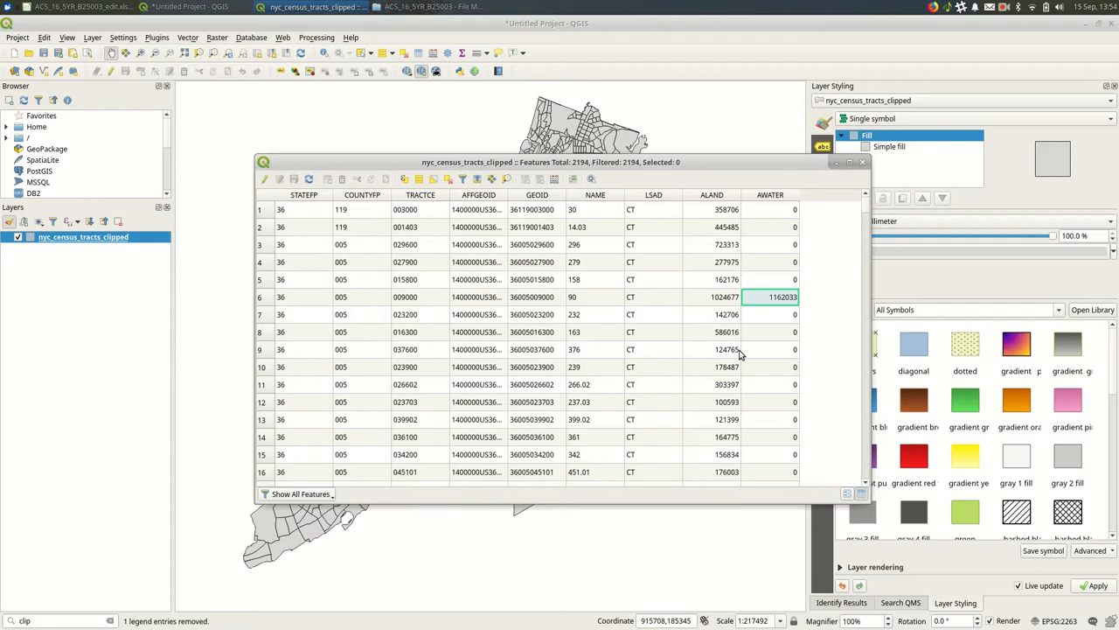
left_click(862, 161)
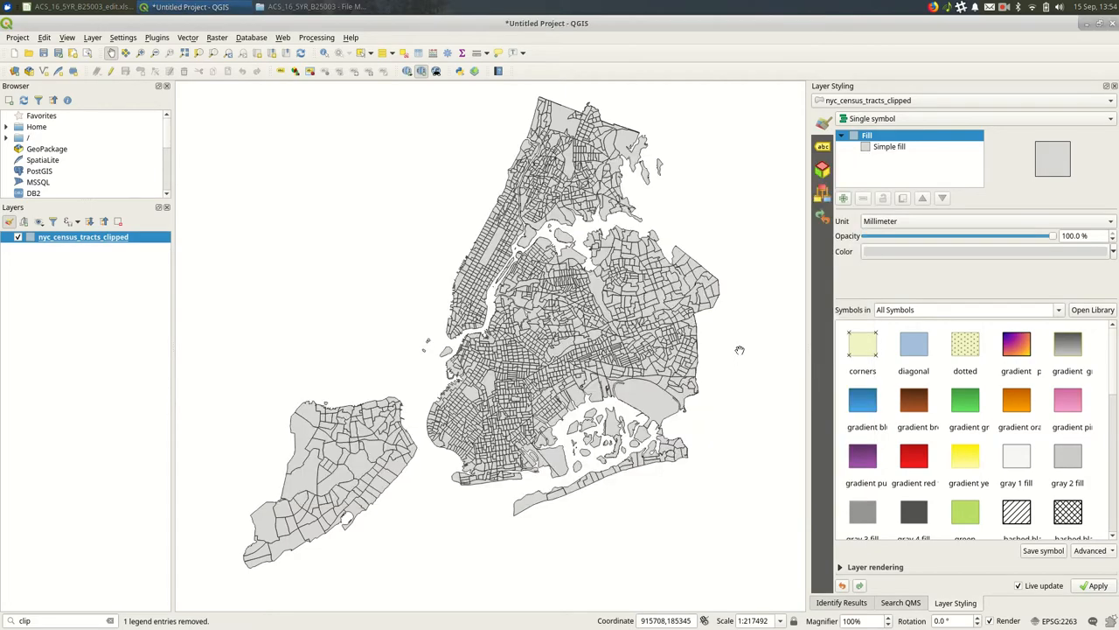
- Switch to the ACS_16_5YR_B25003_edit.xlsx spreadsheet and check a tract's geography name
left_click(84, 7)
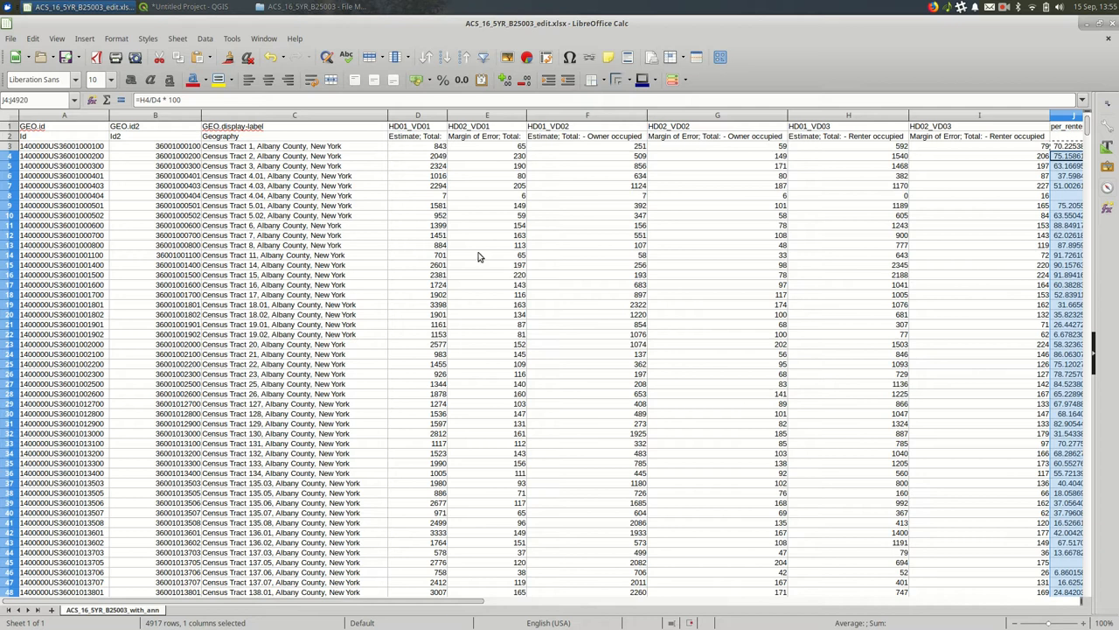
mouse_move(359, 115)
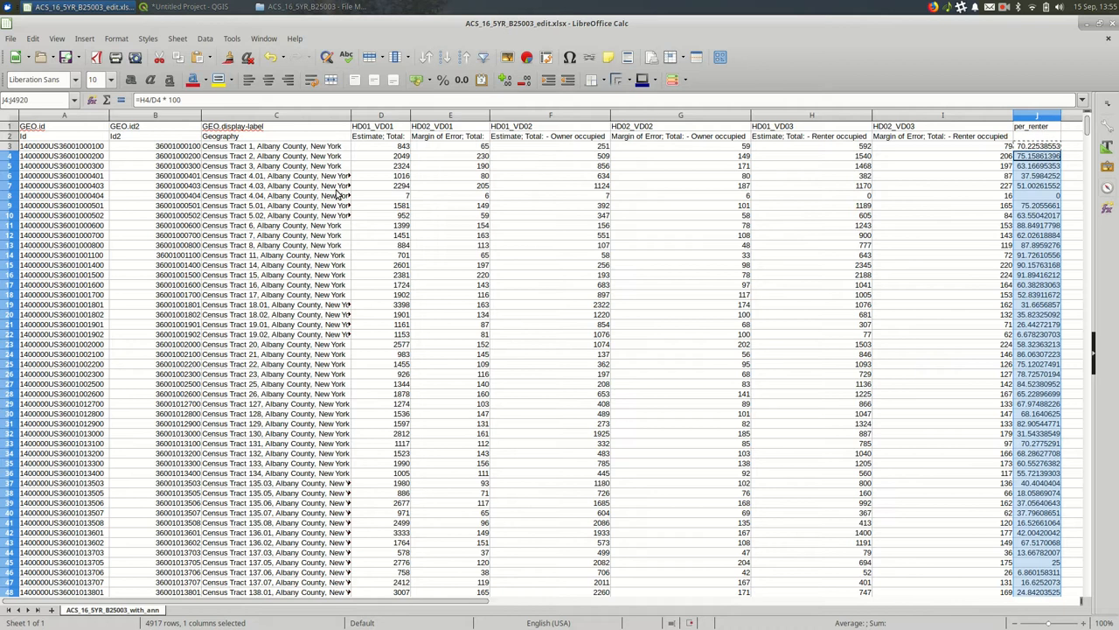
left_click(277, 175)
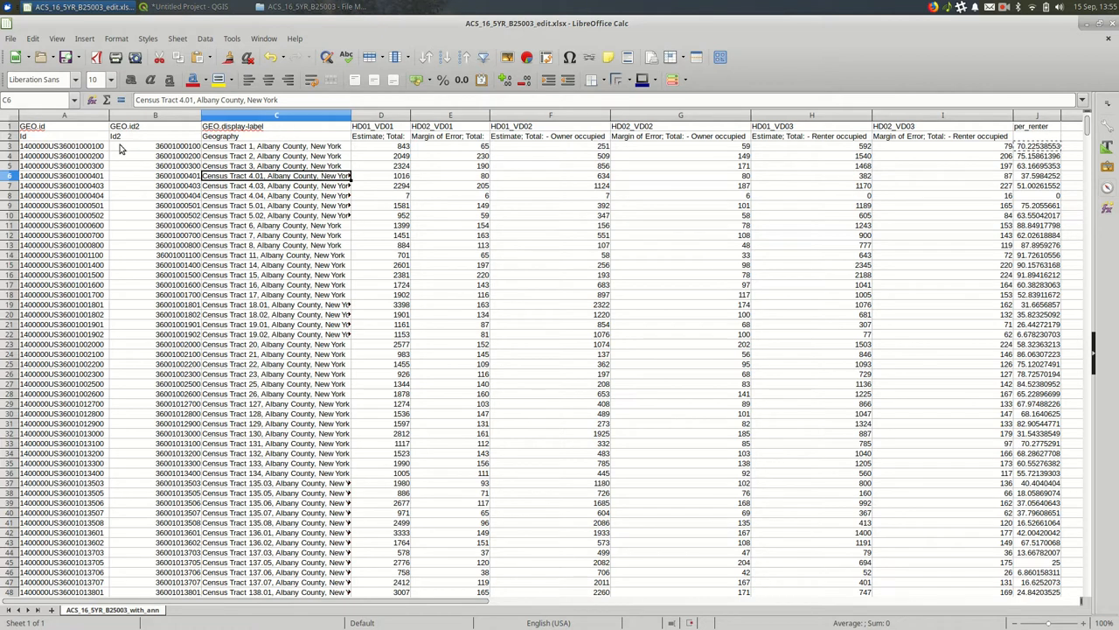
mouse_move(364, 194)
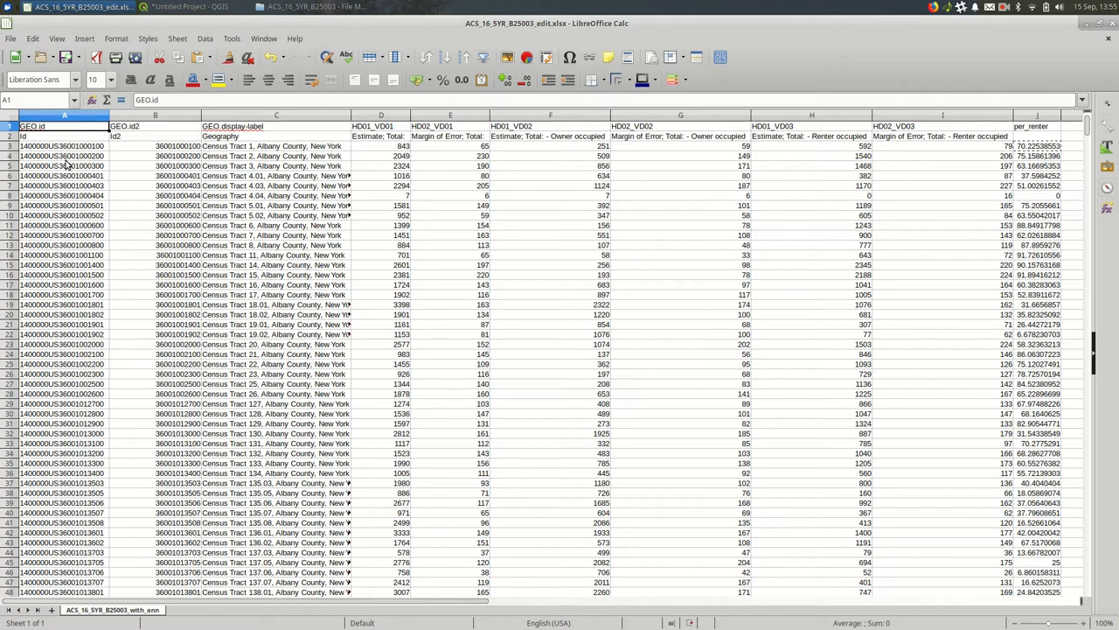
mouse_move(1073, 126)
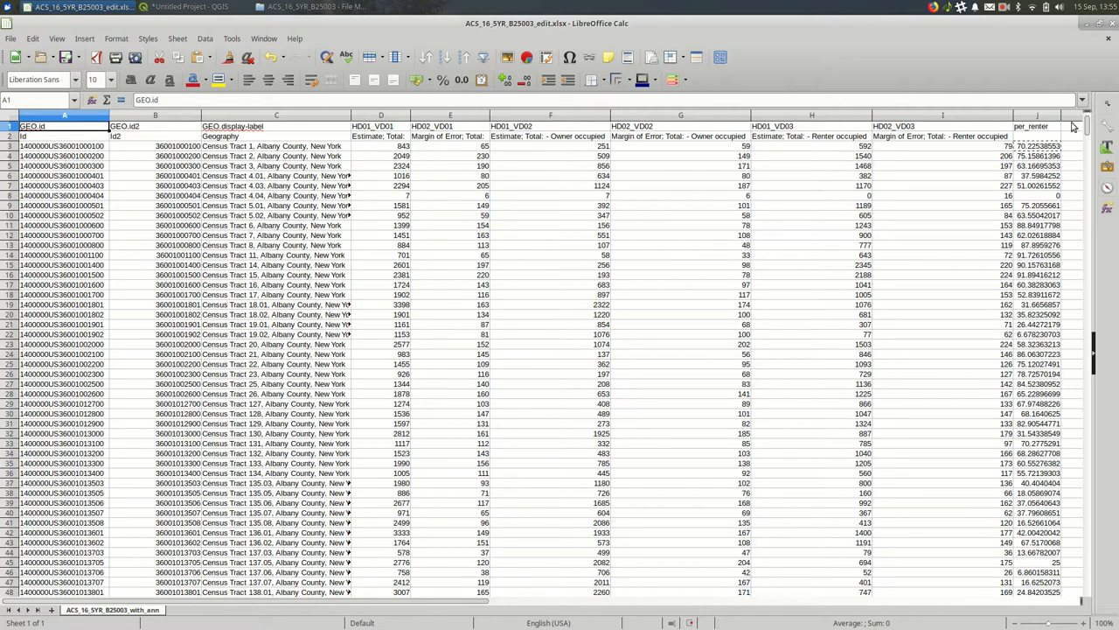
- Inspect the per_renter, renter-occupied, Id2 and Geography column descriptions in the label row
left_click(1035, 126)
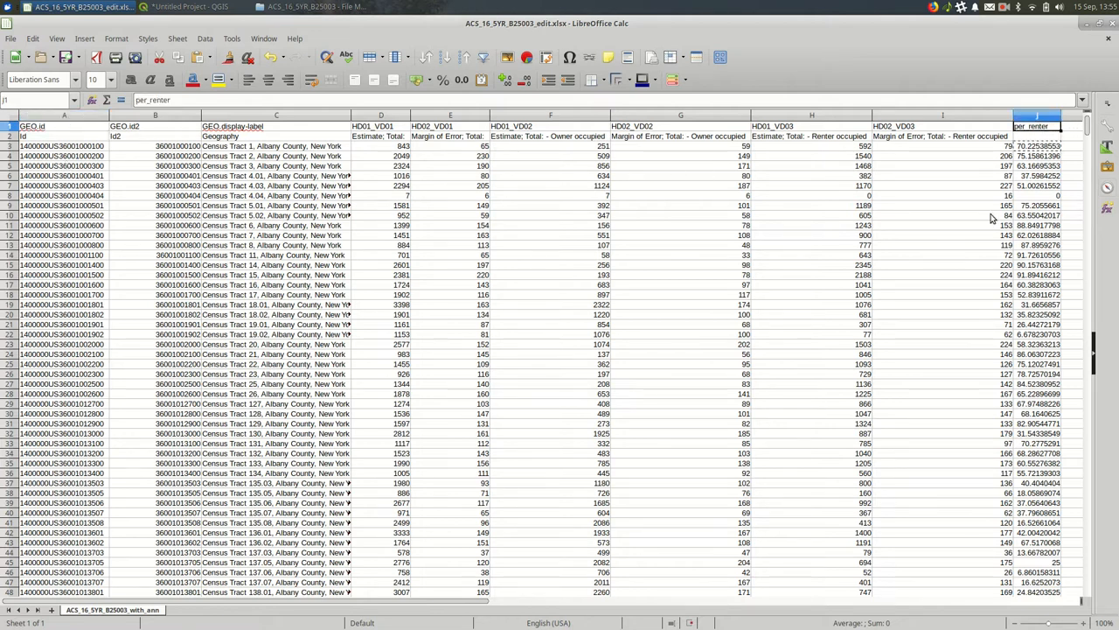
mouse_move(665, 265)
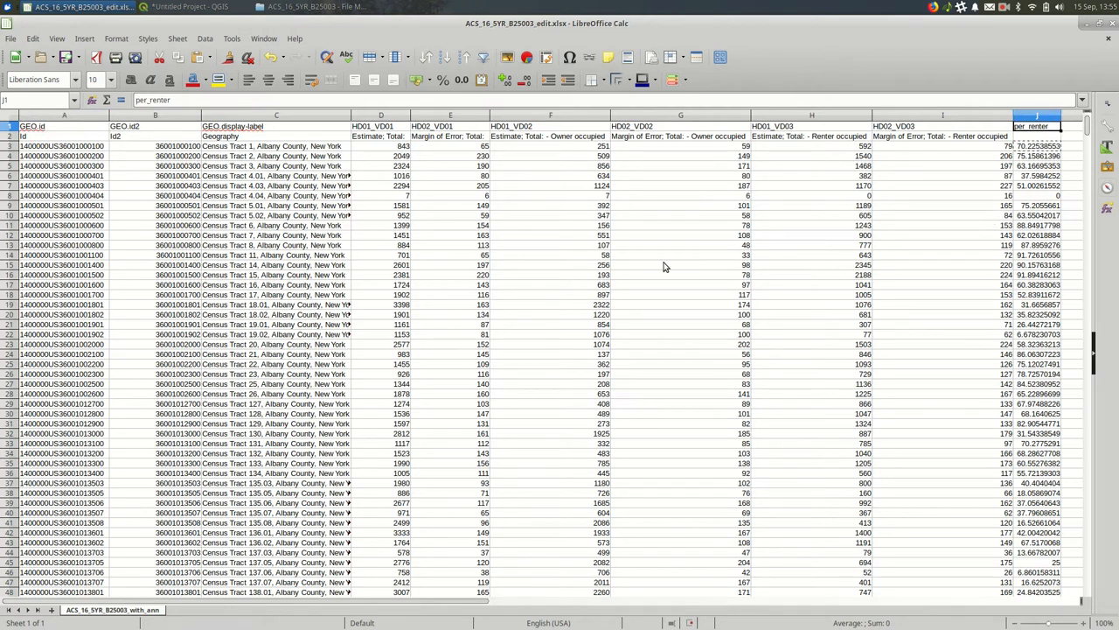
mouse_move(294, 154)
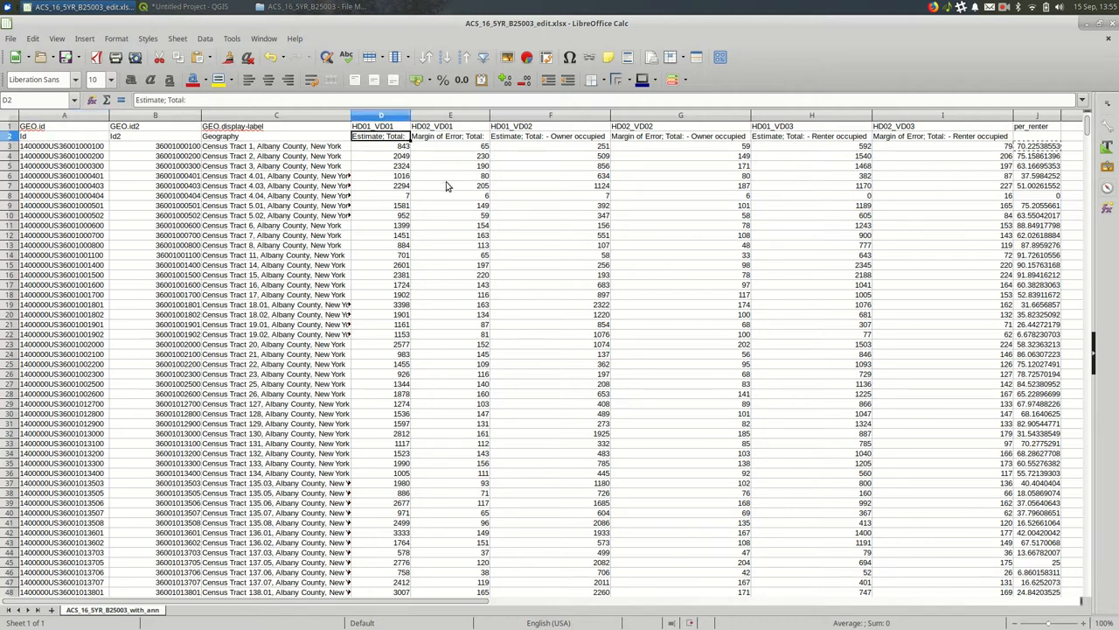
mouse_move(808, 144)
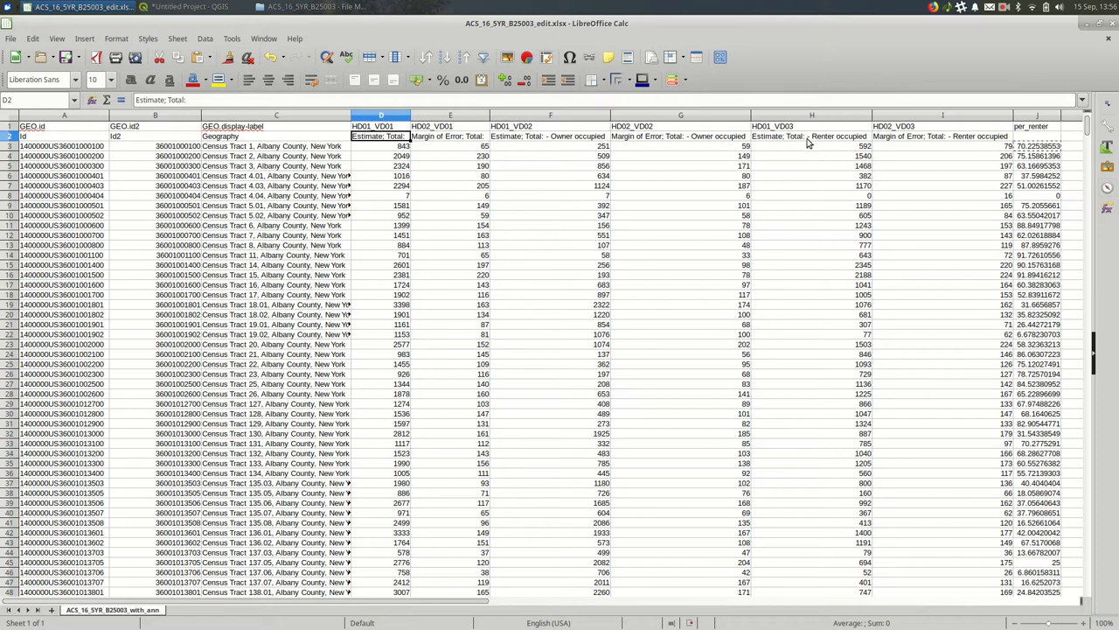
left_click(812, 136)
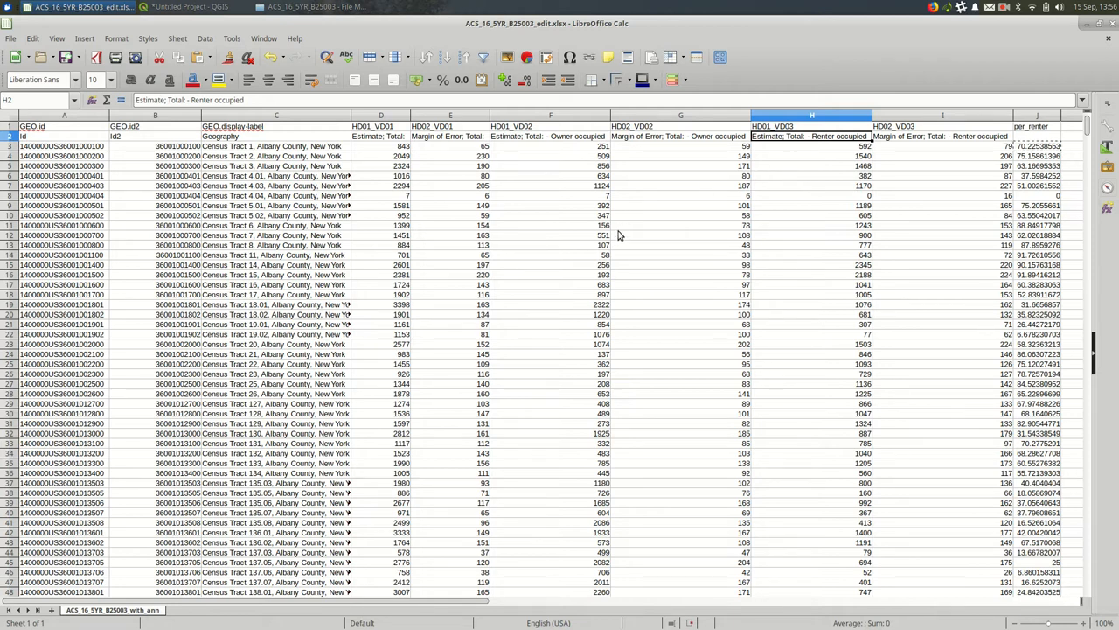
mouse_move(129, 150)
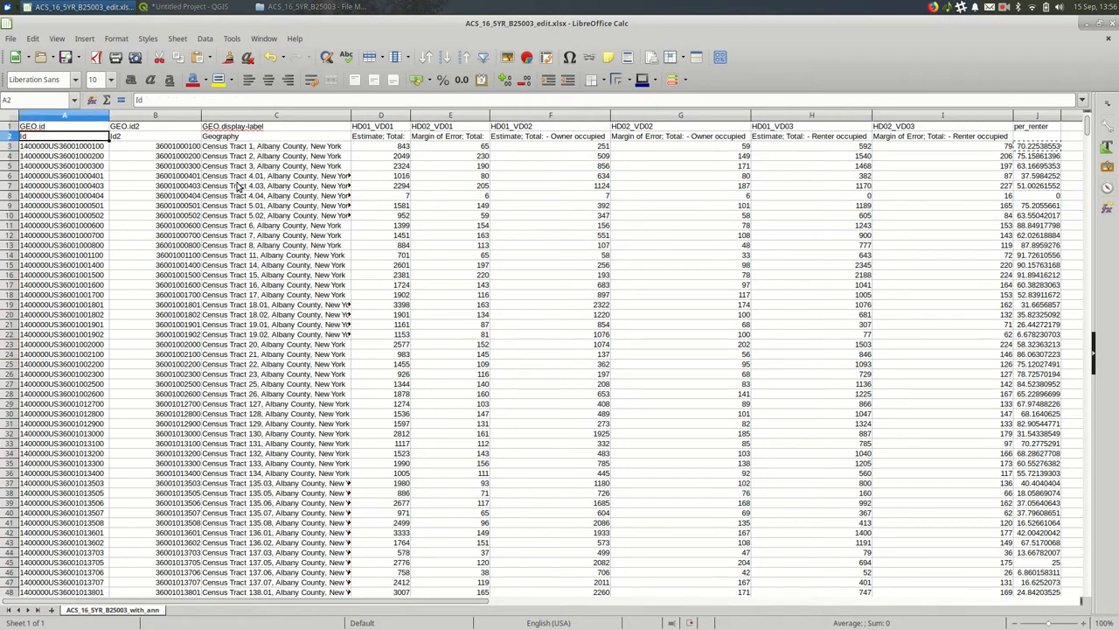
left_click(155, 136)
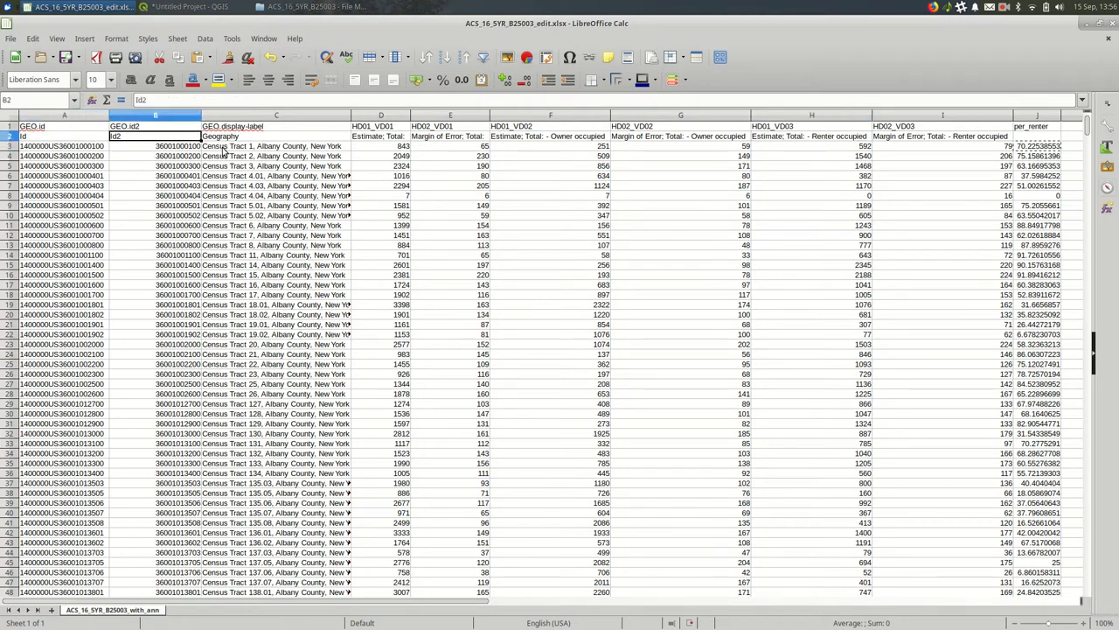
left_click(276, 136)
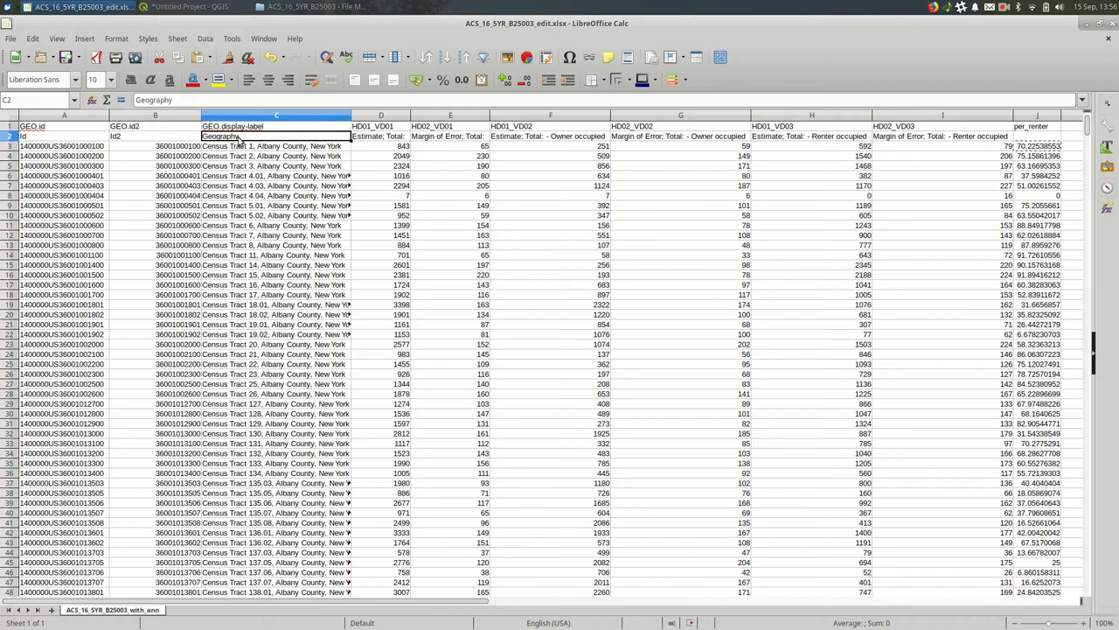
left_click(63, 147)
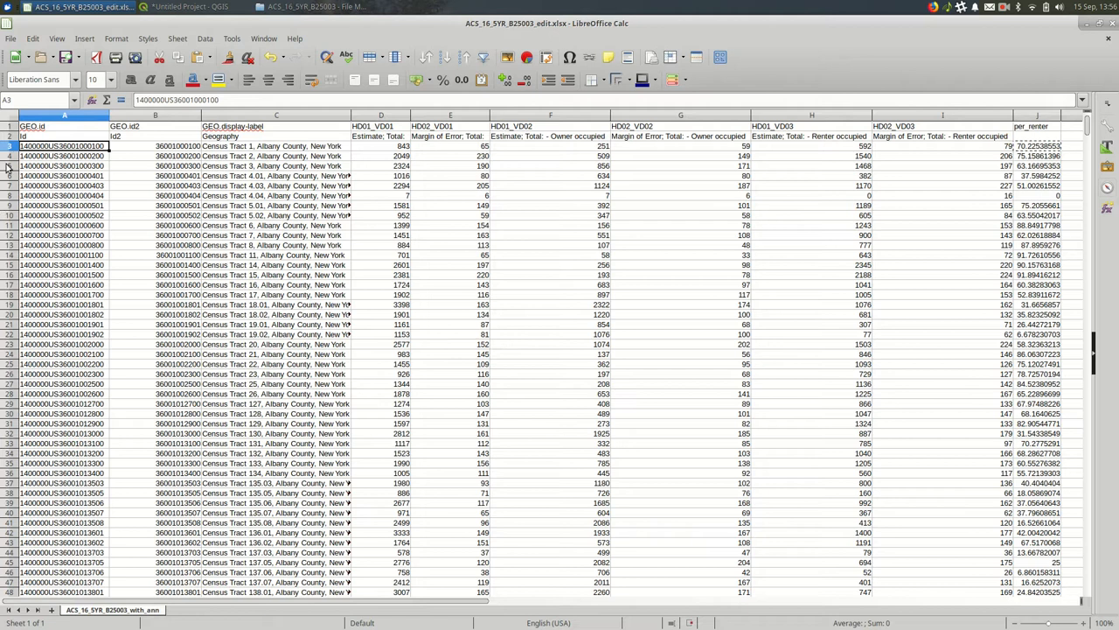
- Delete the descriptive label row so one header row remains, then return to the QGIS map
left_click(7, 137)
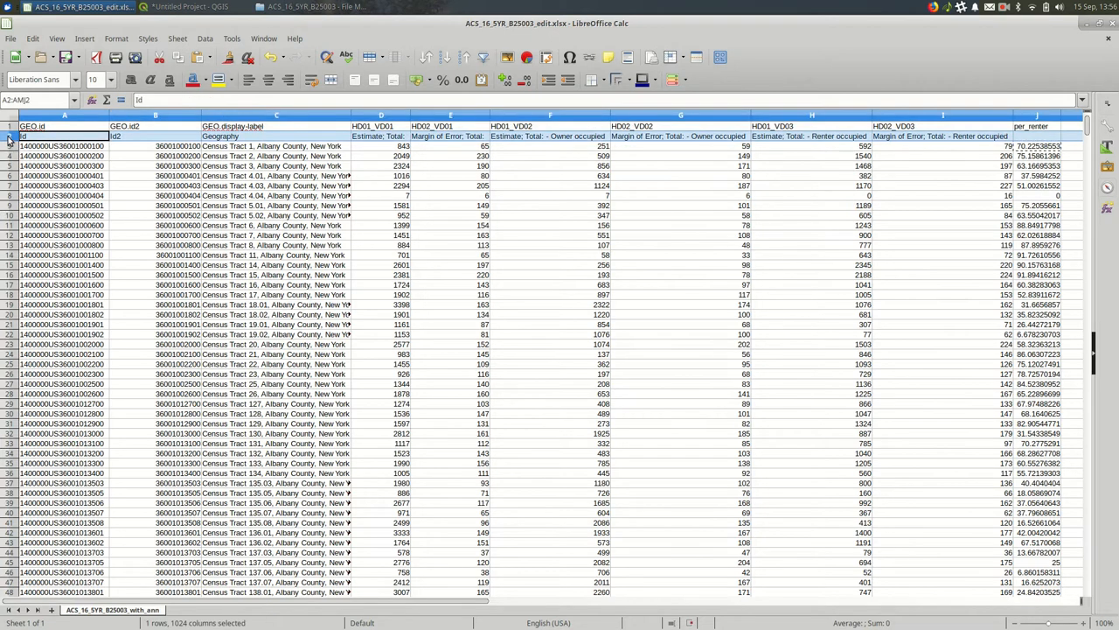
right_click(62, 145)
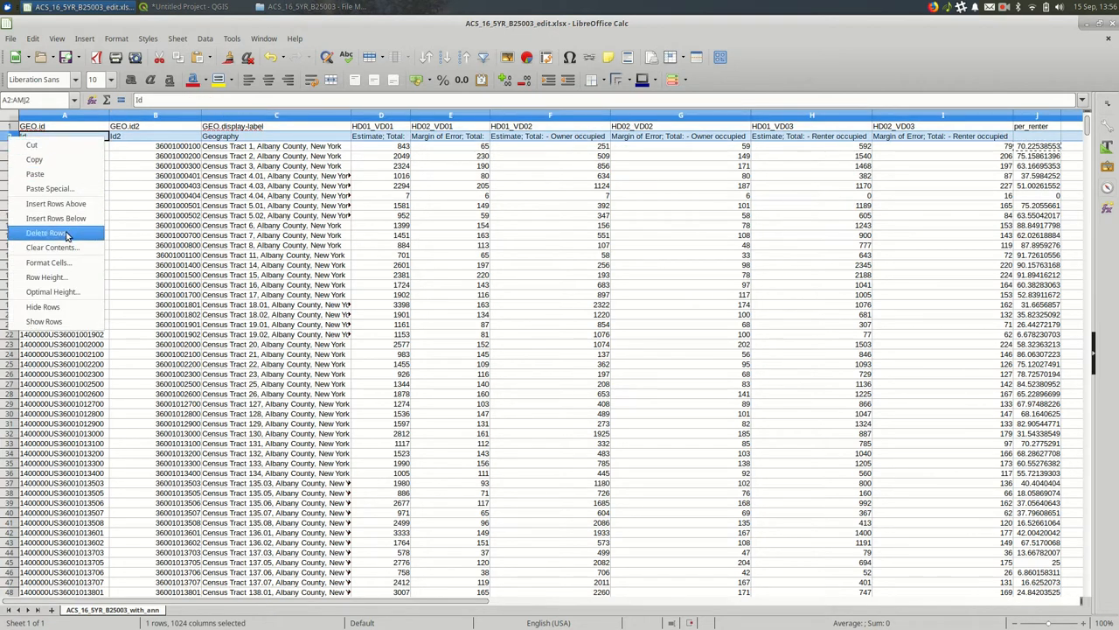
left_click(44, 230)
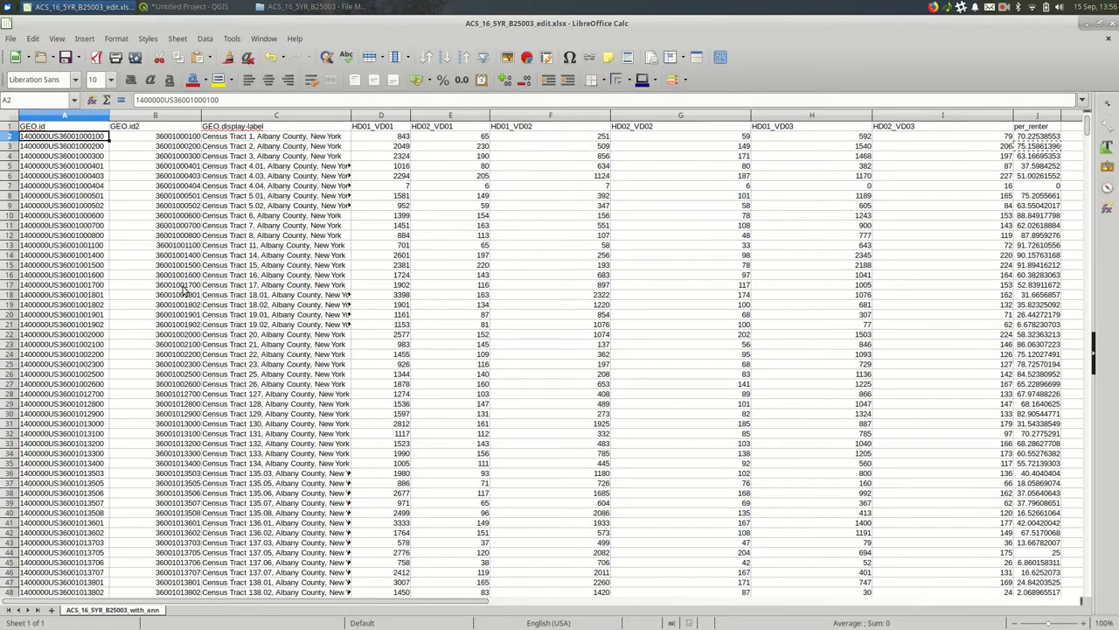
left_click(191, 7)
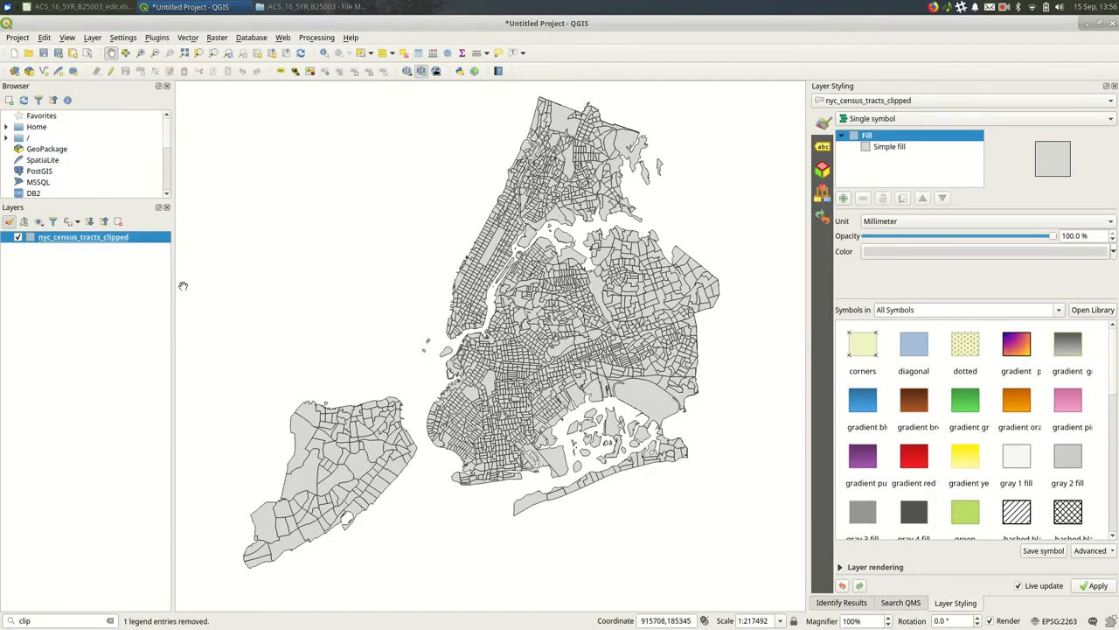
- Load ACS_16_5YR_B25003_edit.xlsx from the census folder as a new layer above the tracts
left_click(77, 7)
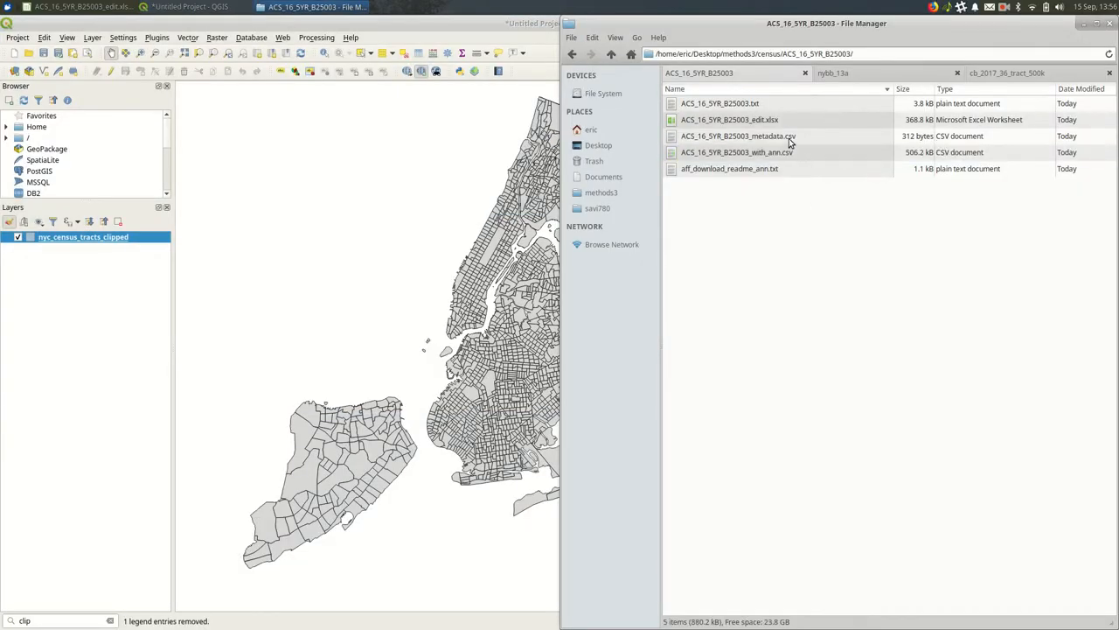
left_click(729, 119)
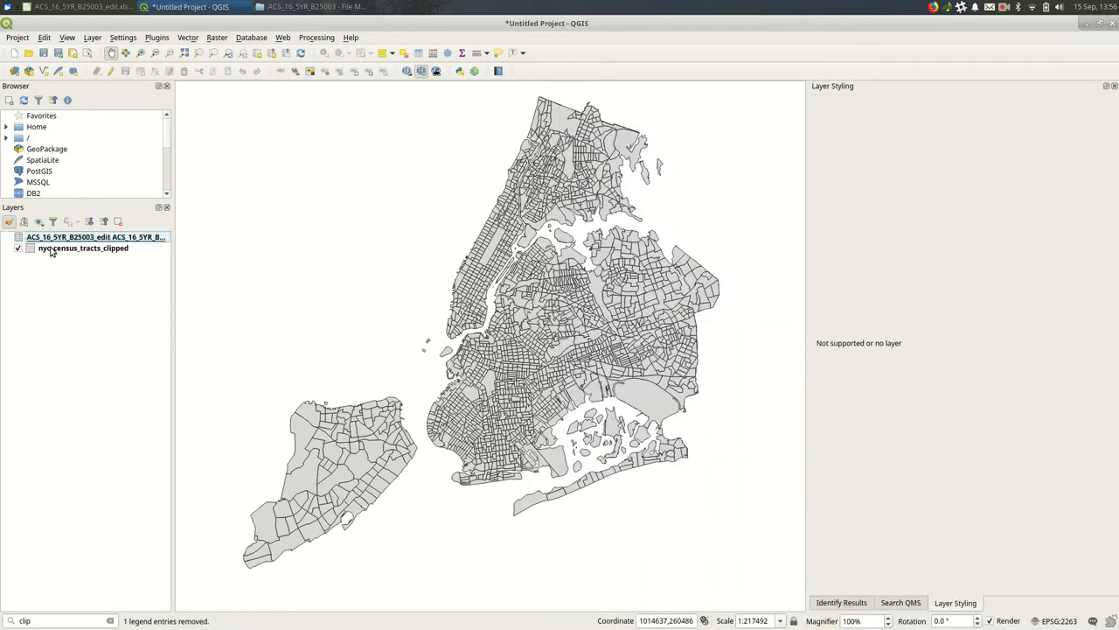
right_click(96, 238)
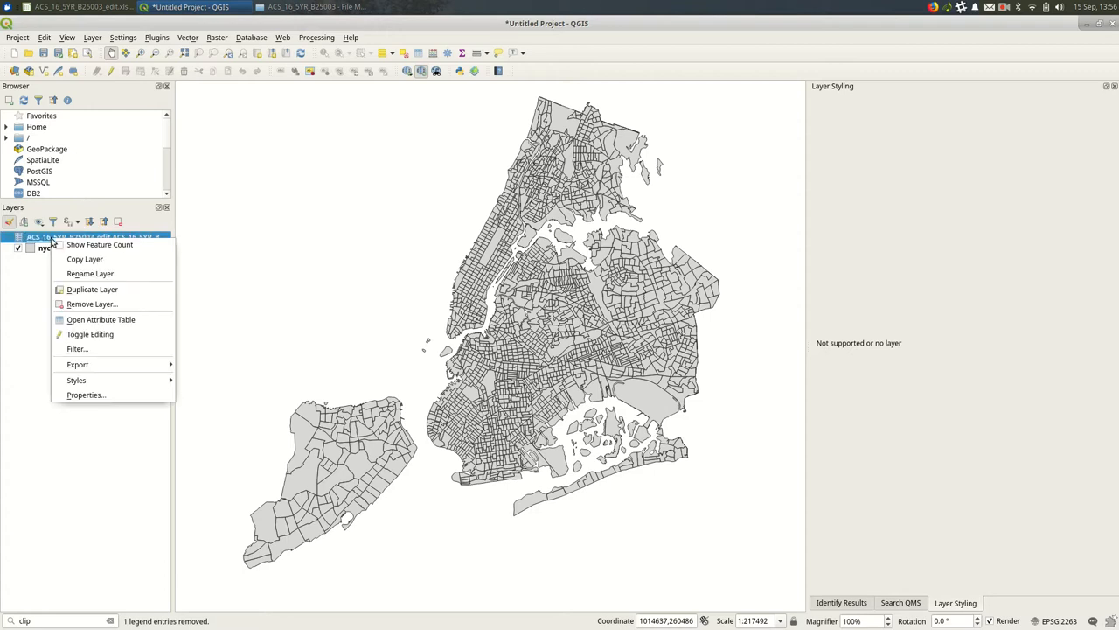
- Review the ACS layer's attribute table, scrolling through per_renter values including #DIV/0! entries
left_click(101, 318)
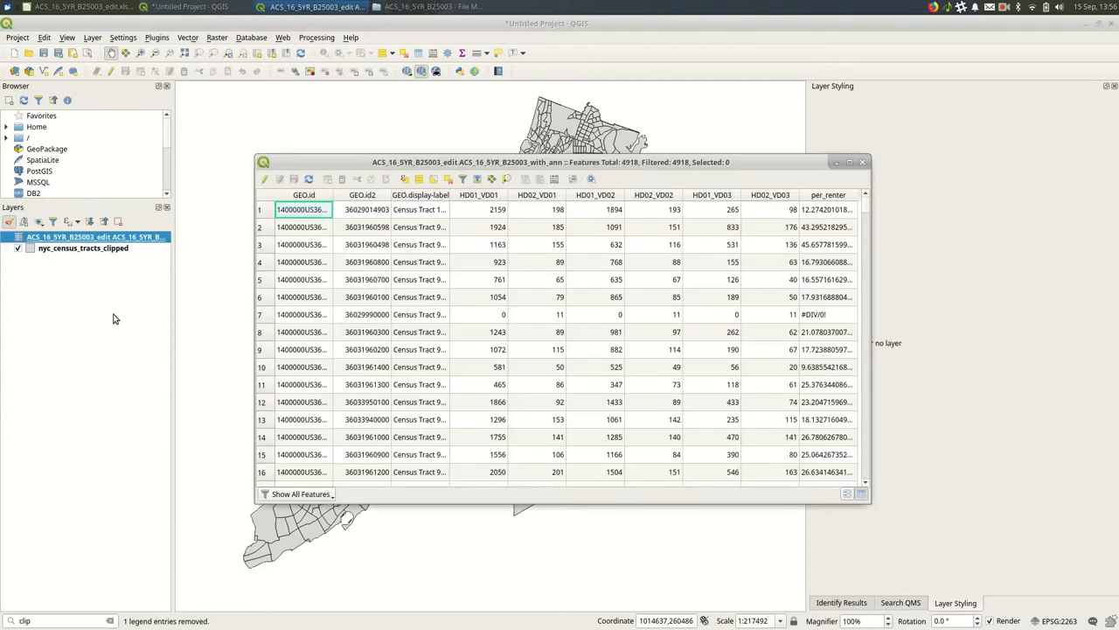
mouse_move(771, 287)
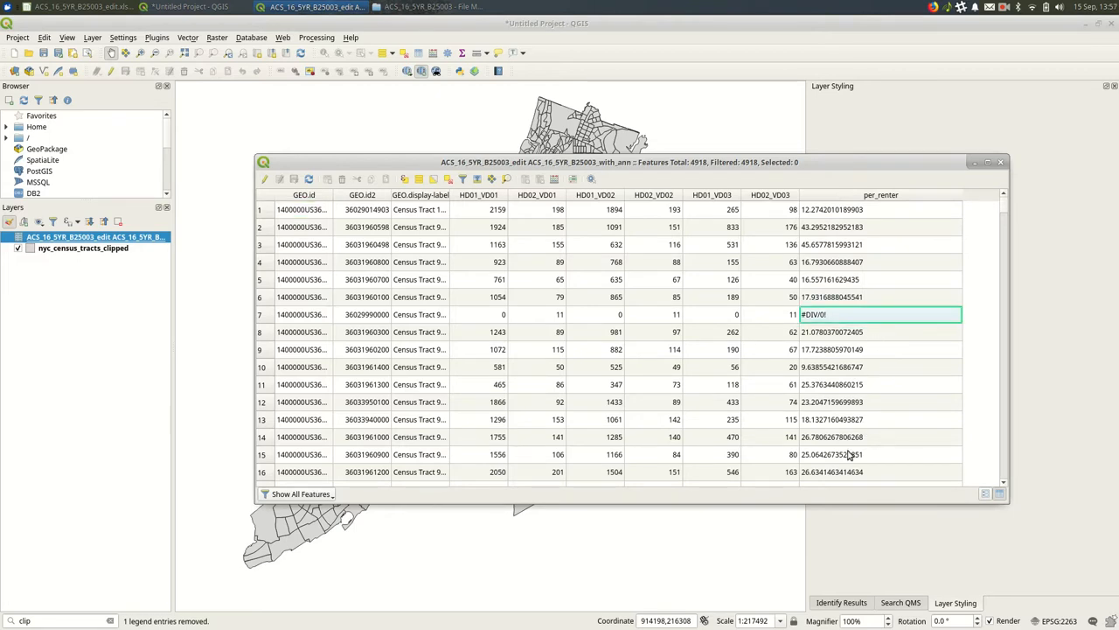
mouse_move(848, 455)
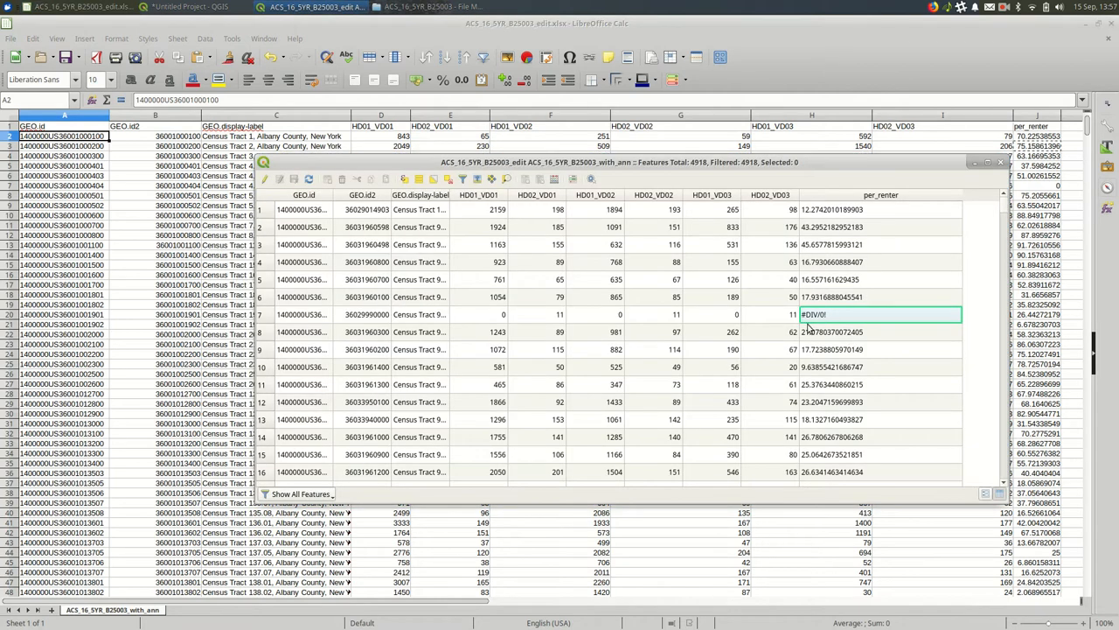
scroll("down", 3)
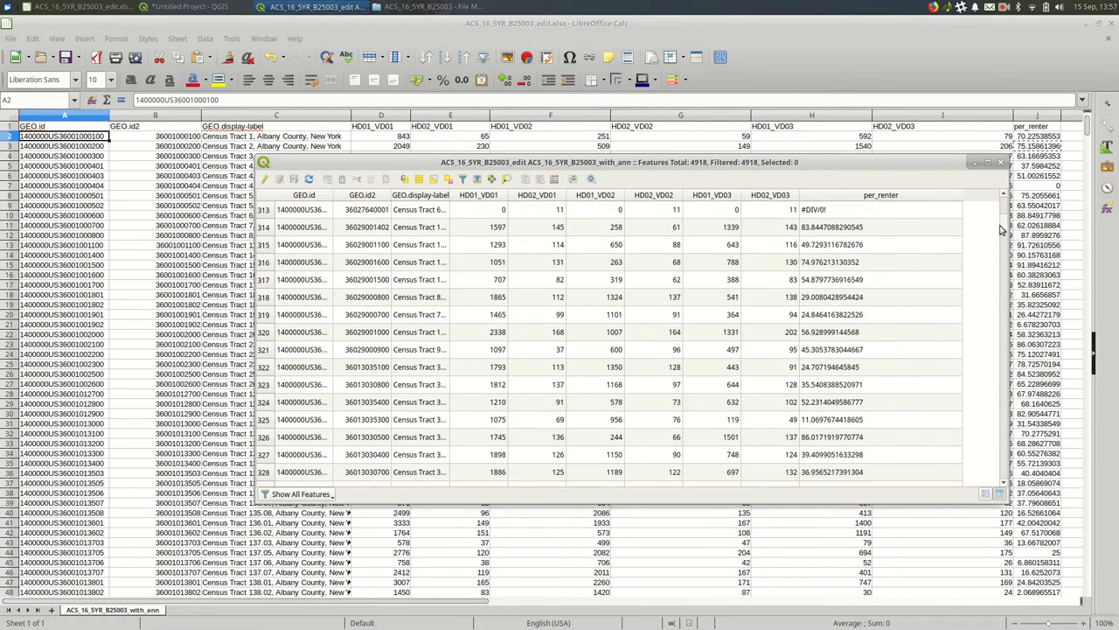
scroll("down", 3)
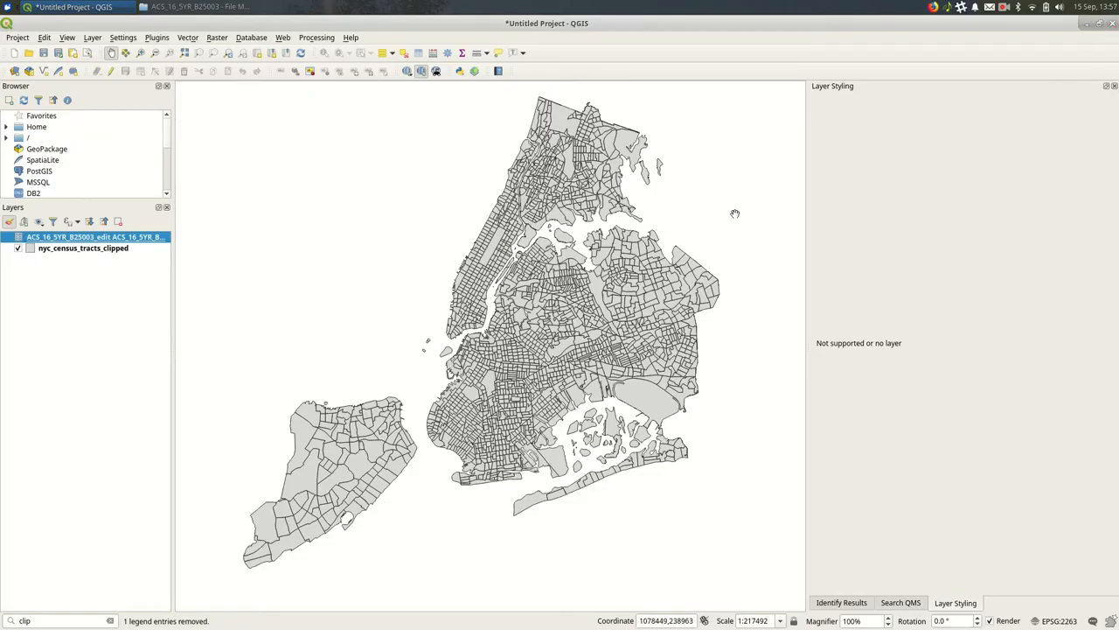
- Return to the map window and reopen the ACS layer's attribute table
left_click(199, 7)
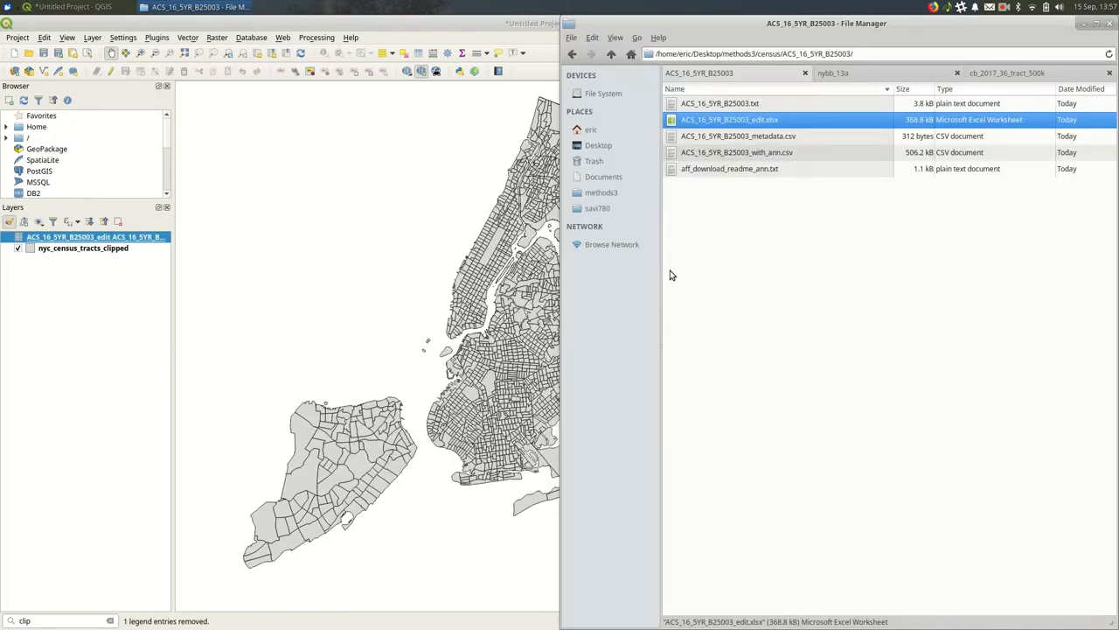
left_click(74, 7)
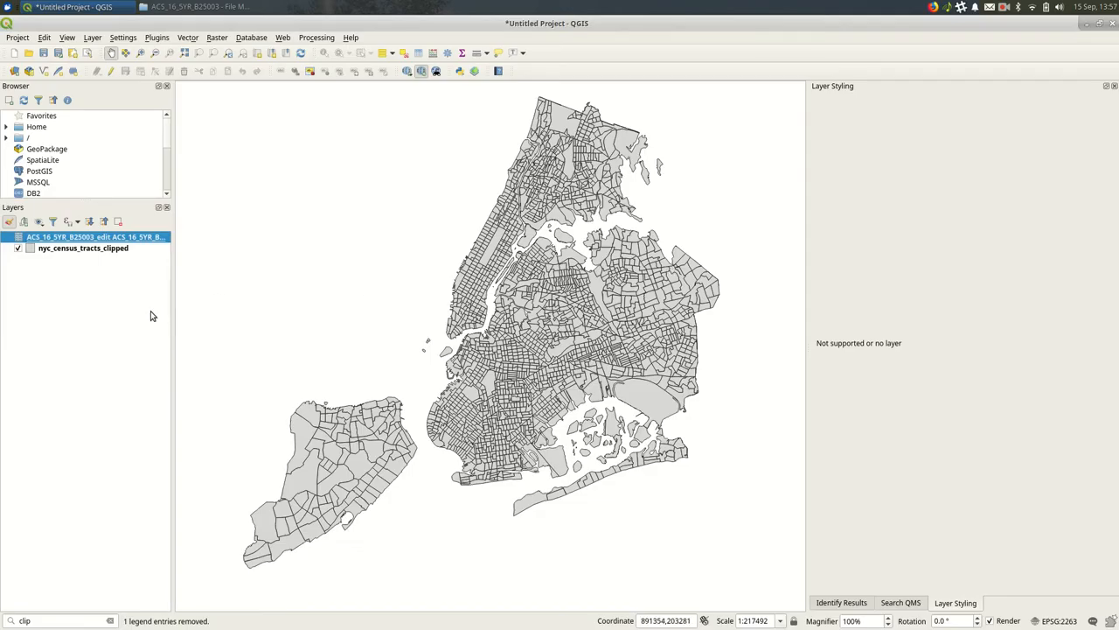
right_click(94, 237)
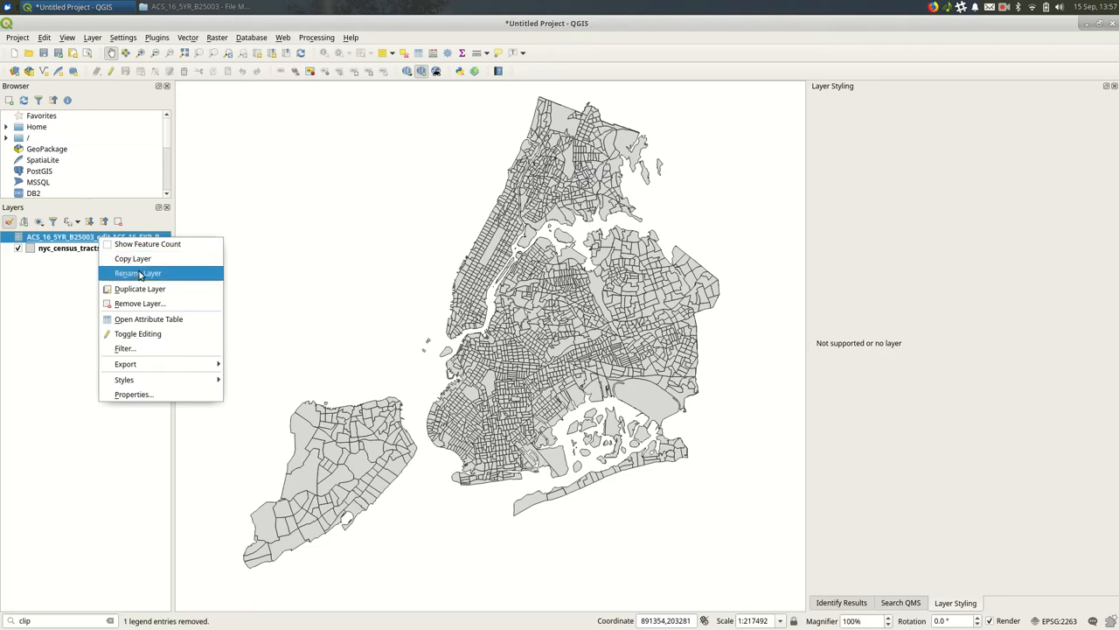
left_click(149, 318)
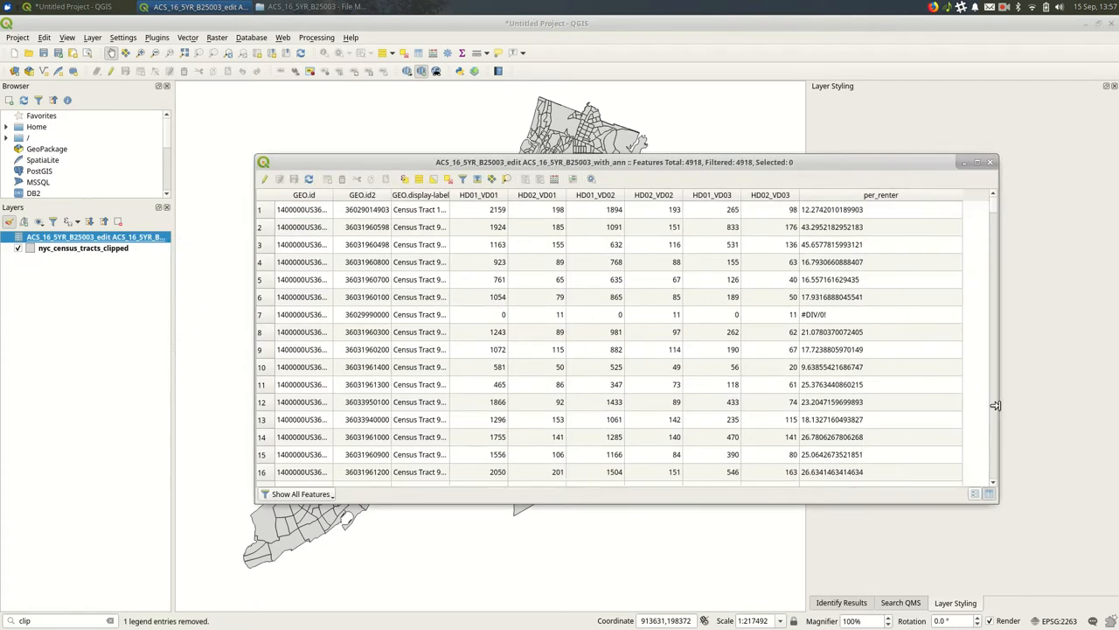
- Widen the tract label and GEO.id columns and enlarge the table window
left_click(301, 209)
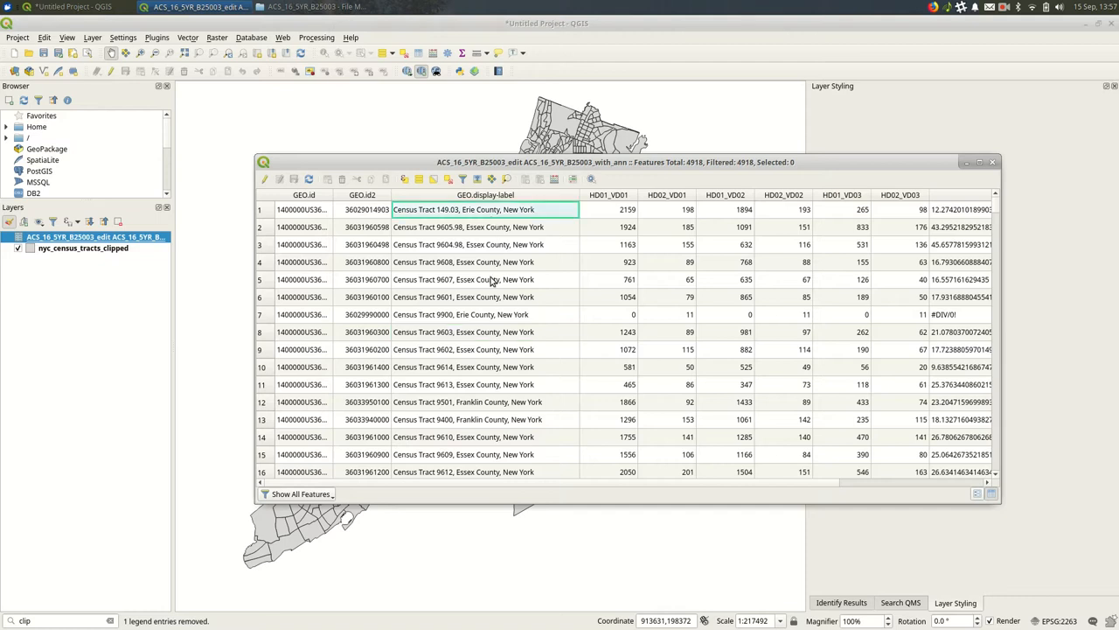
left_click(486, 297)
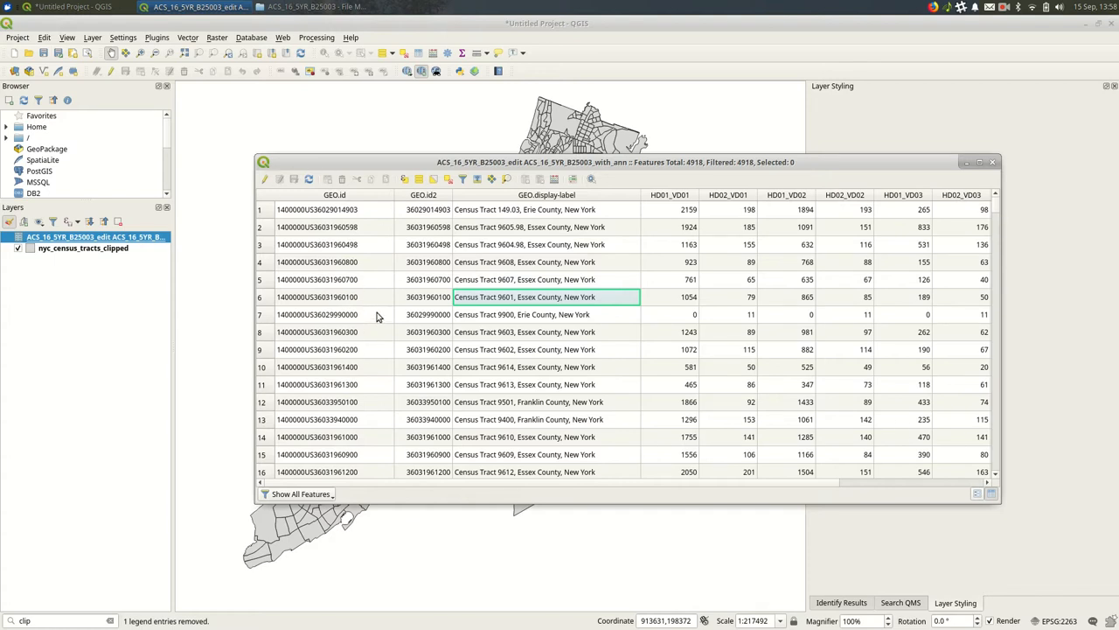
mouse_move(454, 199)
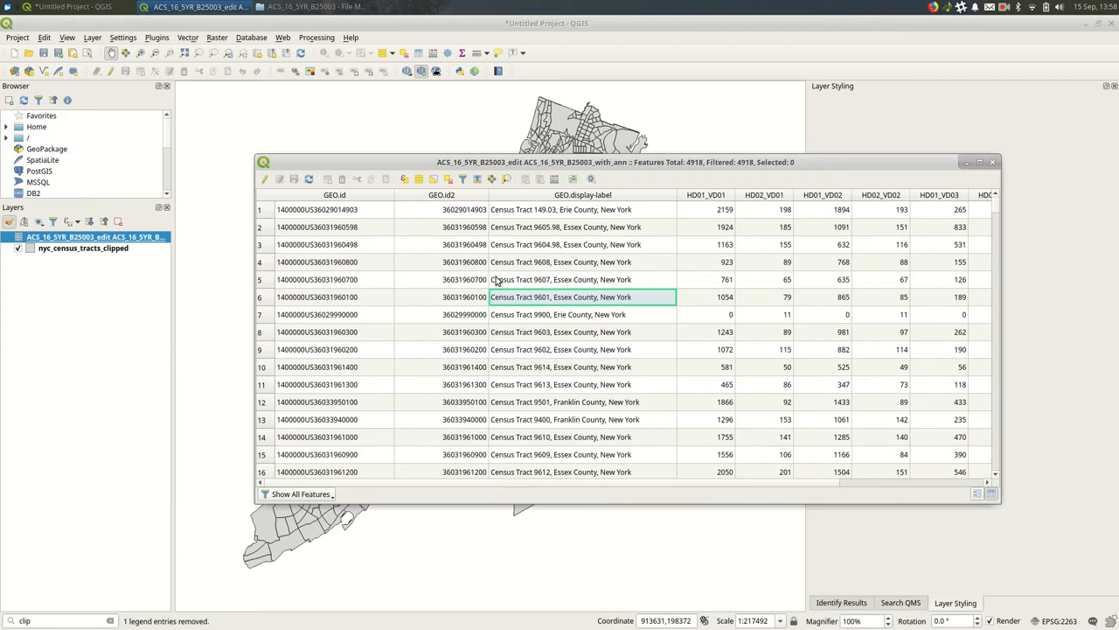
mouse_move(499, 271)
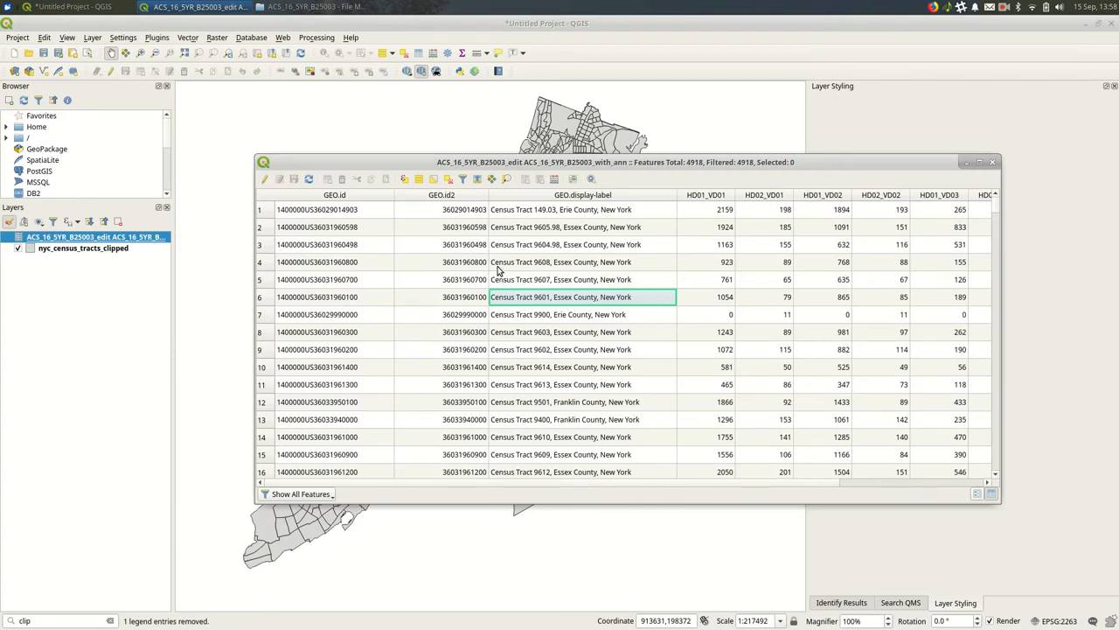
mouse_move(726, 164)
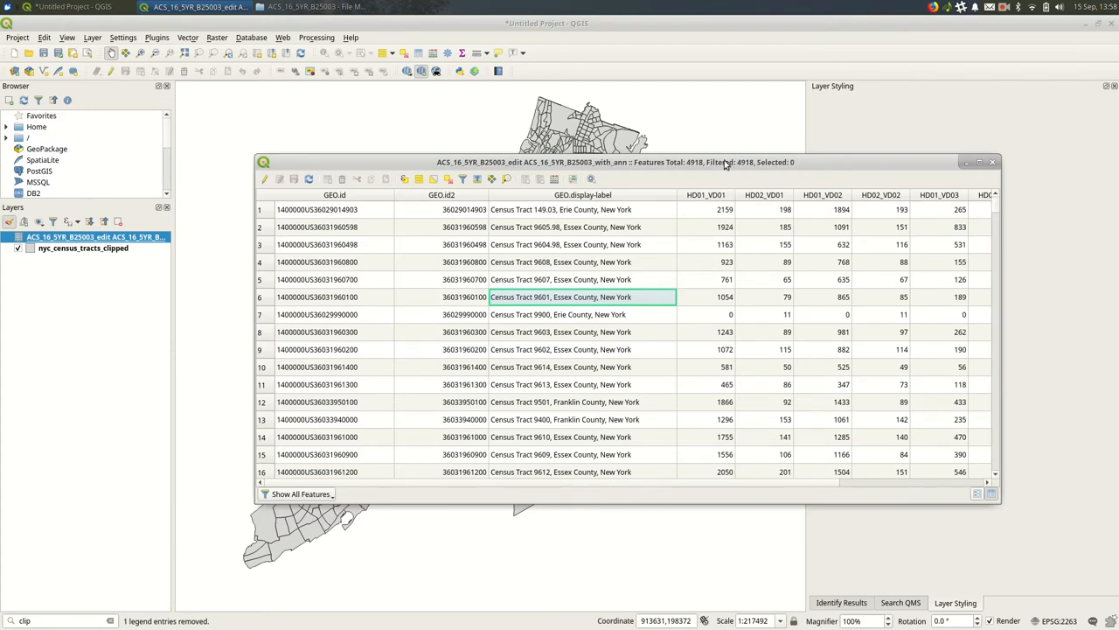
left_click_drag(612, 161, 525, 94)
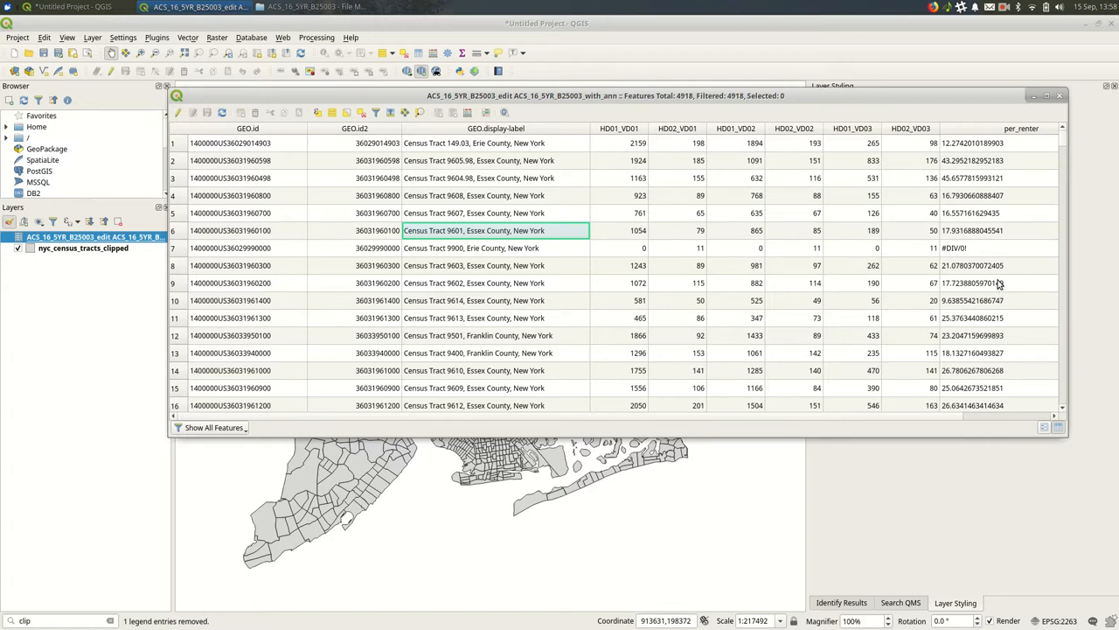
mouse_move(955, 200)
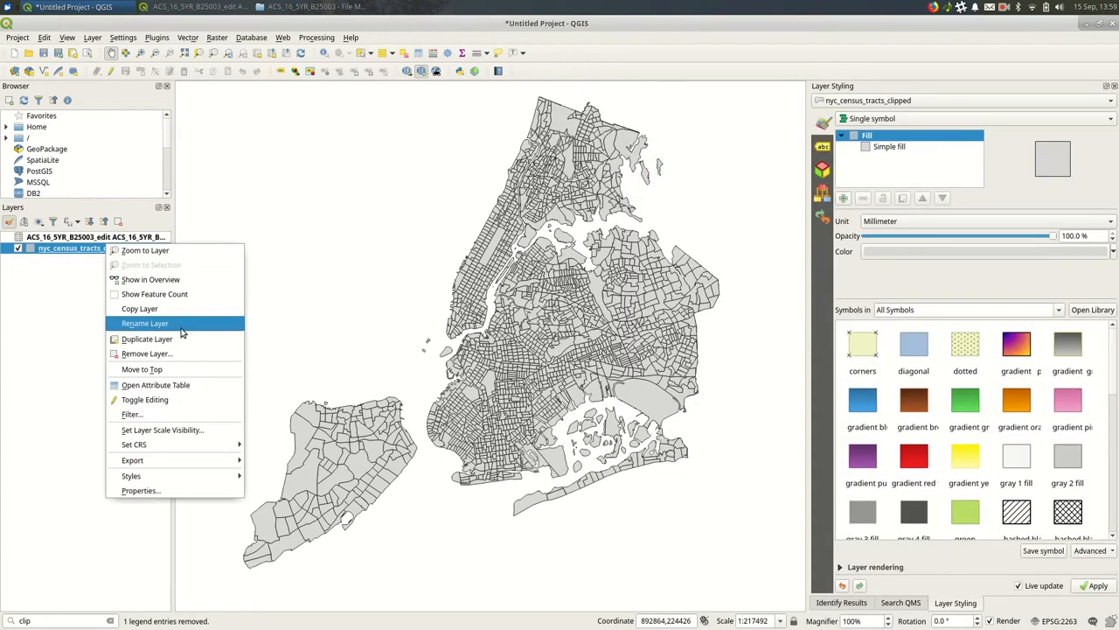
- Show the nyc_census_tracts_clipped attribute table beside the ACS table and inspect a GEOID value
left_click(155, 385)
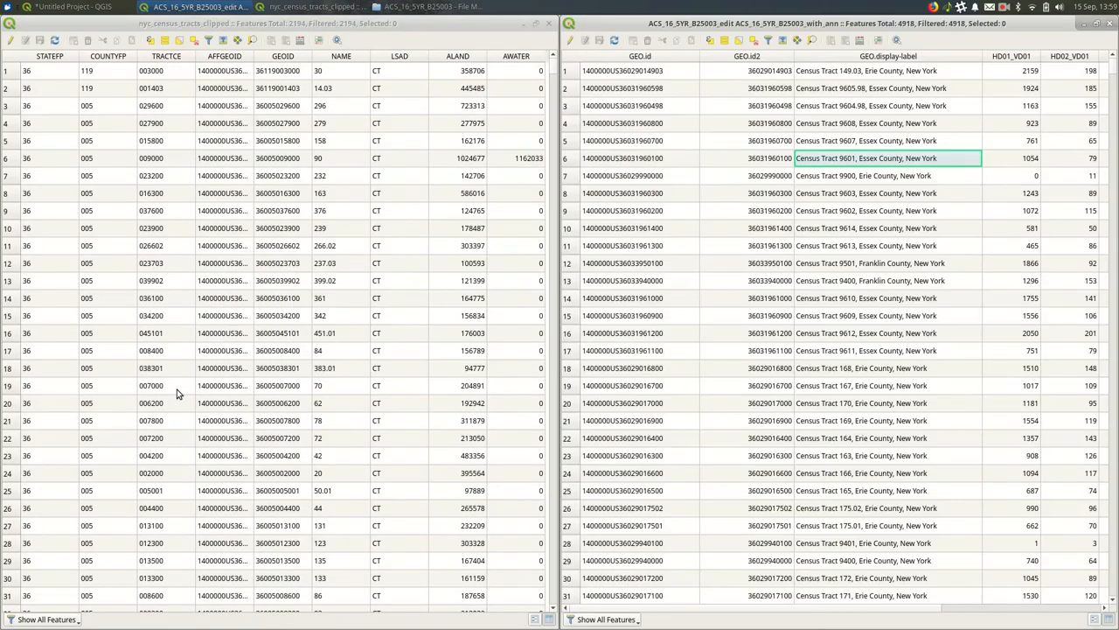
mouse_move(192, 376)
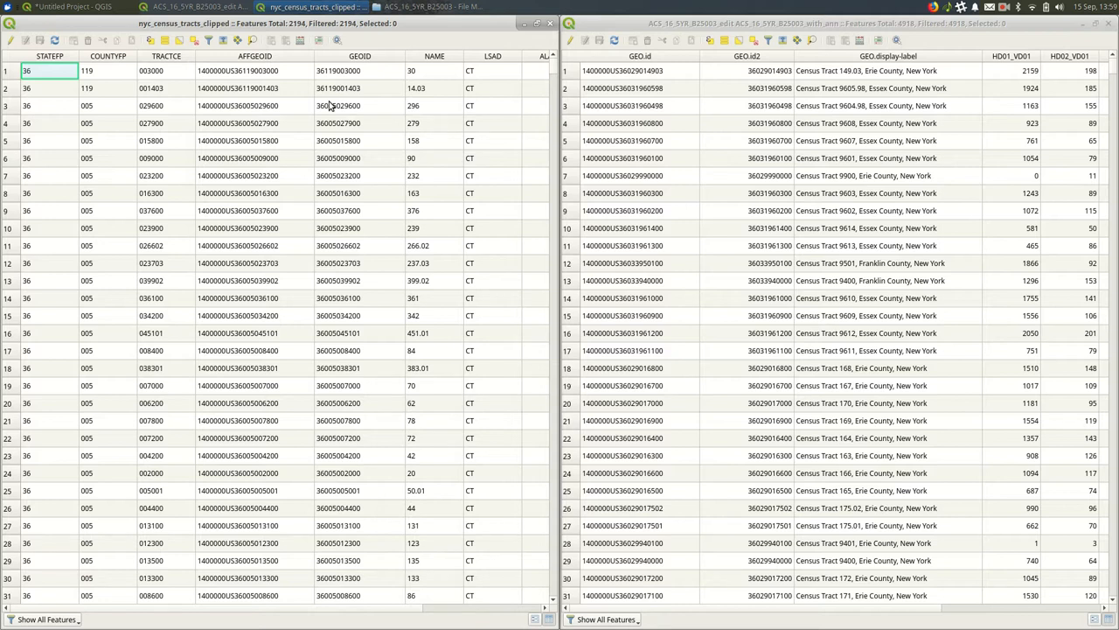
left_click(885, 87)
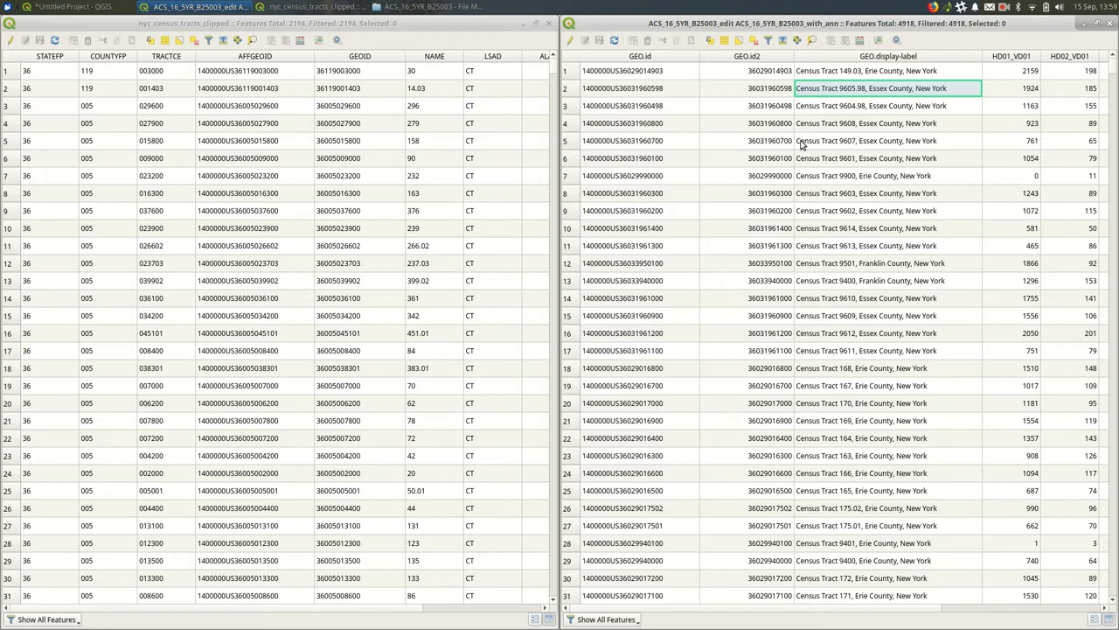
left_click(747, 105)
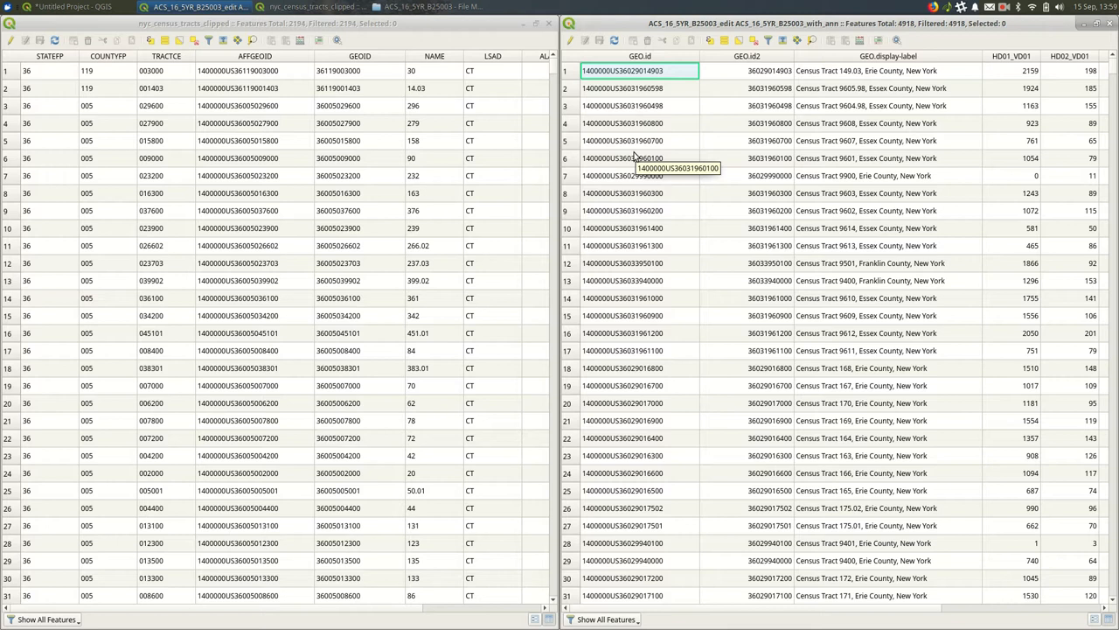
left_click(254, 88)
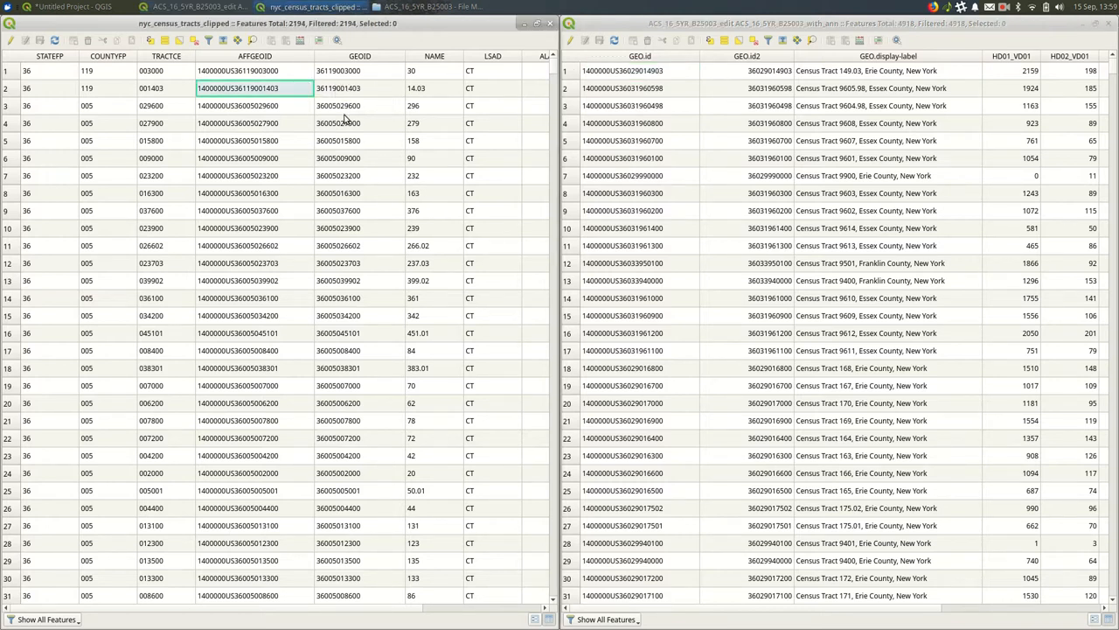
left_click(360, 123)
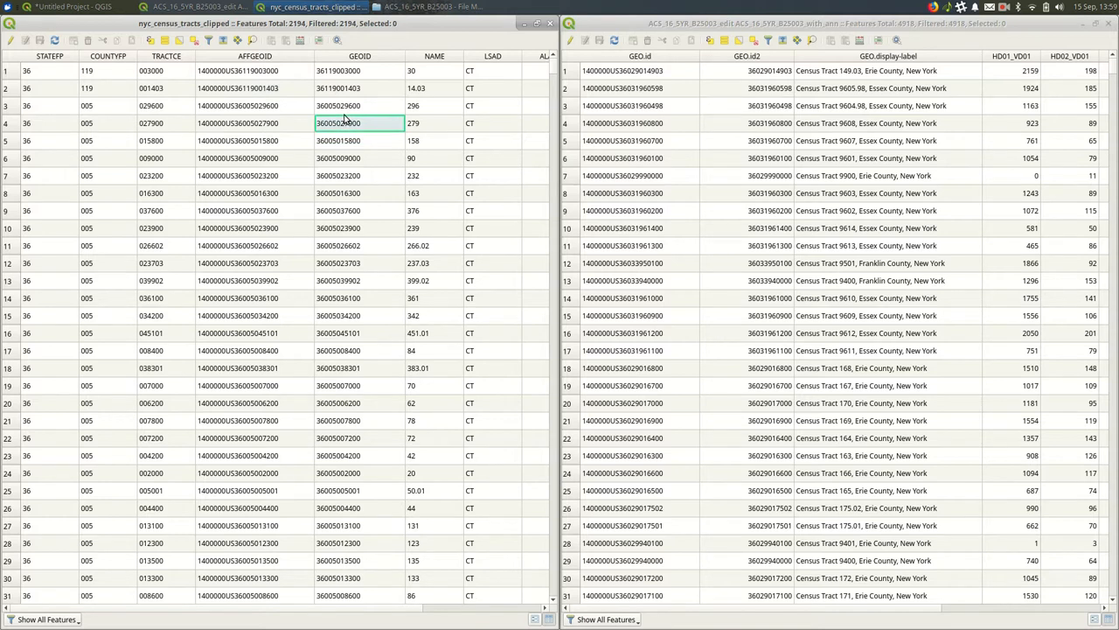
mouse_move(350, 196)
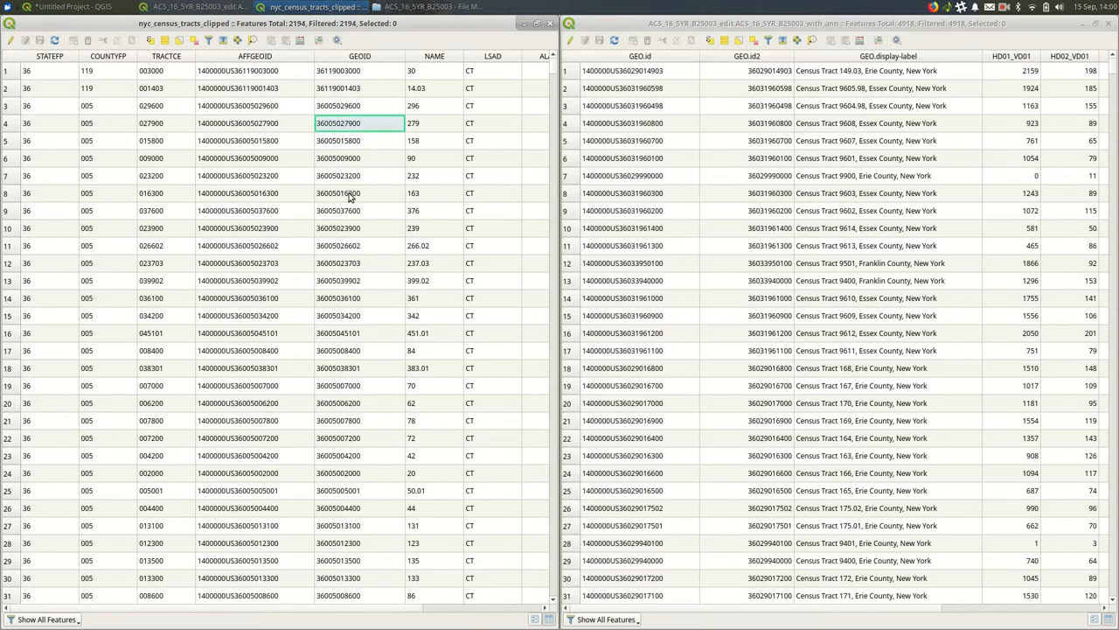
left_click(360, 280)
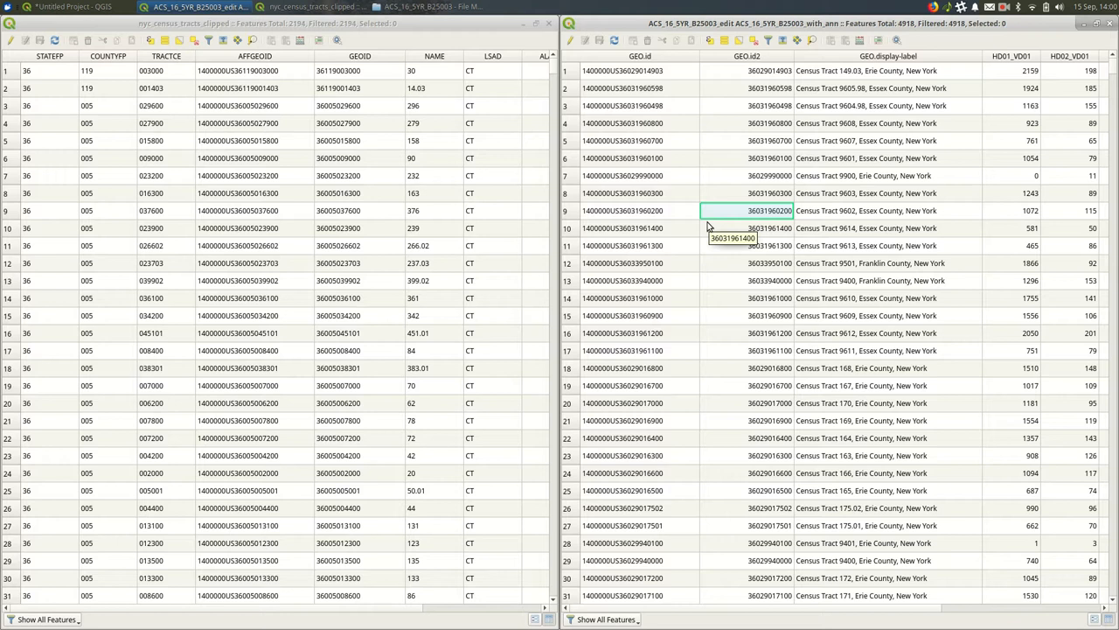
mouse_move(709, 228)
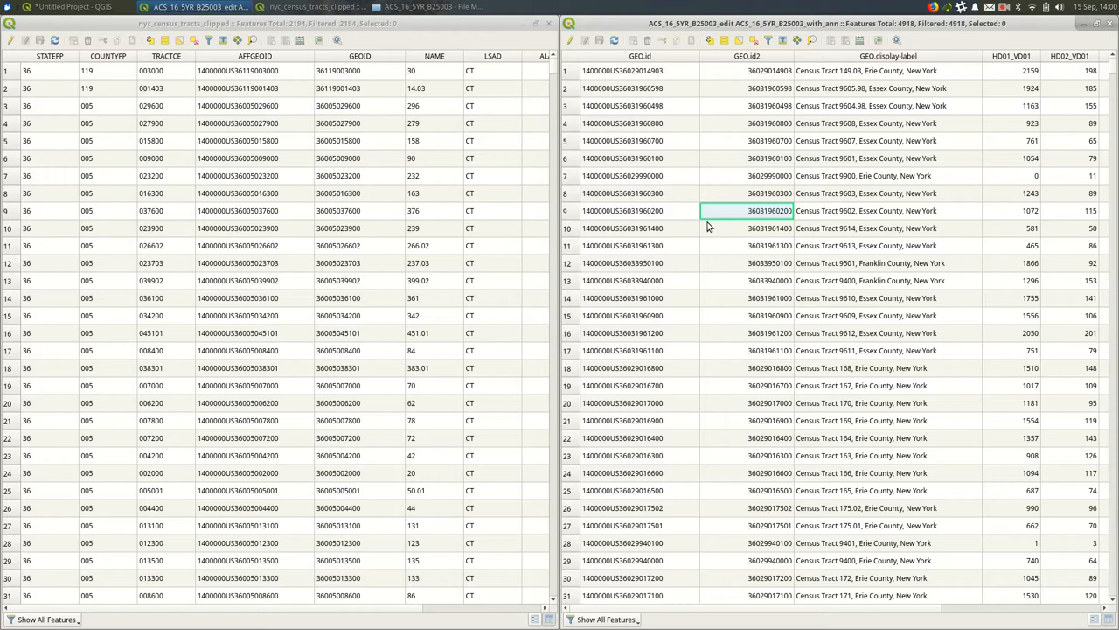
mouse_move(700, 184)
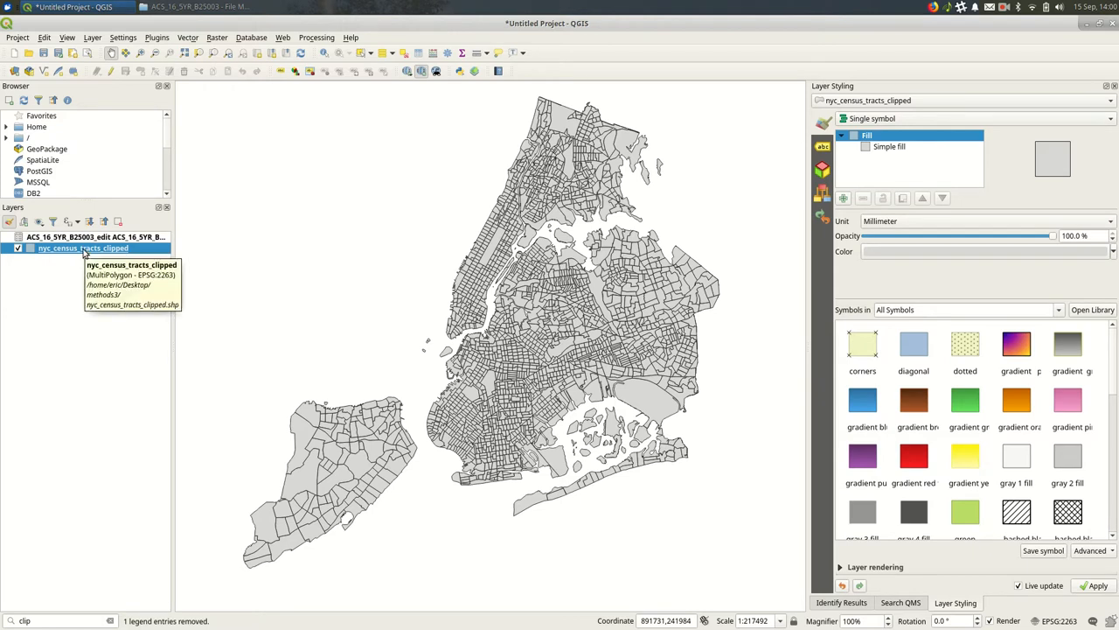
- Start a new vector join from the clipped tracts layer's Joins properties
double_click(84, 248)
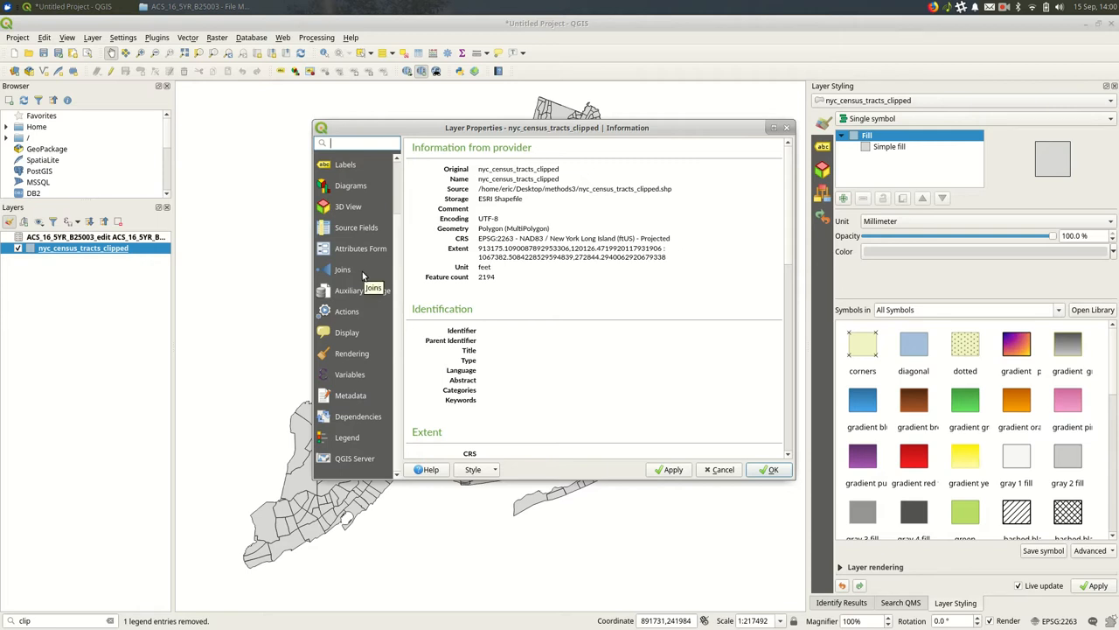
left_click(343, 270)
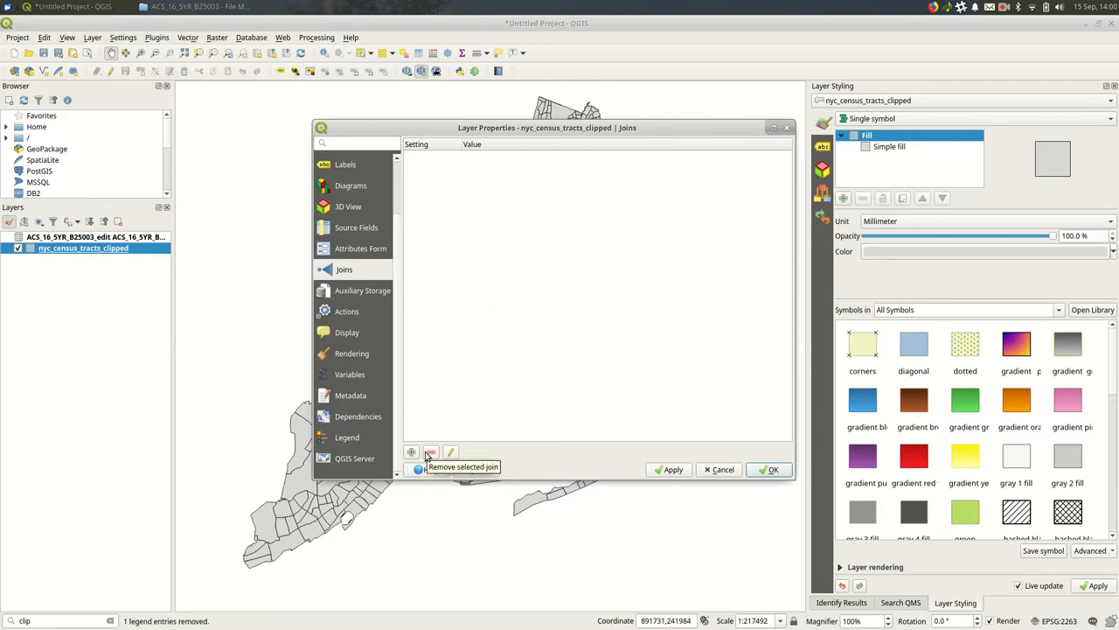
left_click(411, 451)
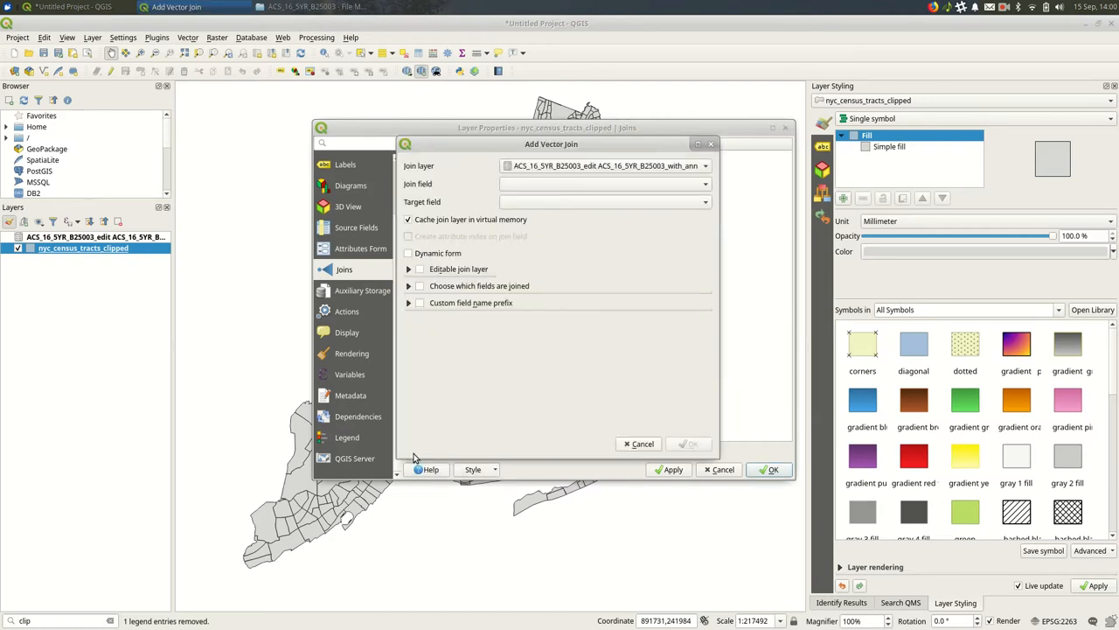
- Pair the ACS GEO.id2 join field with the tracts' GEOID target field
left_click(603, 166)
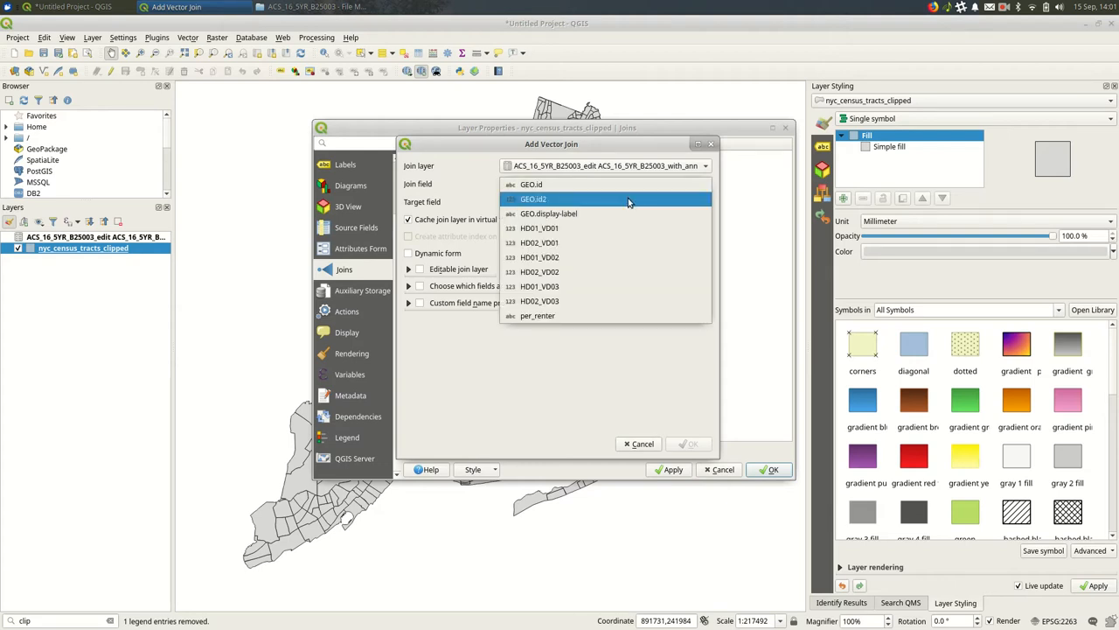
left_click(533, 199)
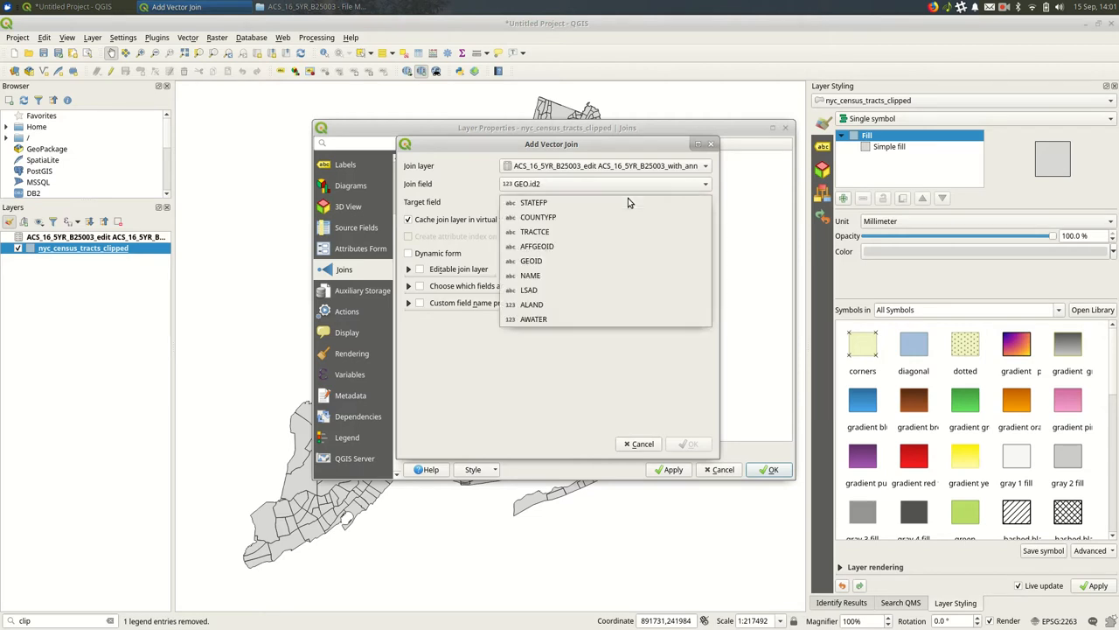
left_click(532, 261)
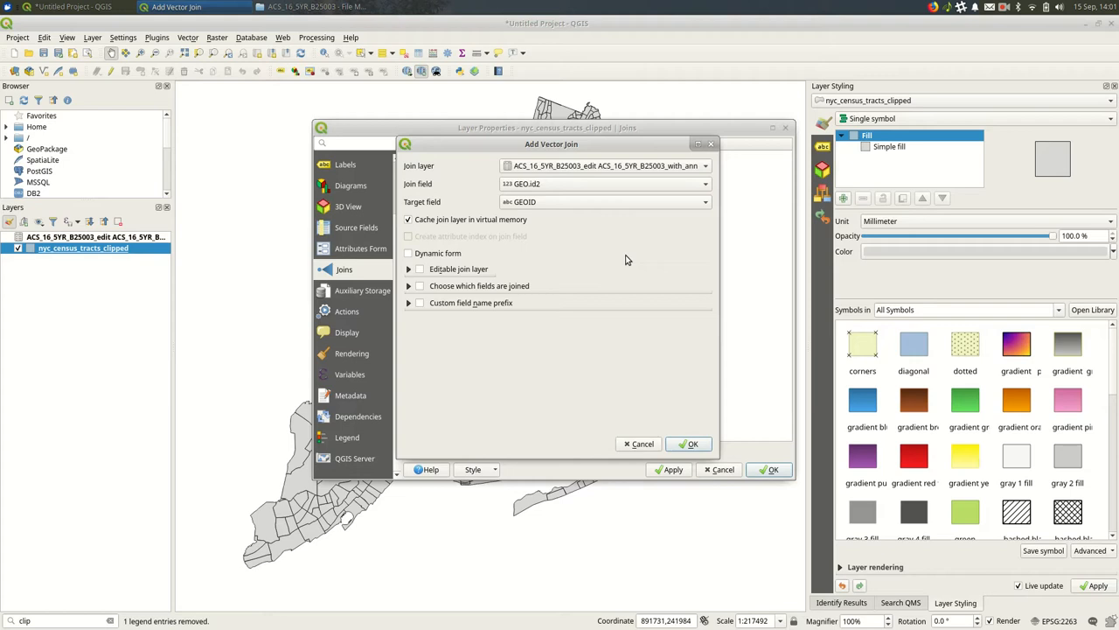
mouse_move(462, 316)
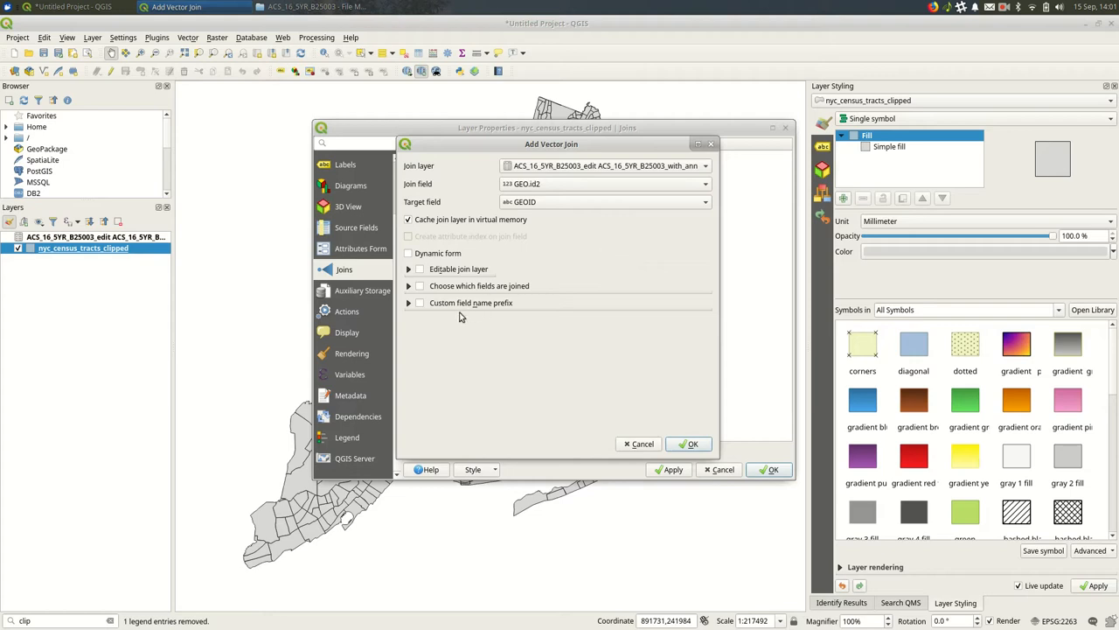
- Enable a custom field-name prefix with empty text and confirm the join
left_click(409, 302)
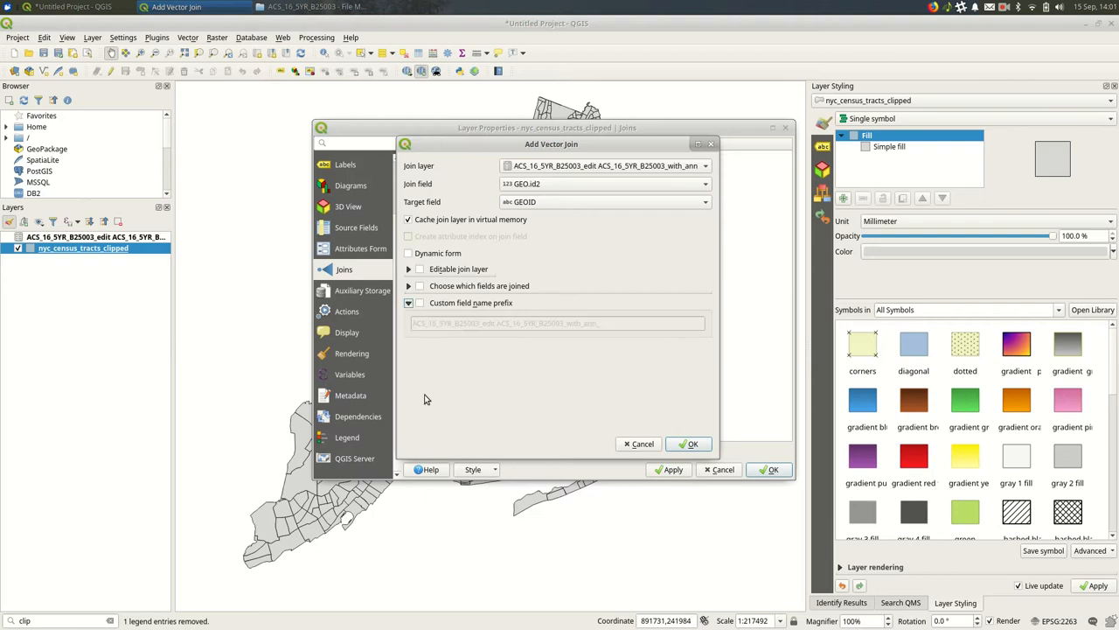
mouse_move(482, 312)
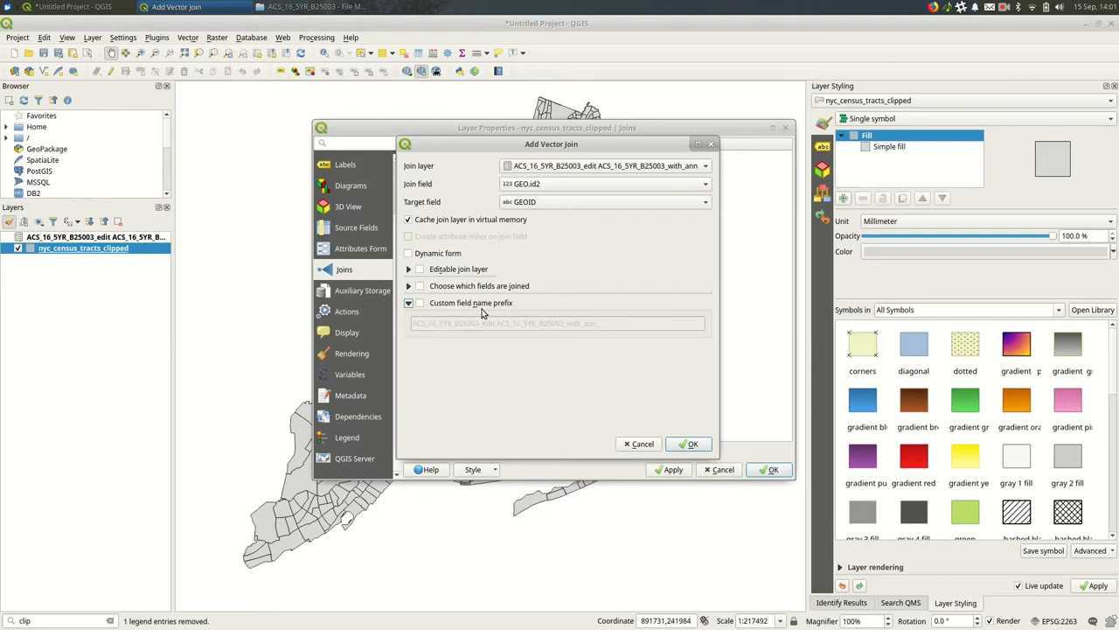
mouse_move(525, 347)
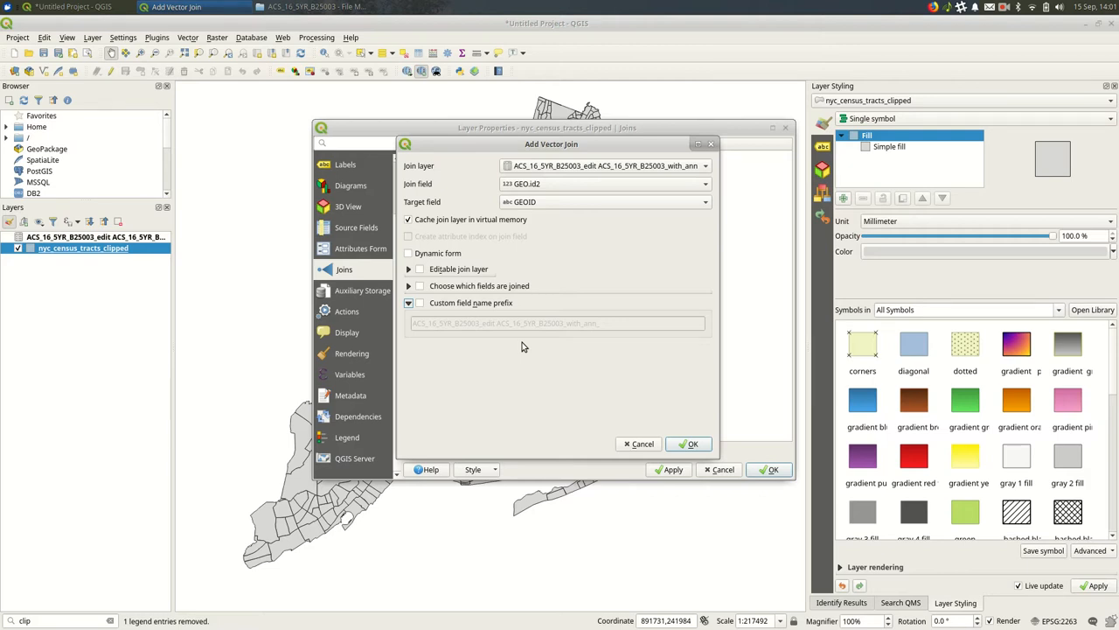
left_click(420, 302)
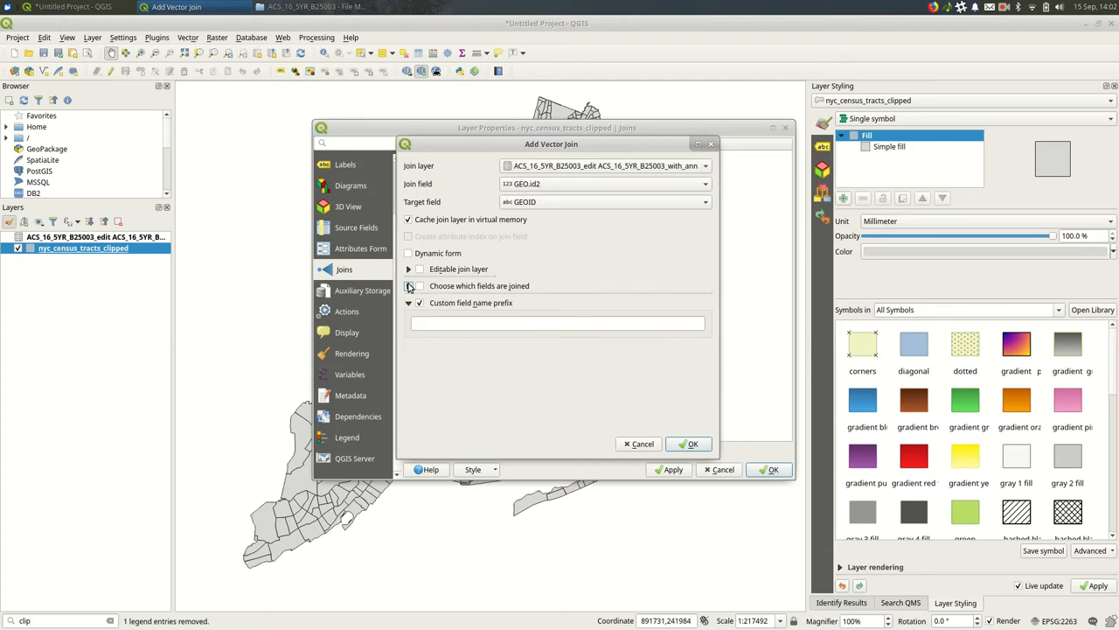
left_click(689, 444)
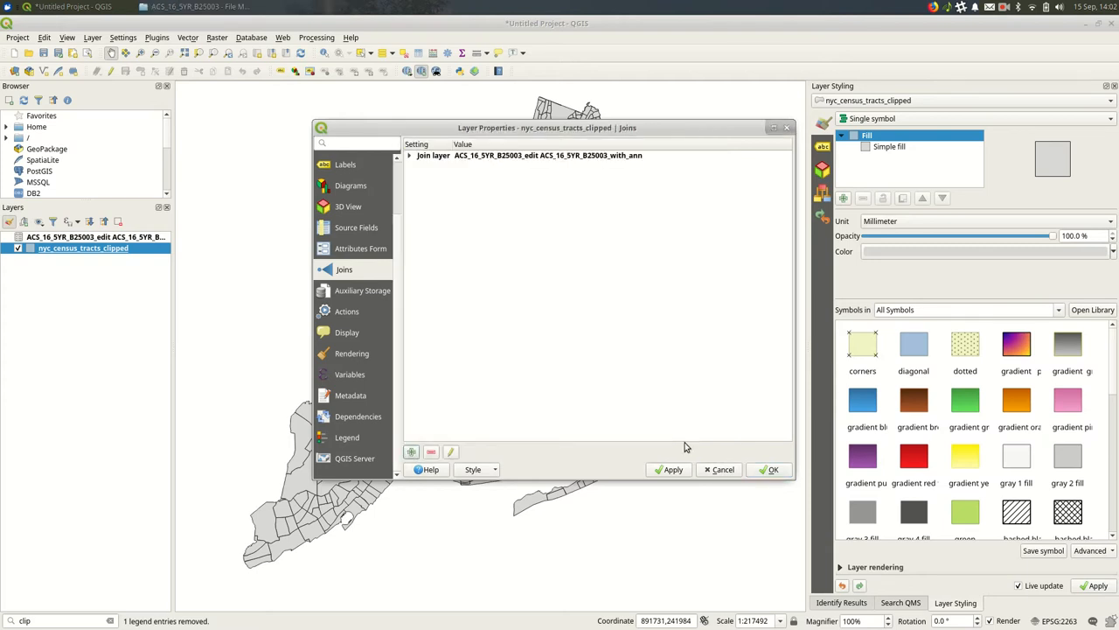
- Apply the join and bring up the clipped tracts attribute table
left_click(767, 469)
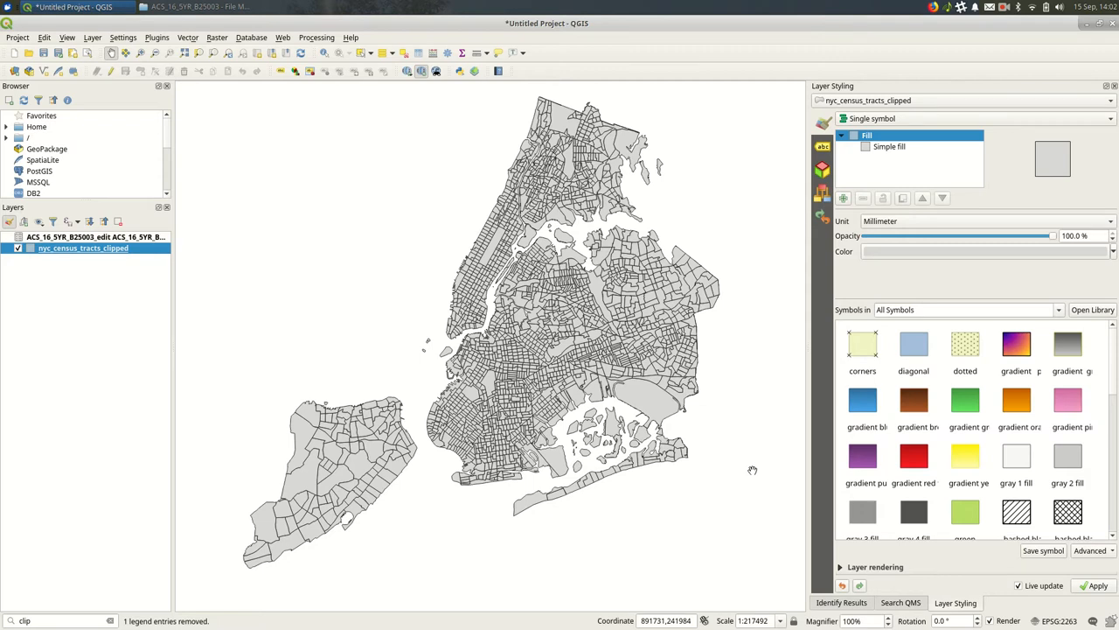
right_click(84, 249)
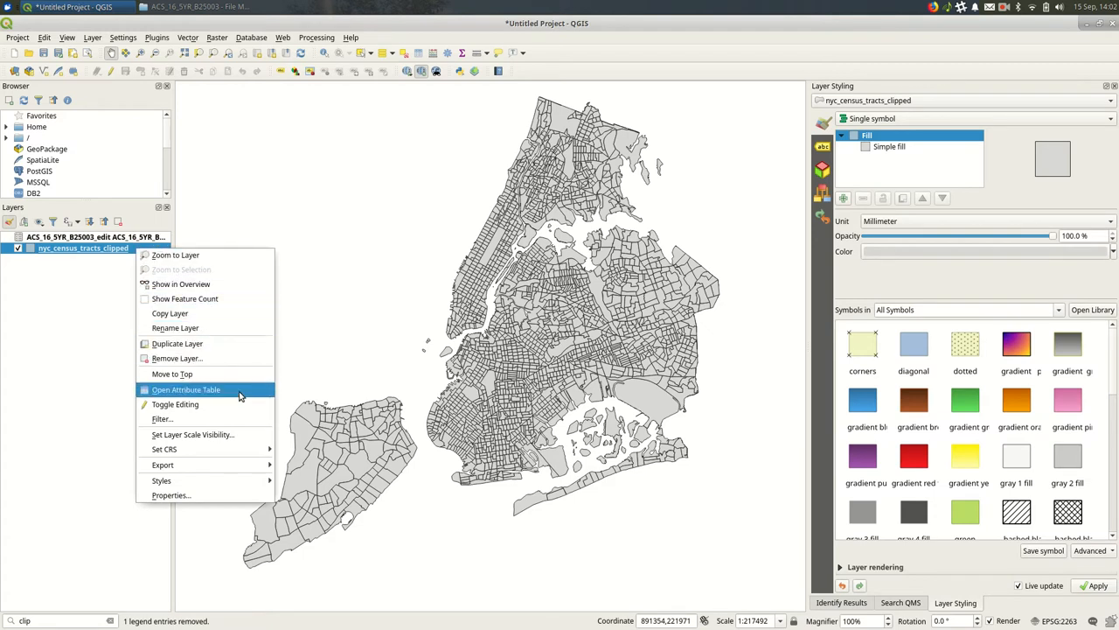
left_click(186, 388)
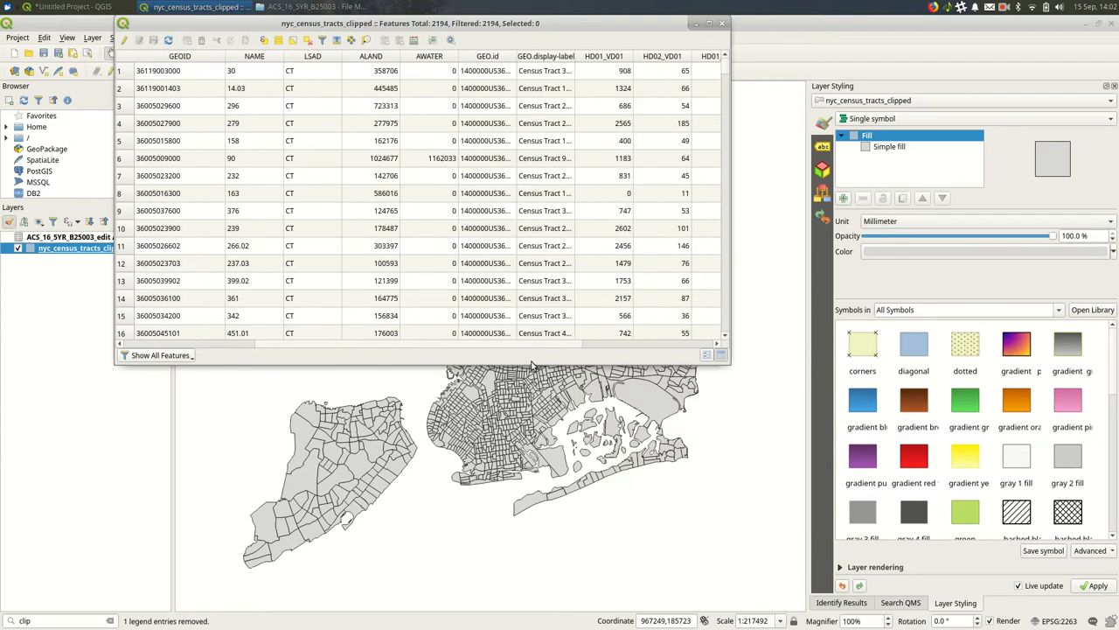
mouse_move(542, 149)
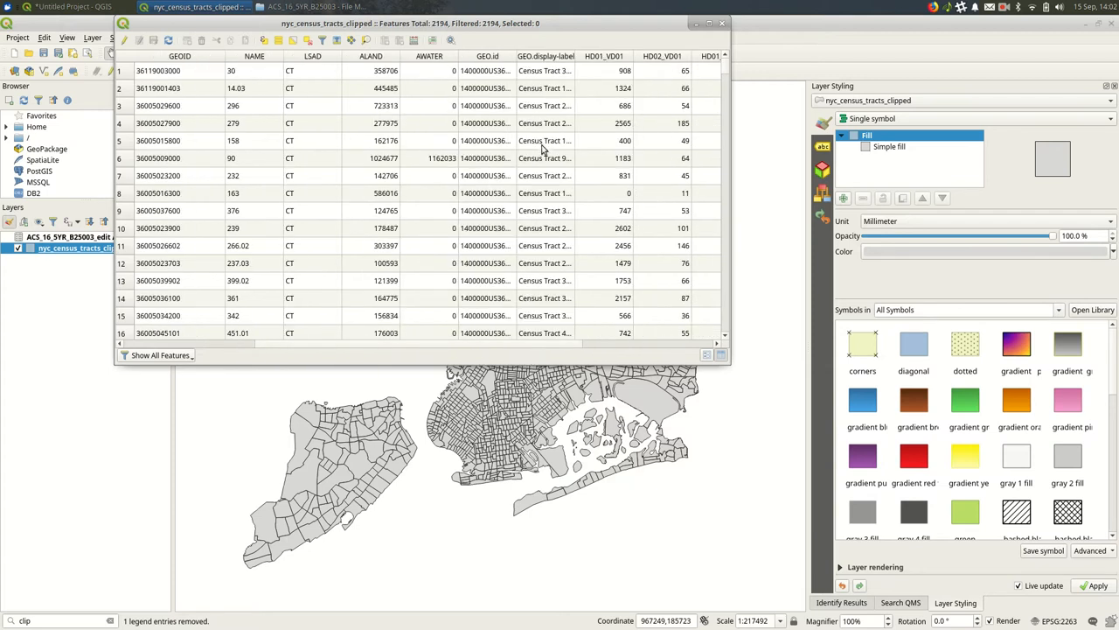
mouse_move(588, 342)
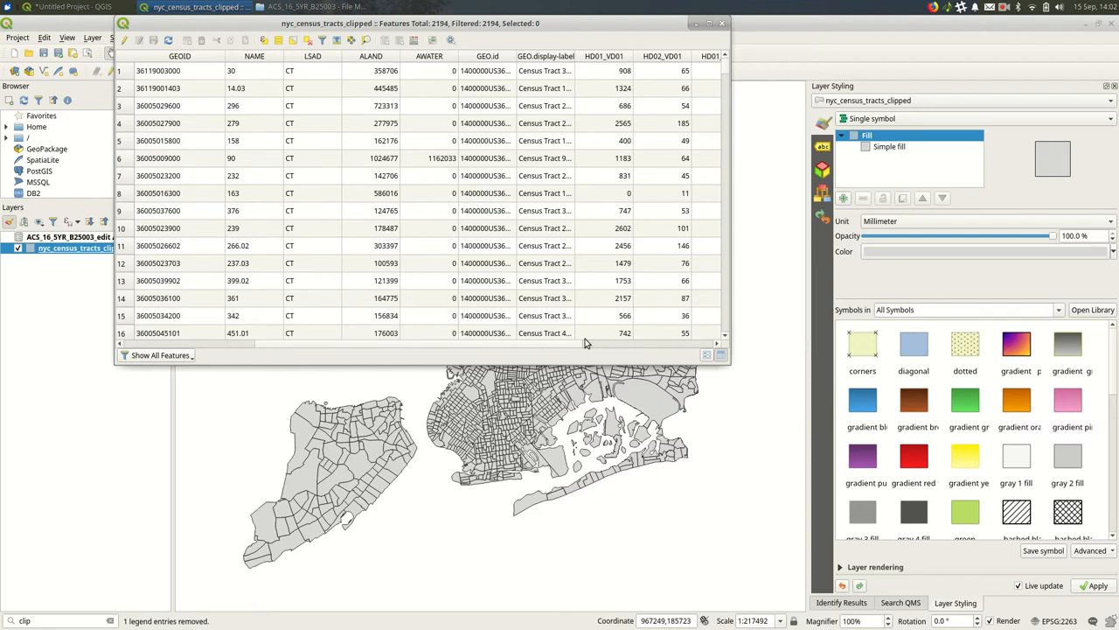
- Scroll across and down the 2194 tracts to review the joined ACS columns and per_renter
scroll("right", 3)
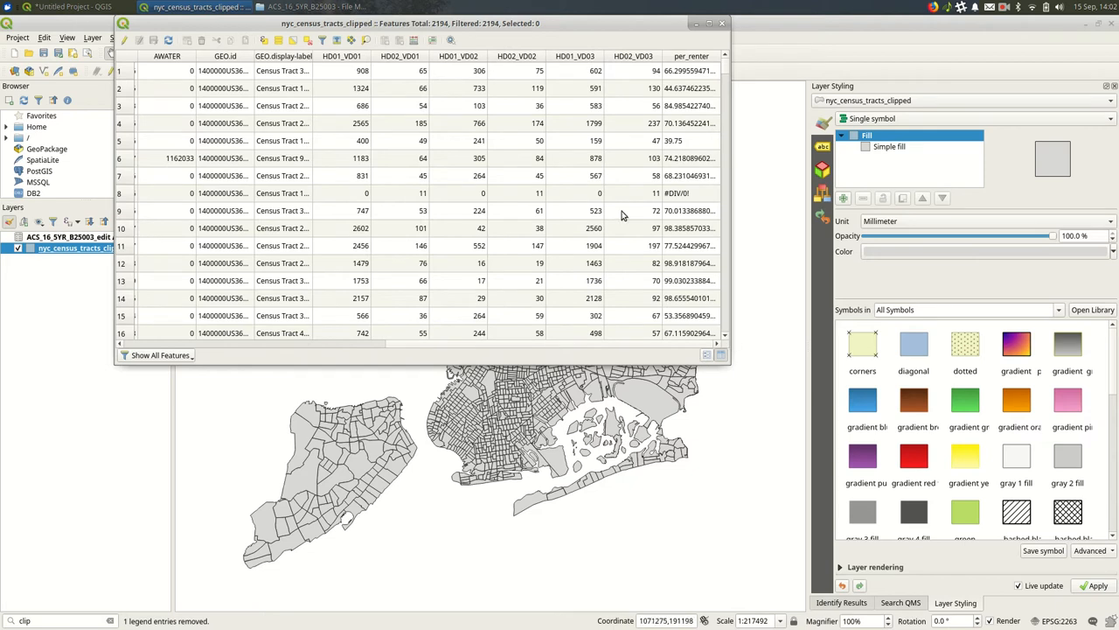
mouse_move(388, 350)
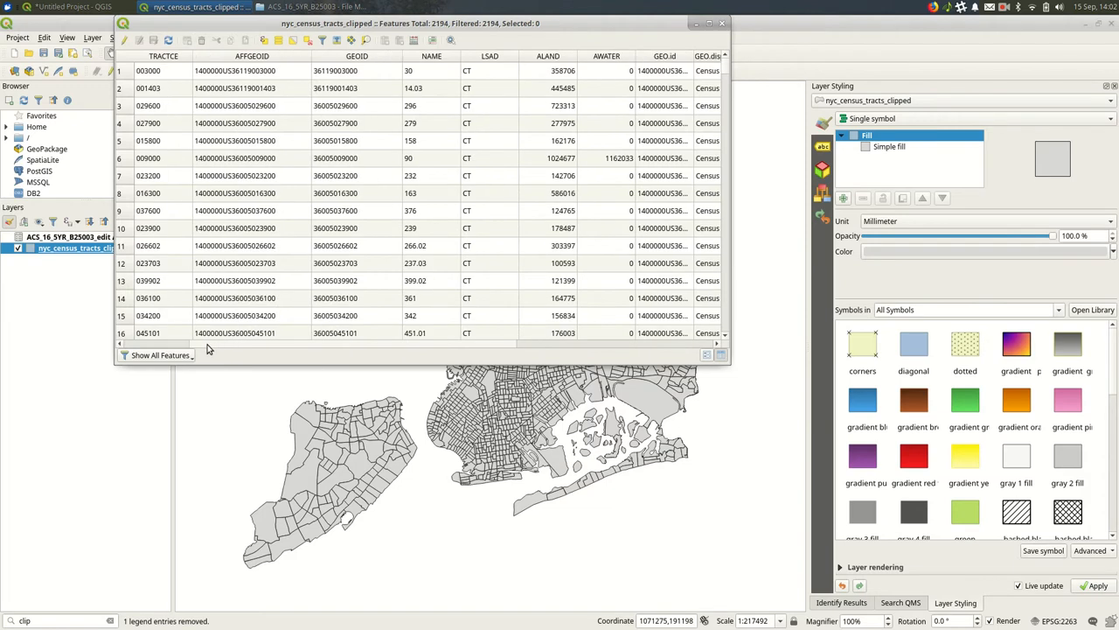
scroll("right", 3)
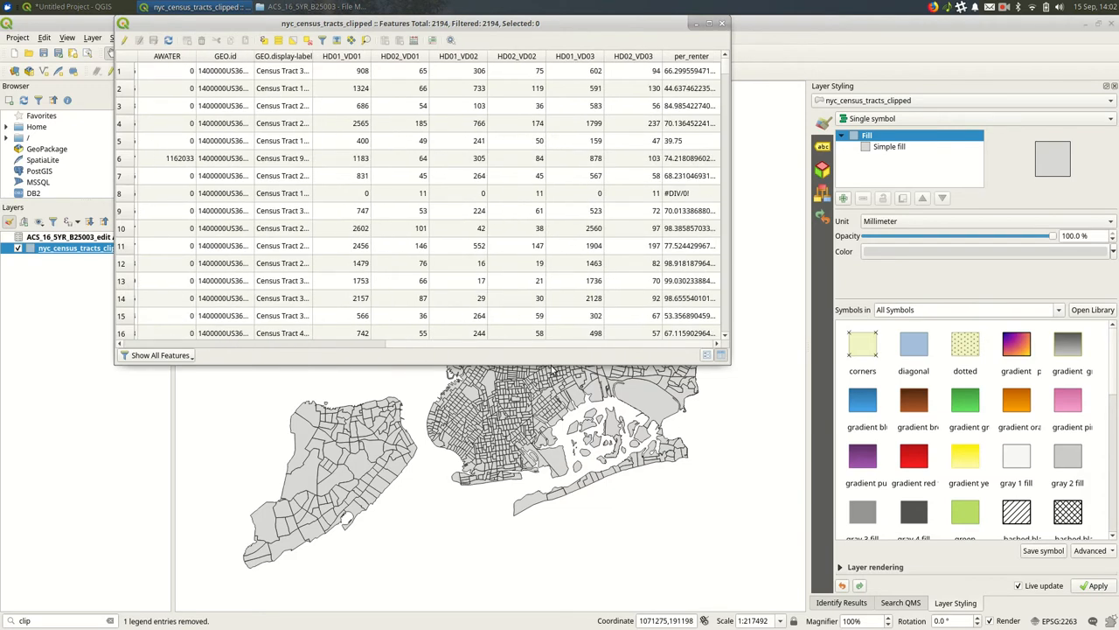
mouse_move(572, 87)
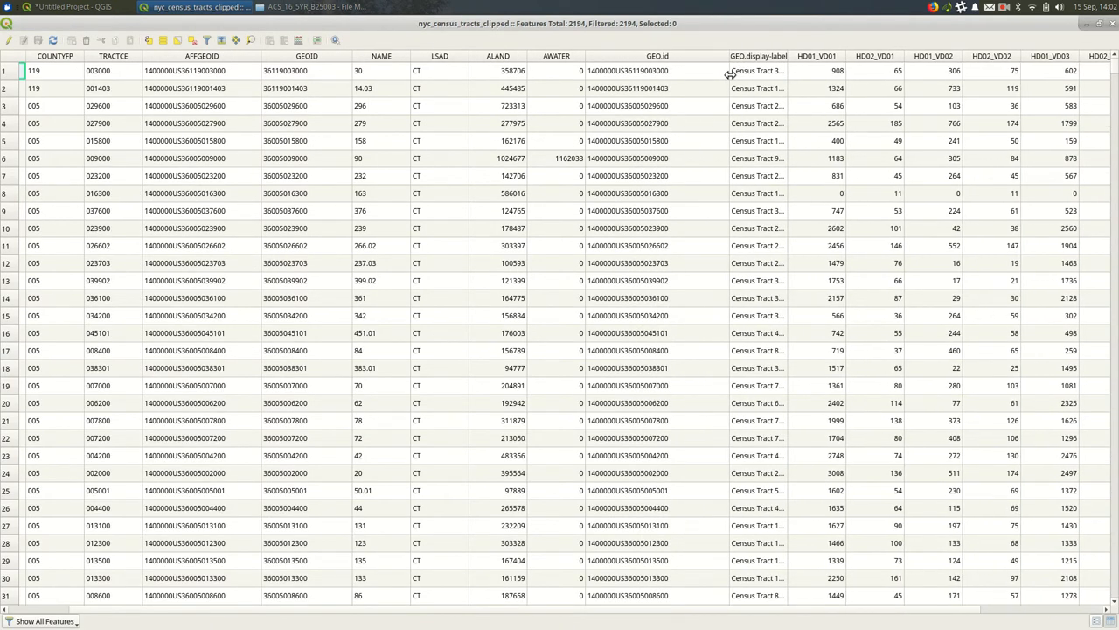
mouse_move(731, 77)
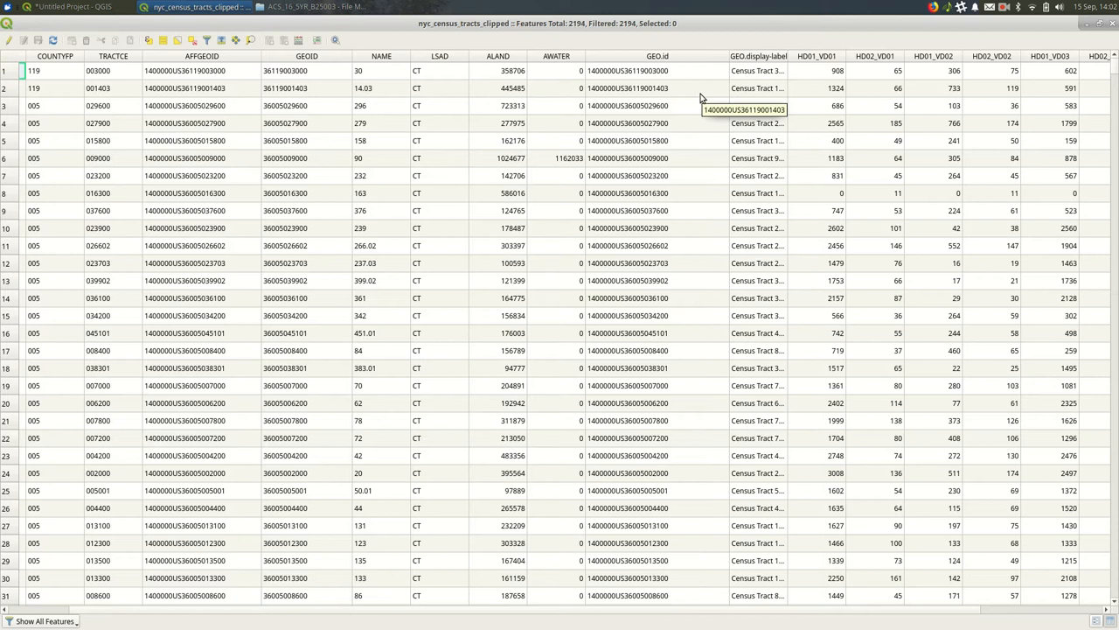
mouse_move(787, 56)
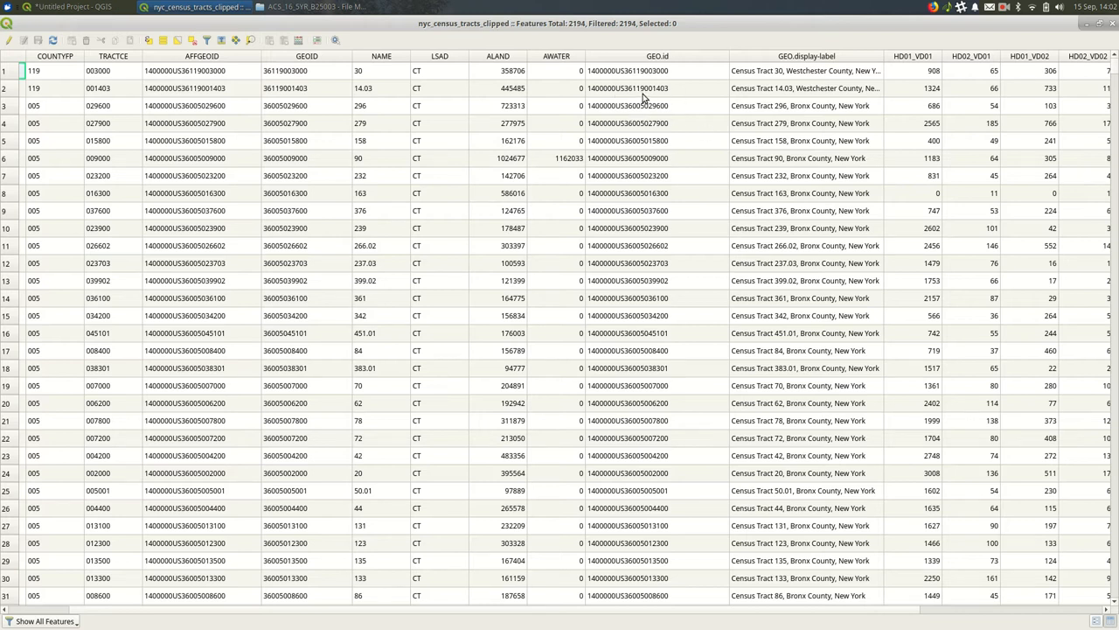
mouse_move(647, 96)
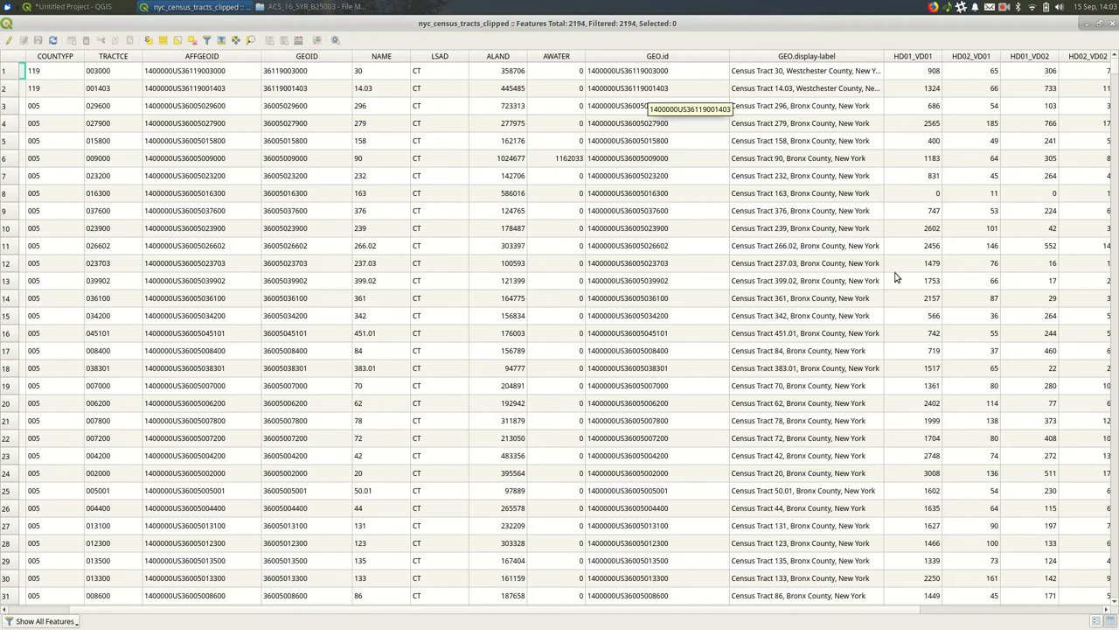
scroll("down", 3)
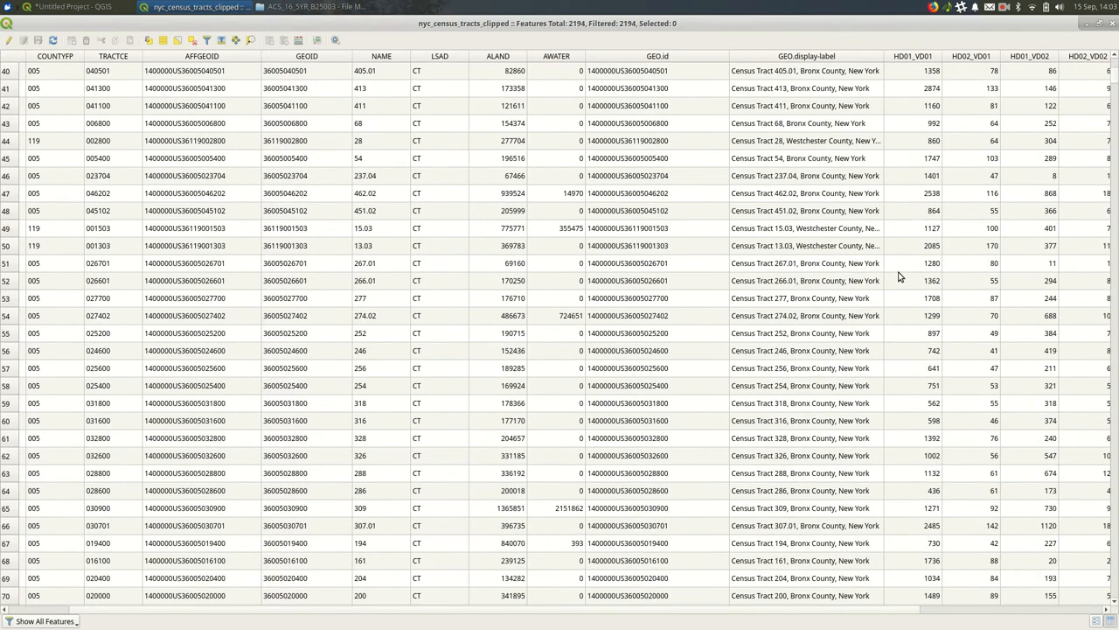
scroll("down", 3)
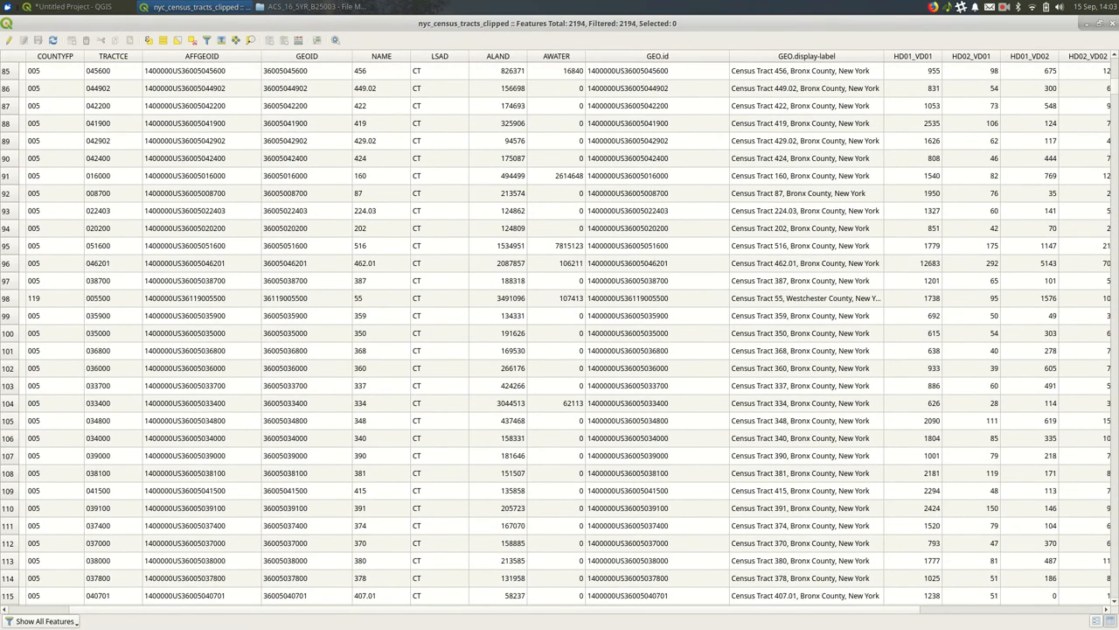
scroll("down", 3)
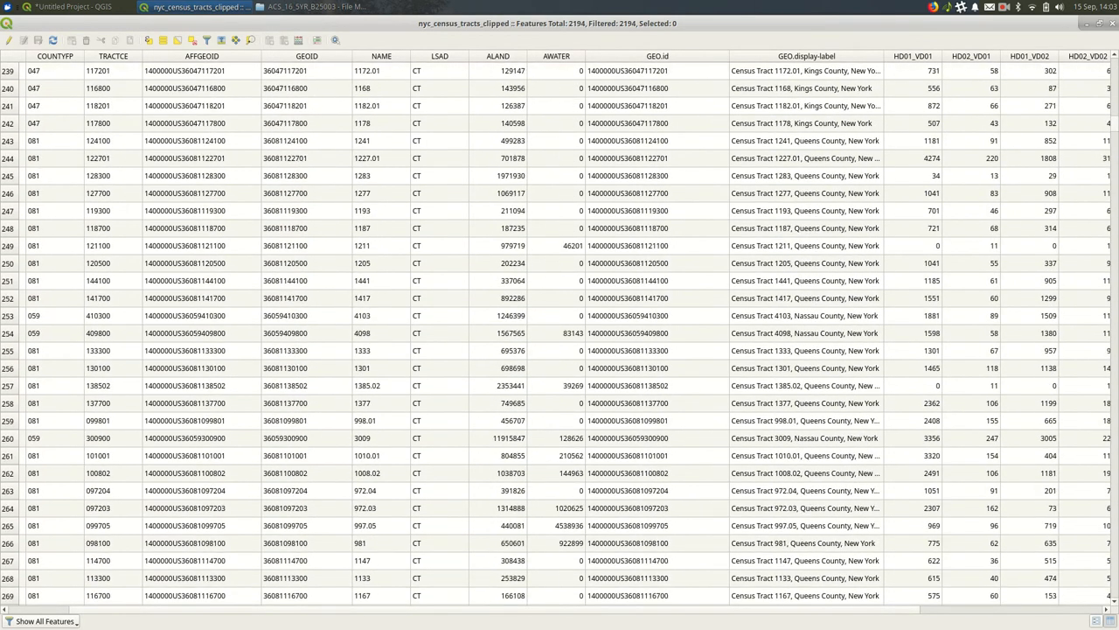
scroll("down", 3)
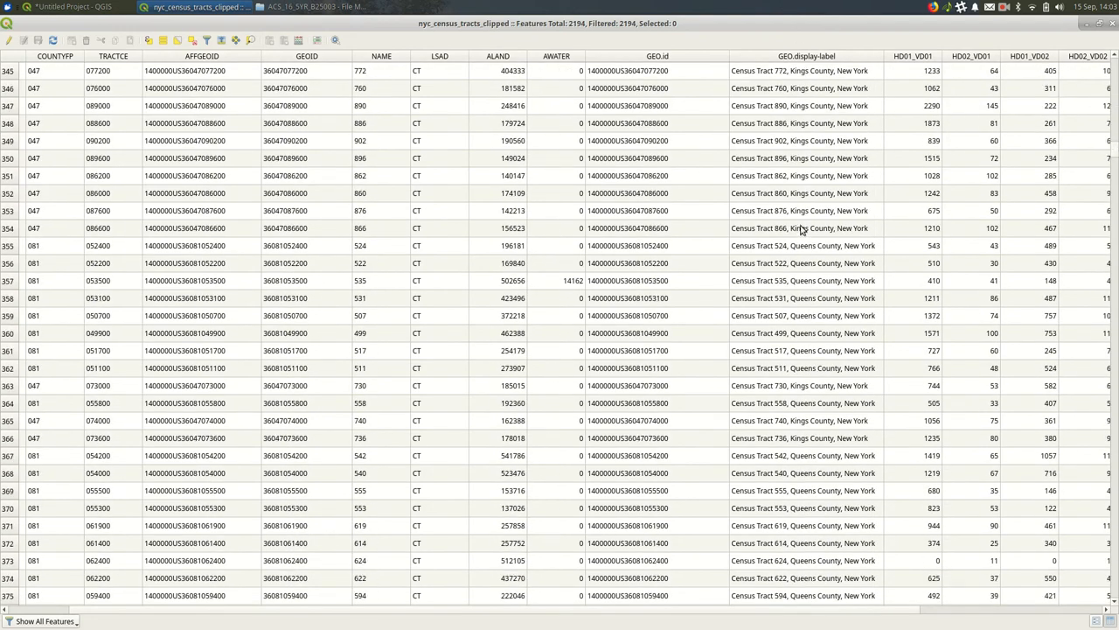
mouse_move(1115, 144)
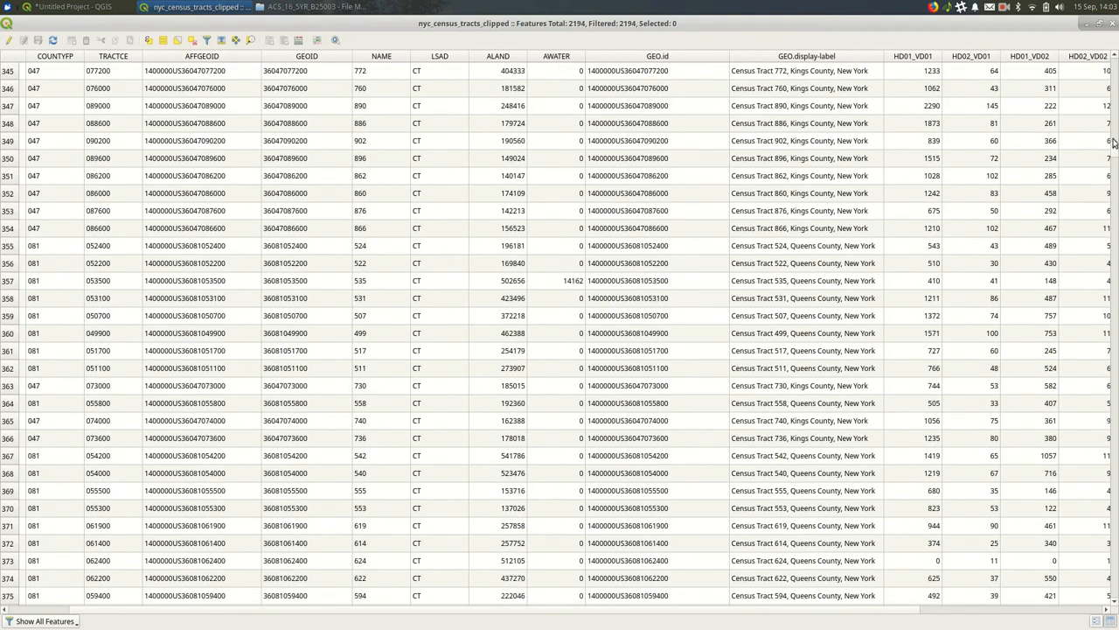
scroll("down", 3)
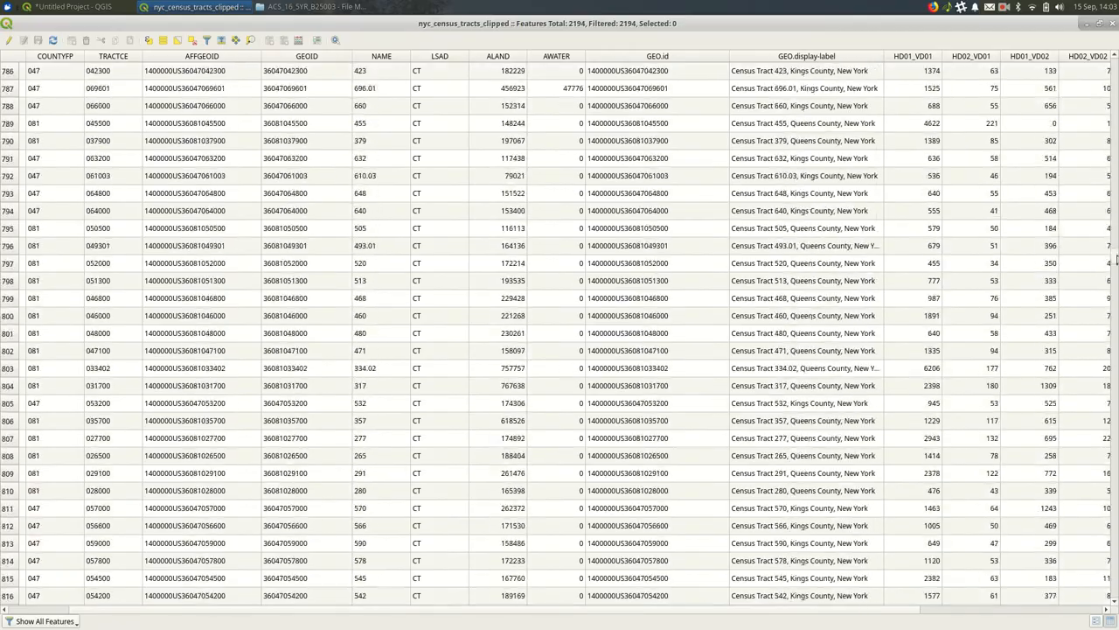
scroll("down", 3)
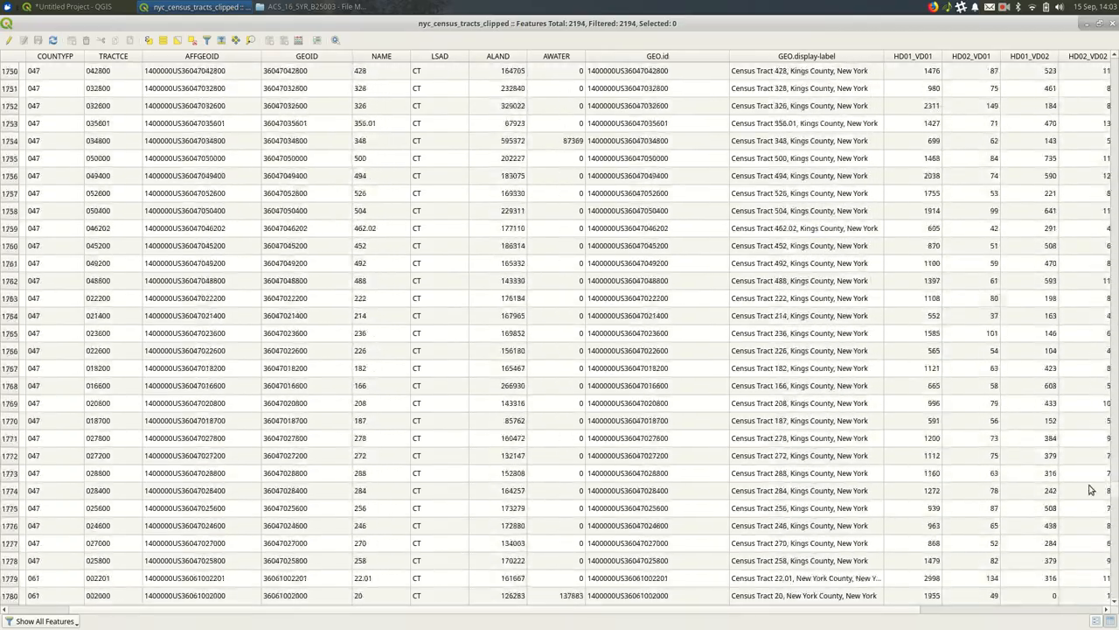
scroll("down", 3)
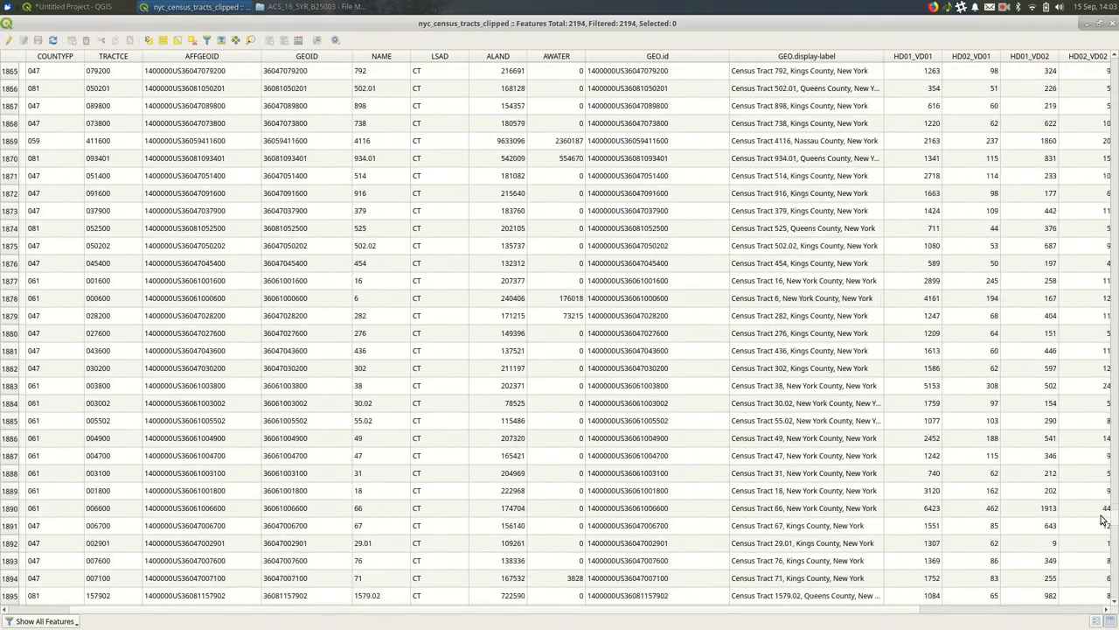
scroll("down", 3)
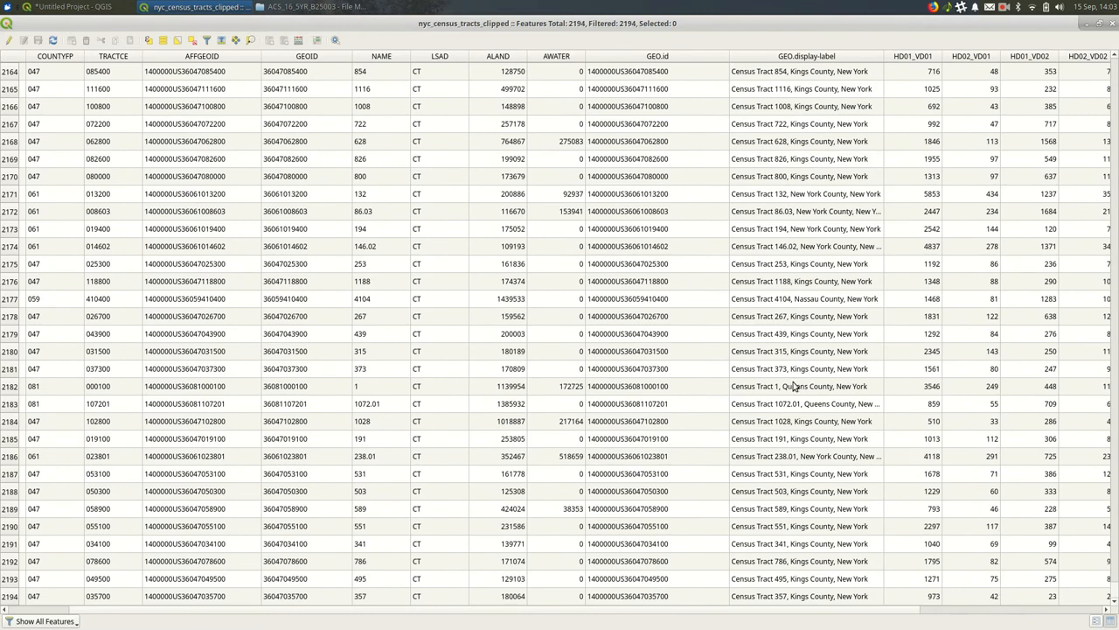
mouse_move(4, 605)
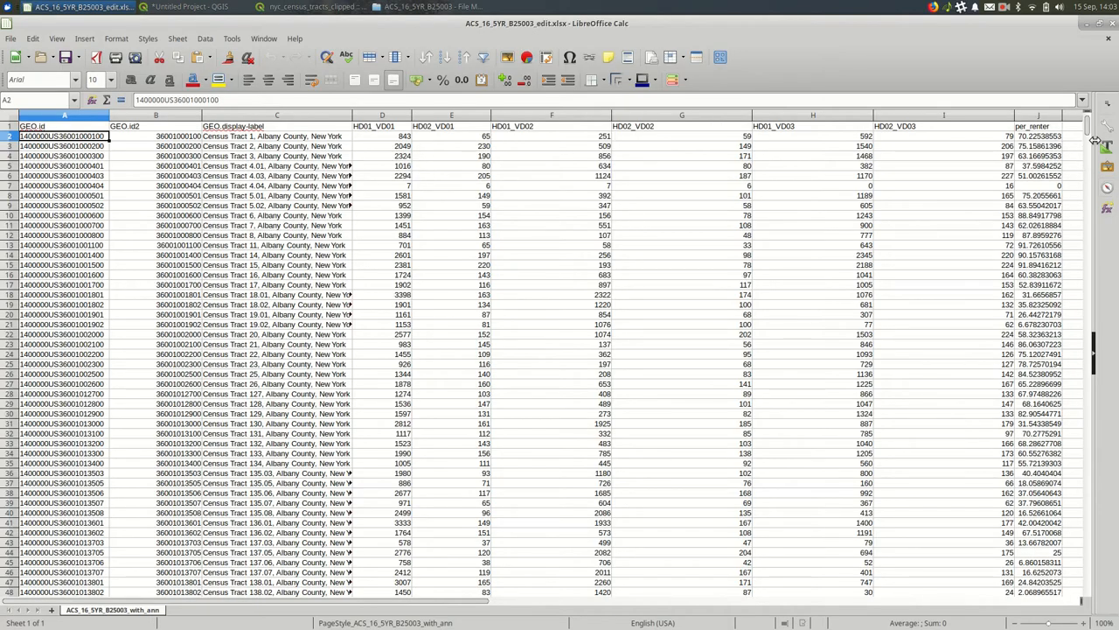
- Check the B25003 sheet's last rows in Calc, then return to the joined tracts attribute table in QGIS
scroll("down", 3)
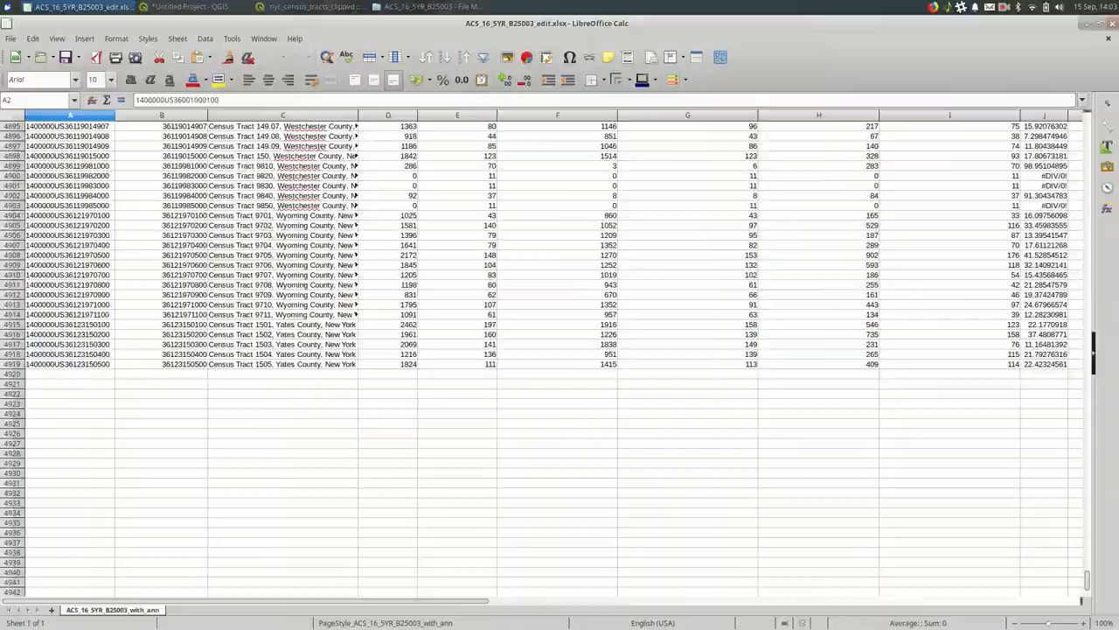
left_click(199, 7)
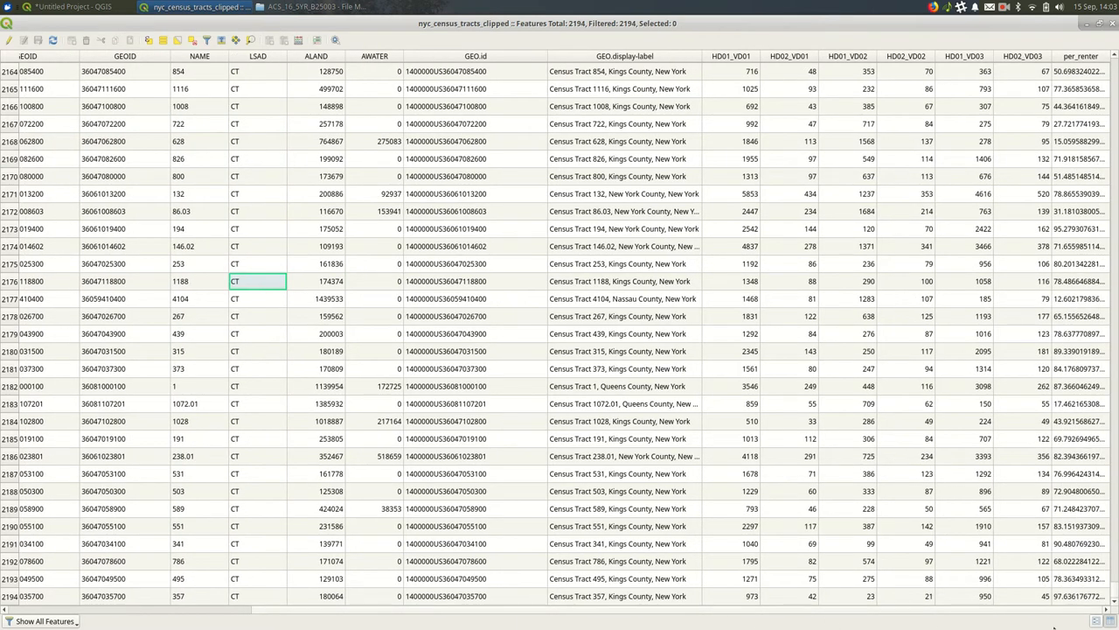
mouse_move(1053, 132)
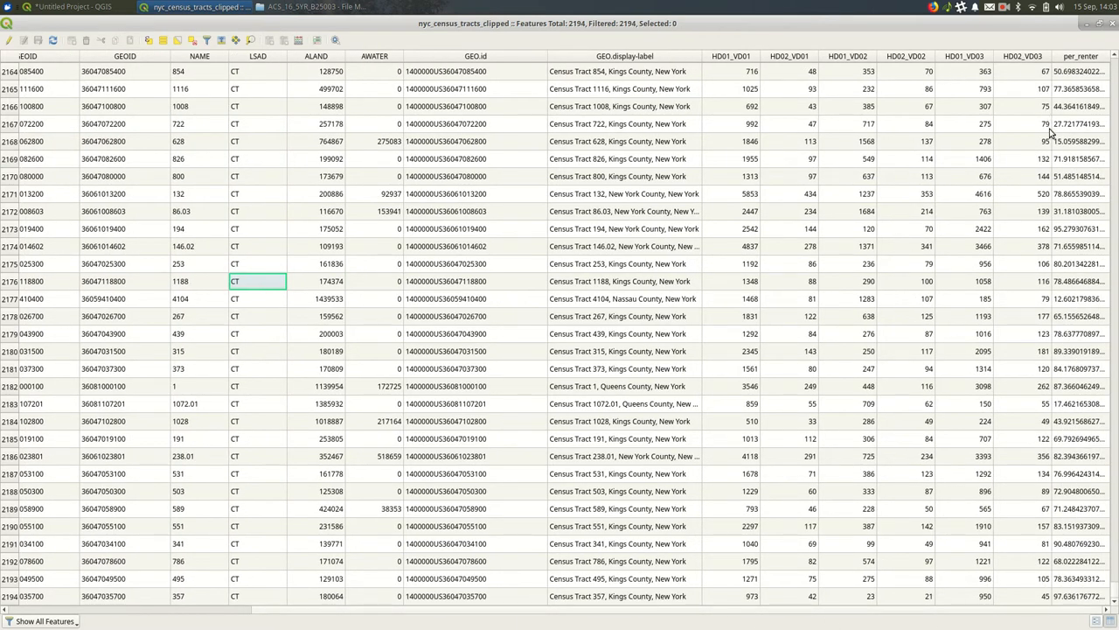
- Open ACS_16_5YR_B25003_with_ann.csv in LibreOffice Calc, accepting the Text Import defaults
double_click(729, 119)
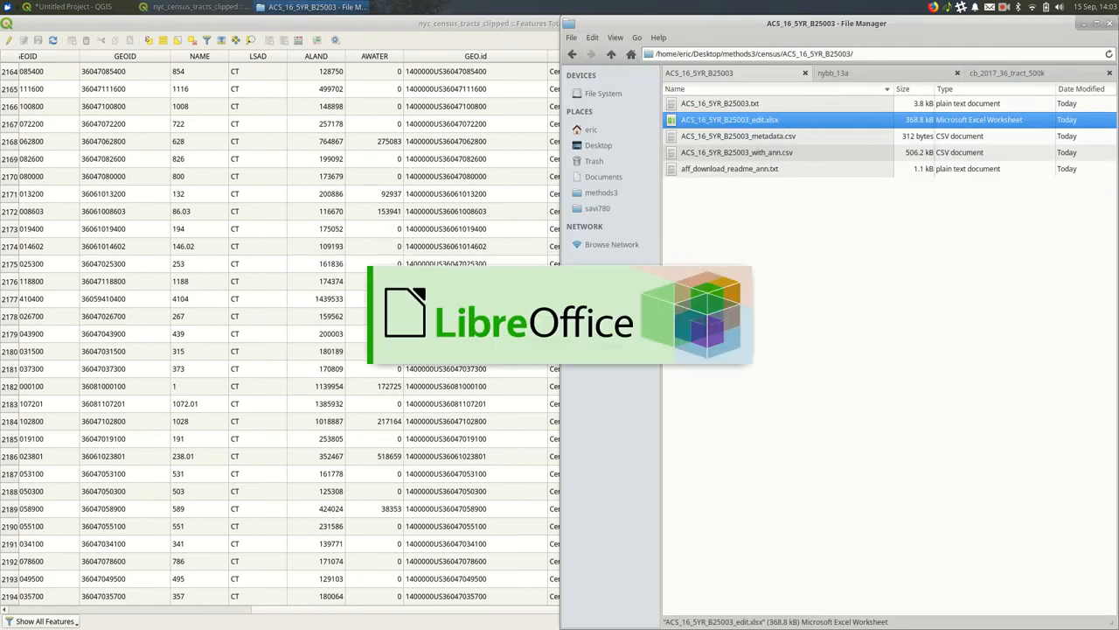
double_click(729, 119)
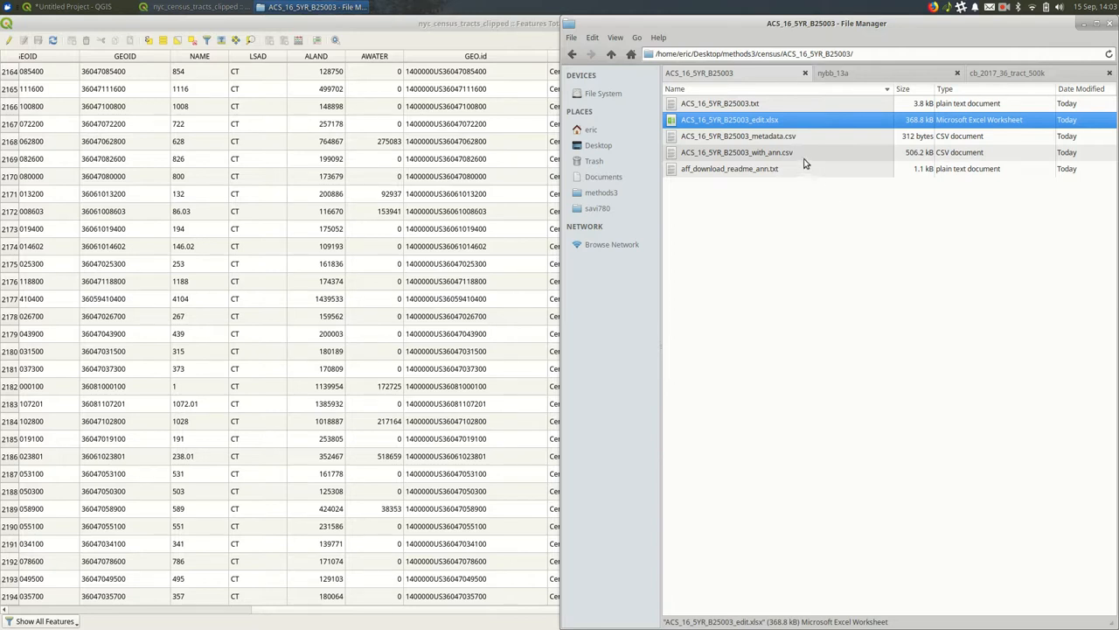
double_click(736, 152)
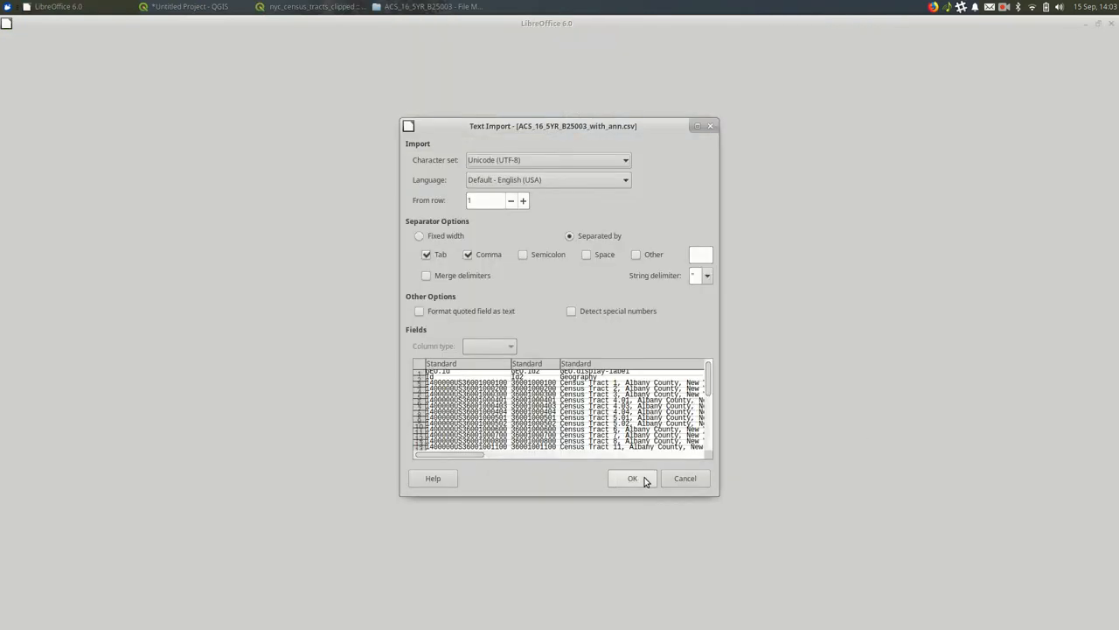
left_click(633, 478)
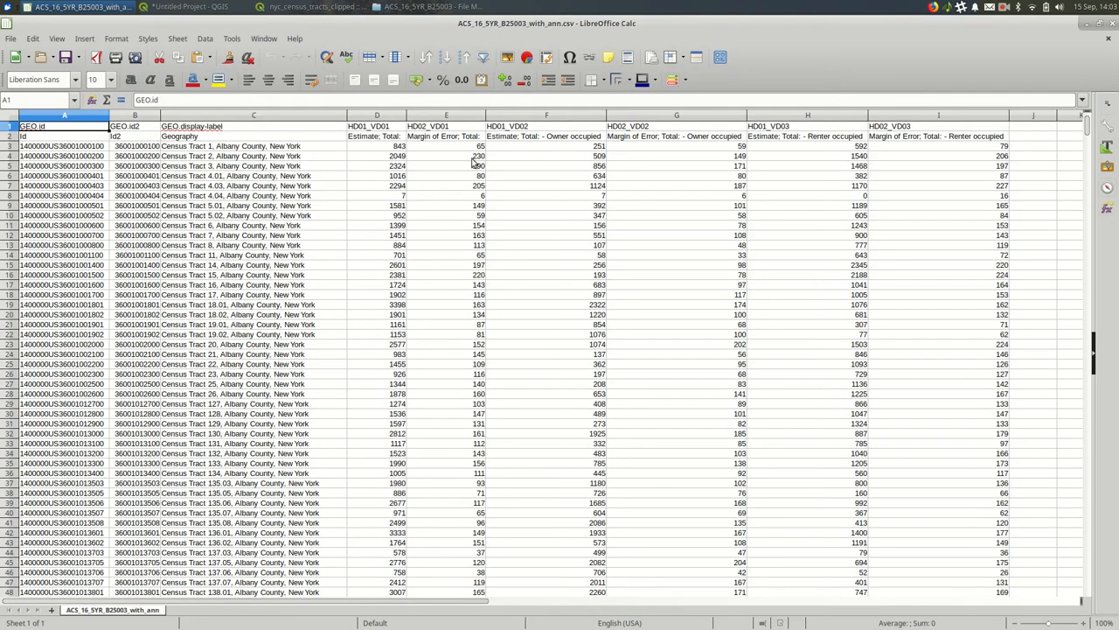
- Read the HD01 estimate column descriptions in row 2, then return to the tracts attribute table
left_click(378, 136)
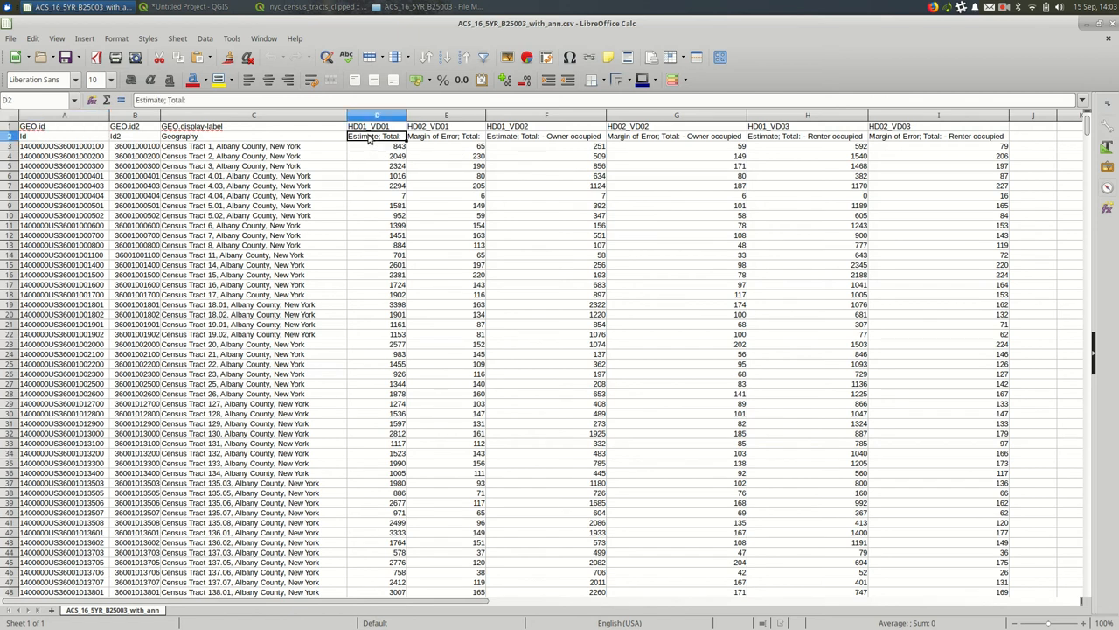
left_click(546, 136)
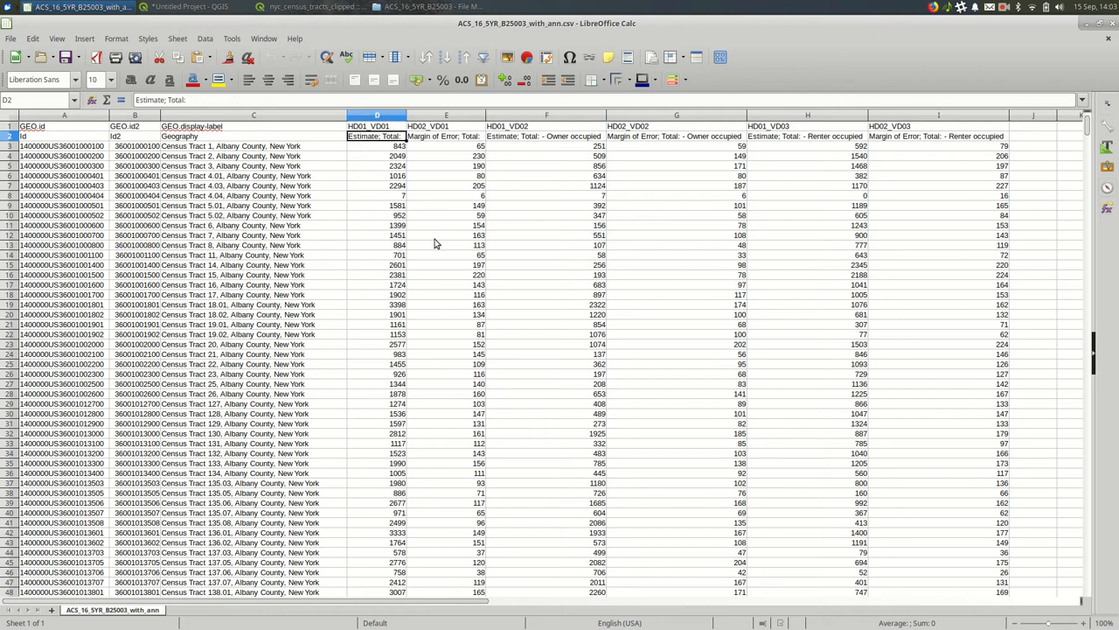
mouse_move(601, 154)
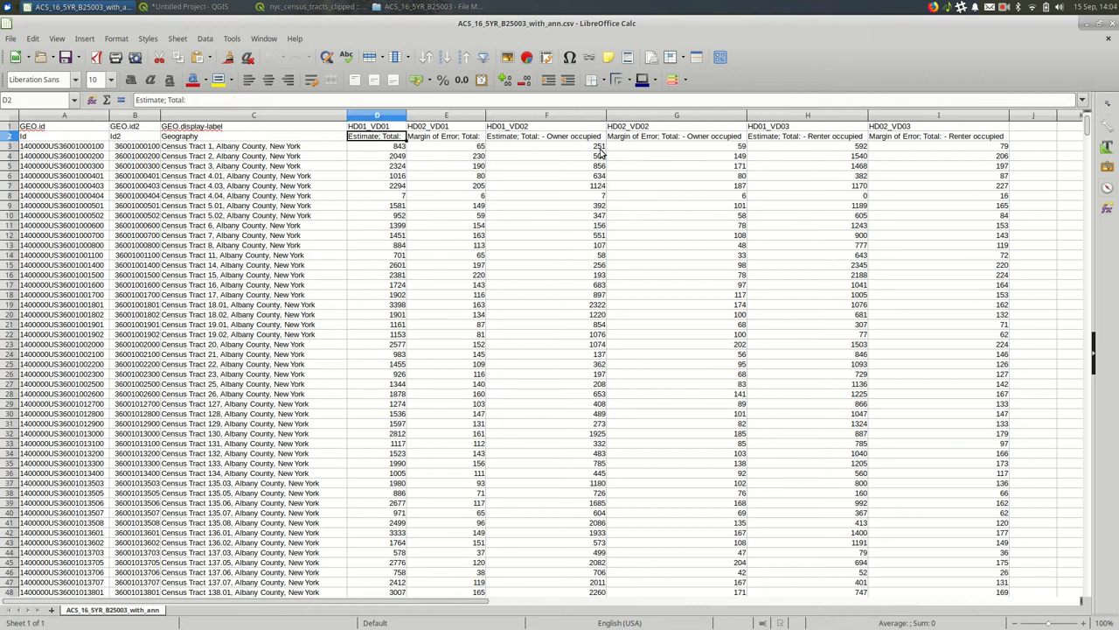
left_click(808, 137)
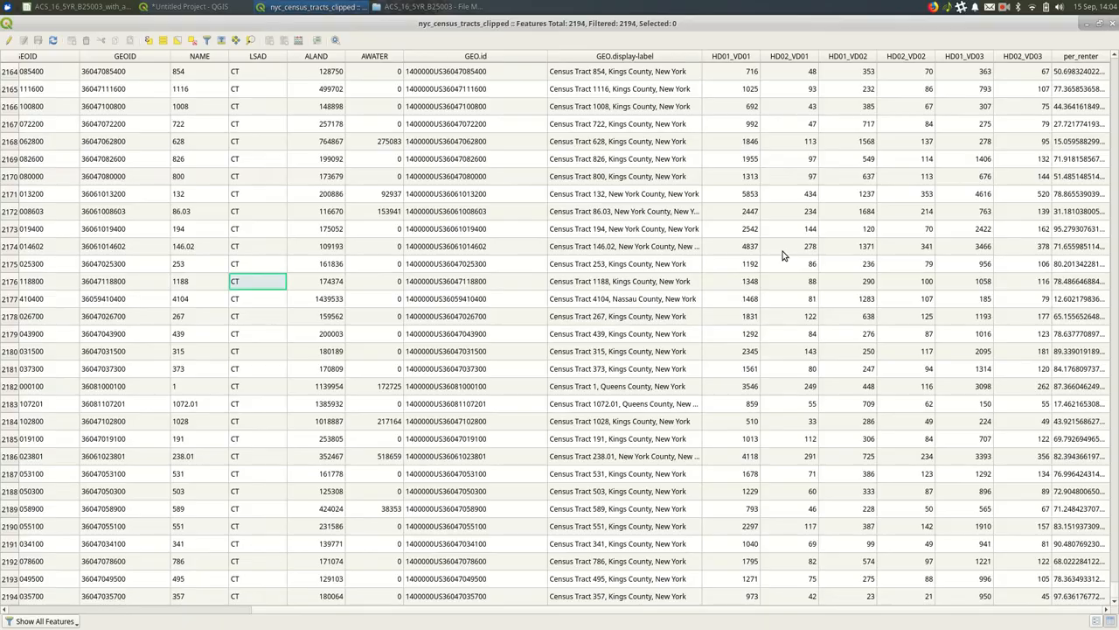
mouse_move(1046, 85)
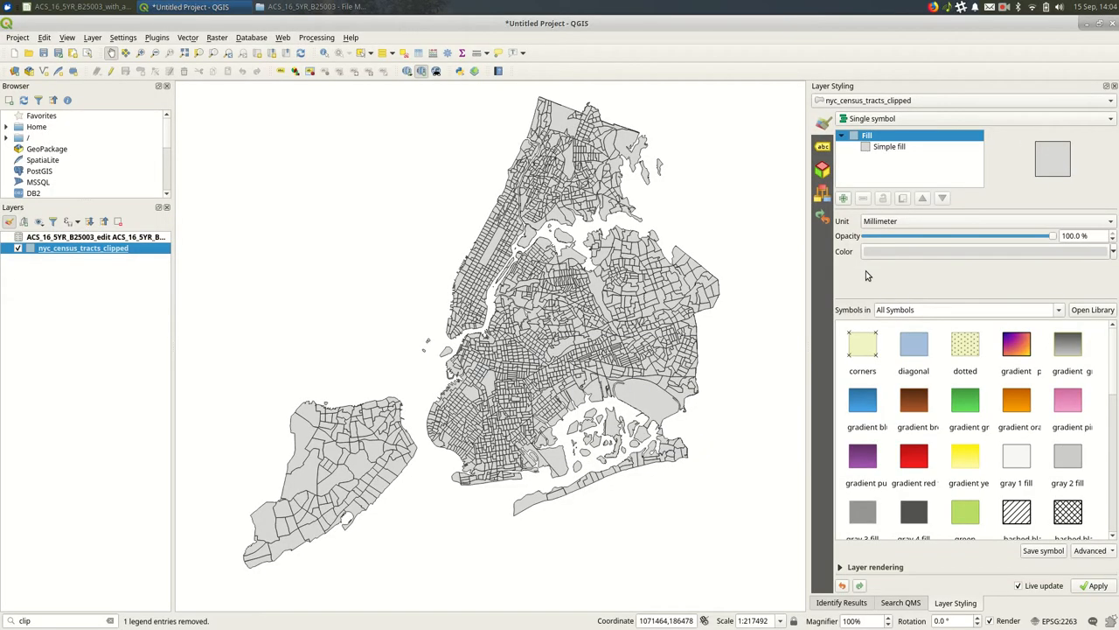
- Style the tracts layer as Graduated on column HD01_VD03
left_click(968, 119)
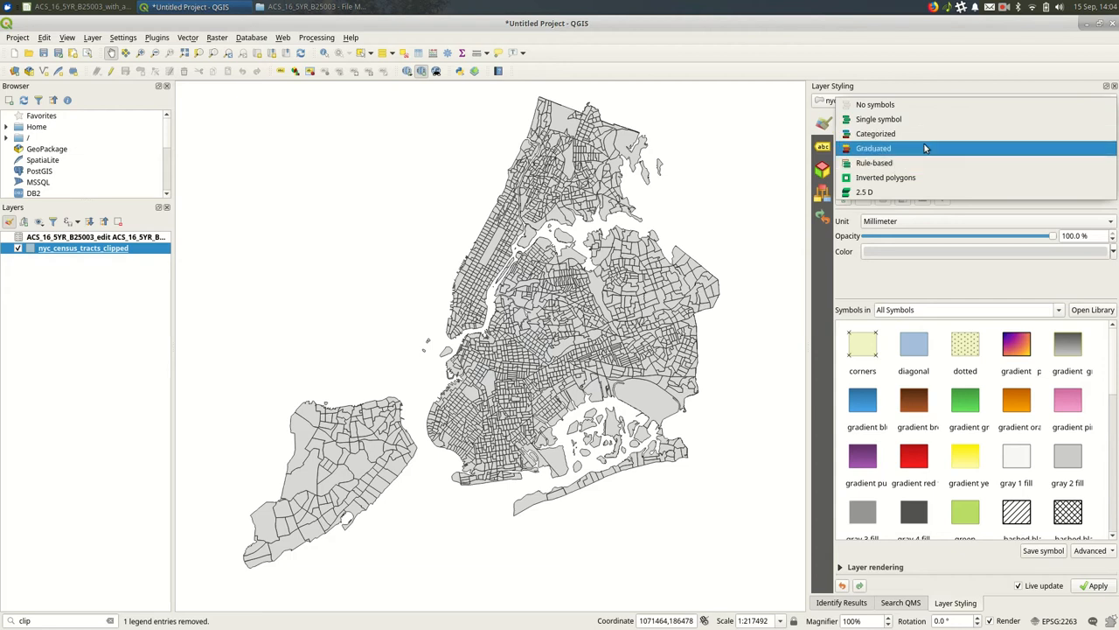
left_click(873, 147)
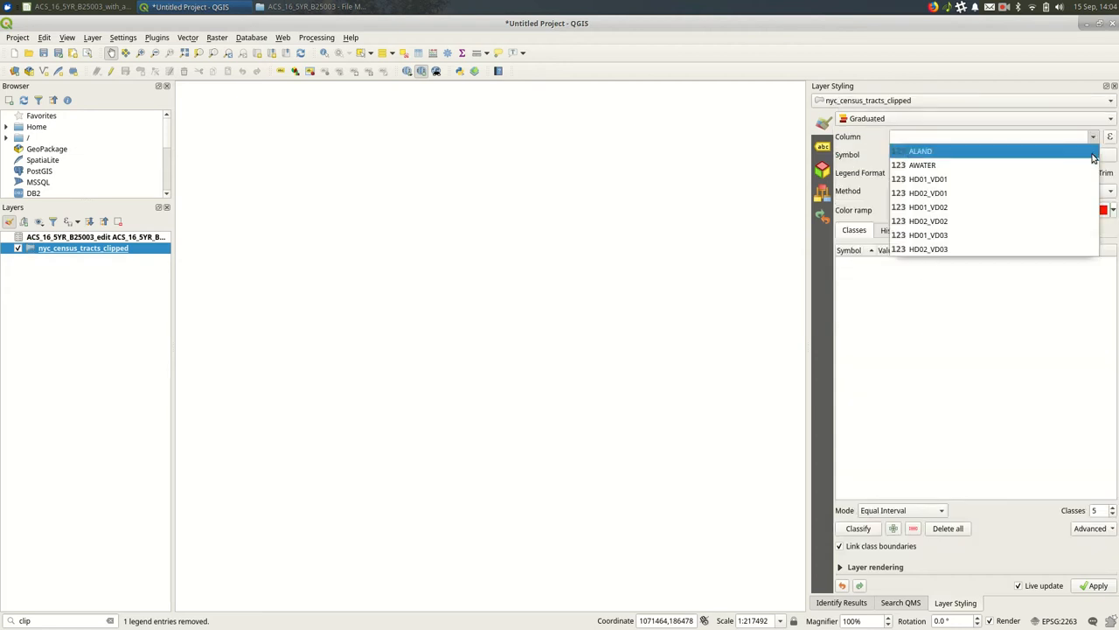
mouse_move(927, 234)
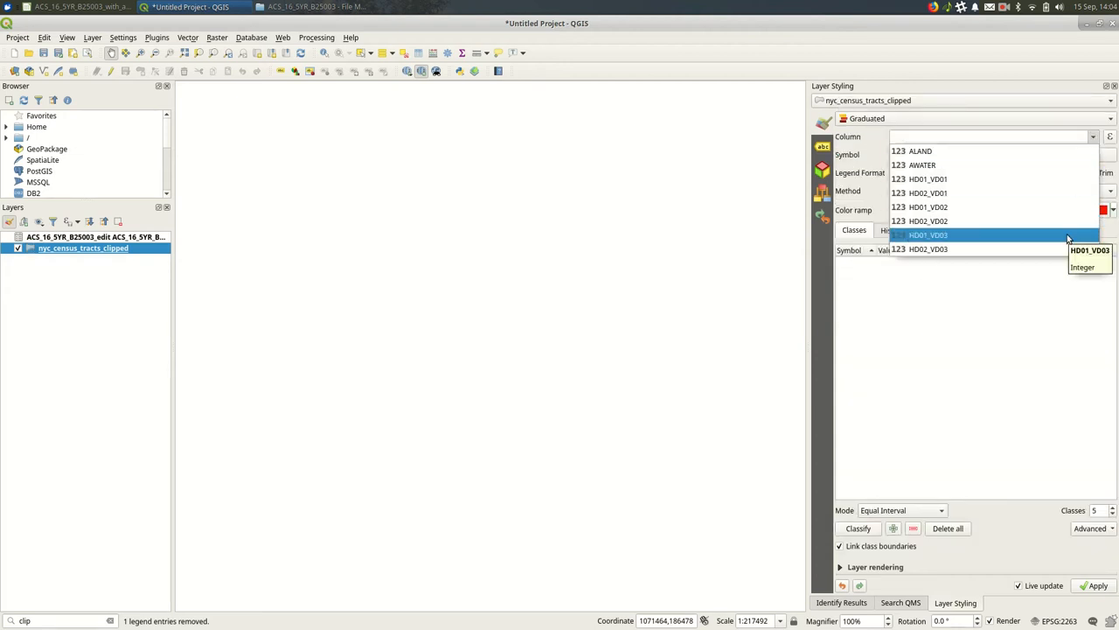
left_click(929, 235)
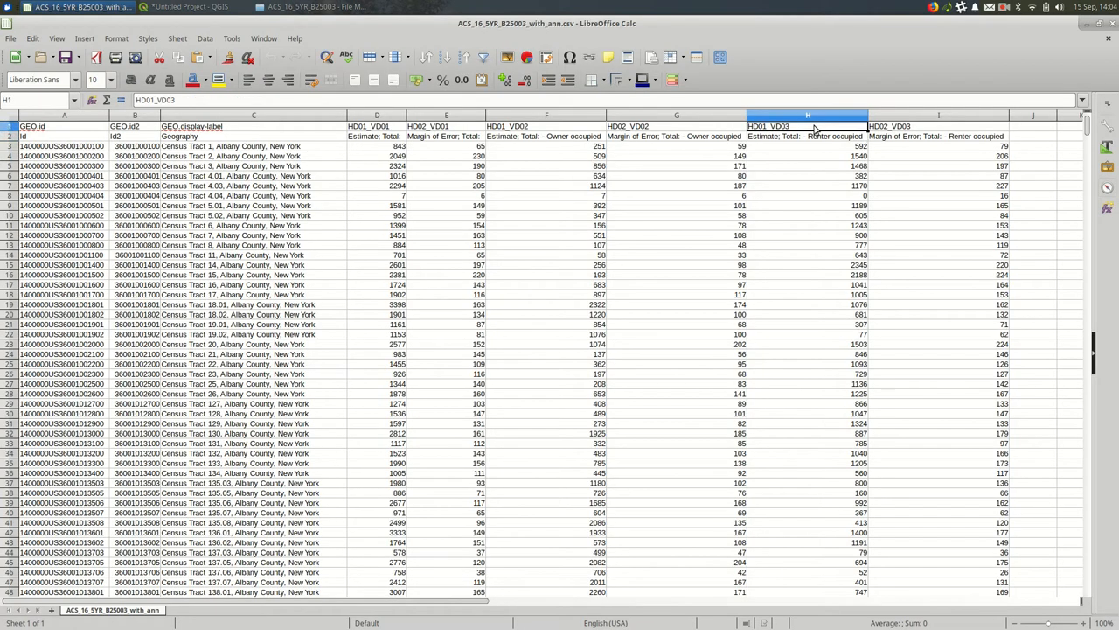
left_click(189, 7)
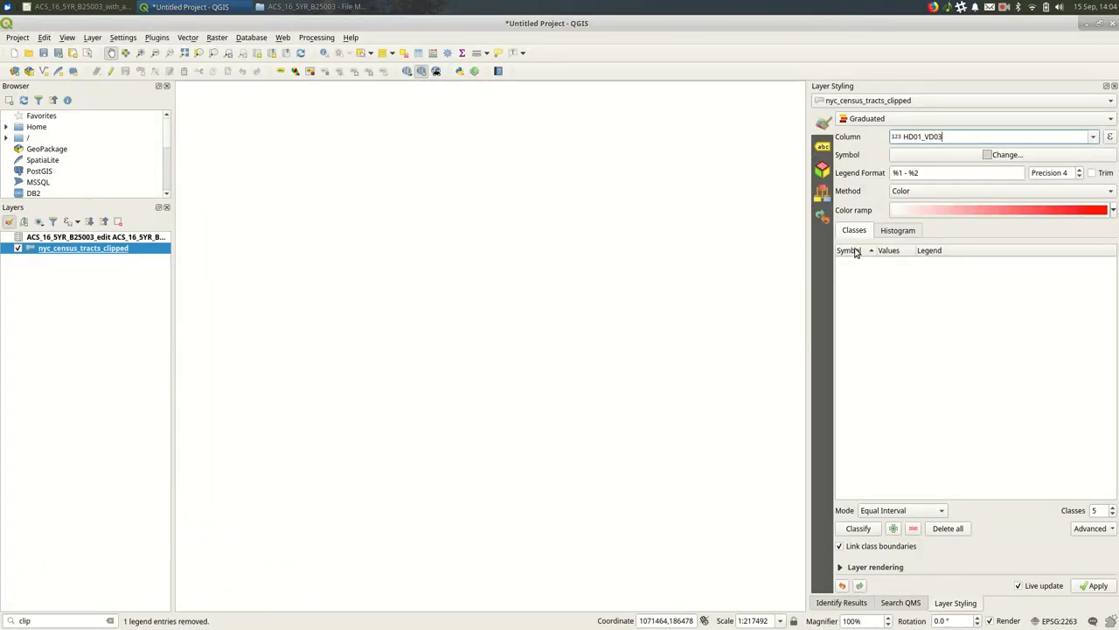
- Classify the tracts into five Natural Breaks (Jenks) classes of renter-occupied counts
left_click(857, 528)
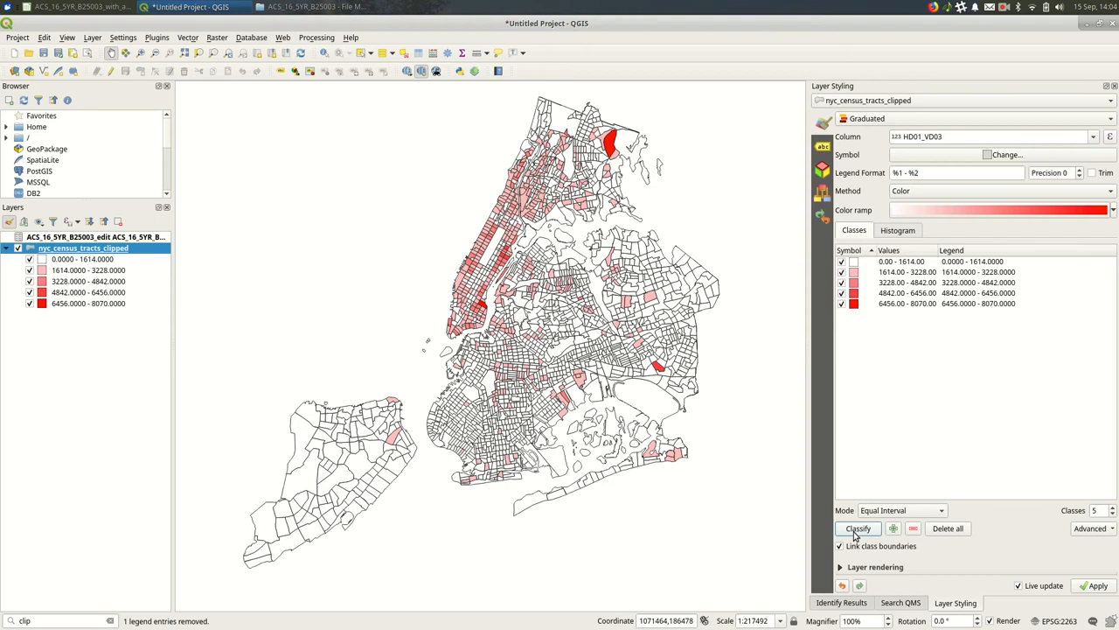
left_click(900, 511)
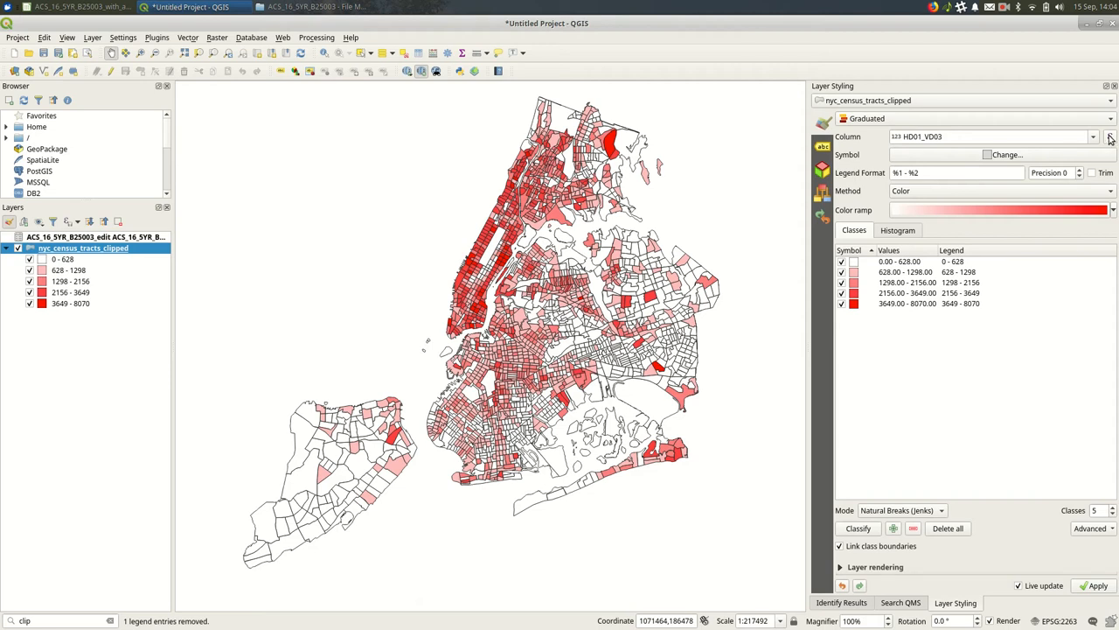
- Start a new column expression with the renter-occupied field "HD01_VD03"
left_click(1110, 137)
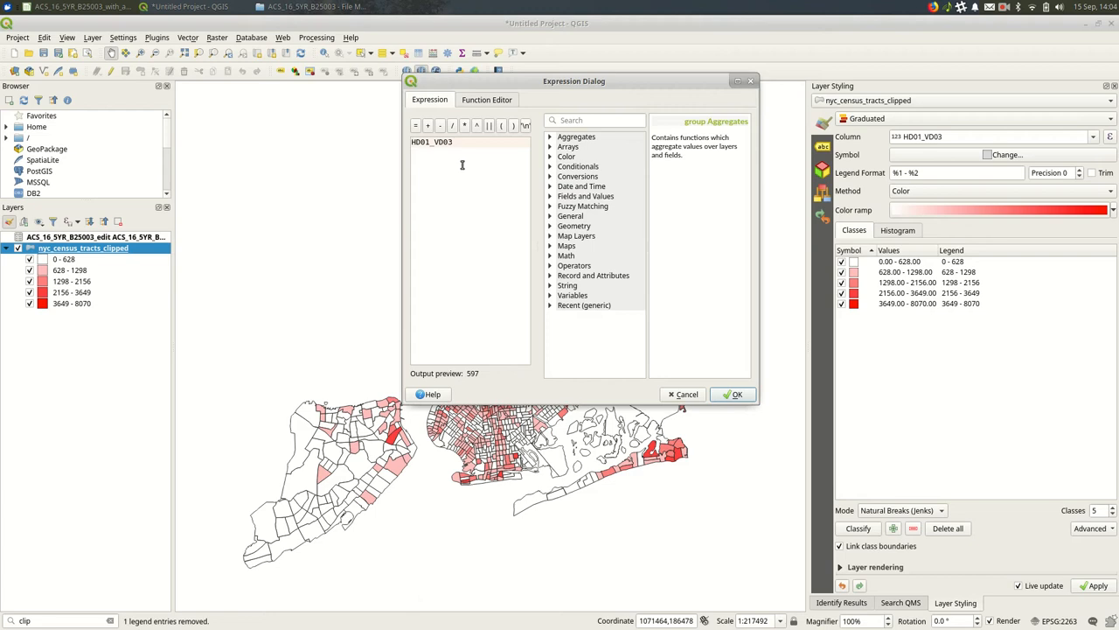
double_click(430, 142)
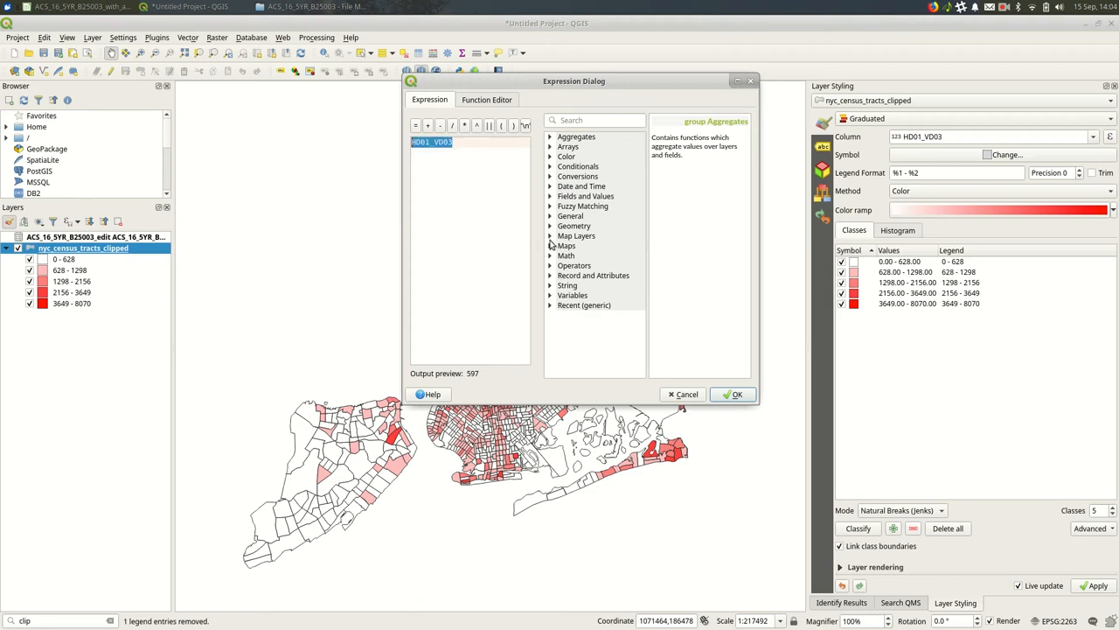
left_click(586, 196)
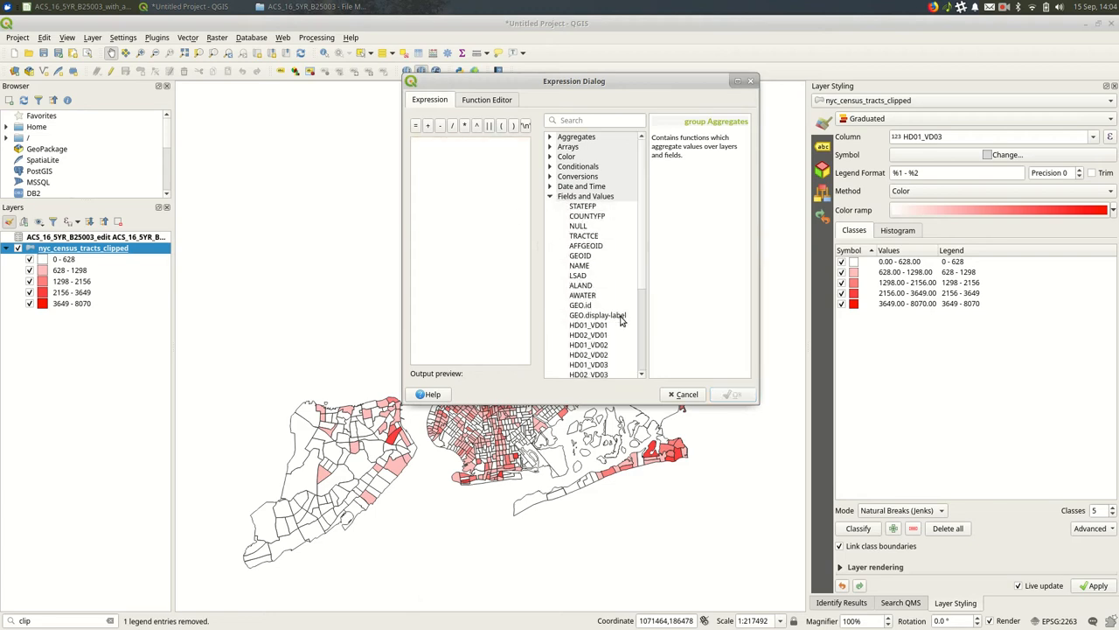
scroll("down", 3)
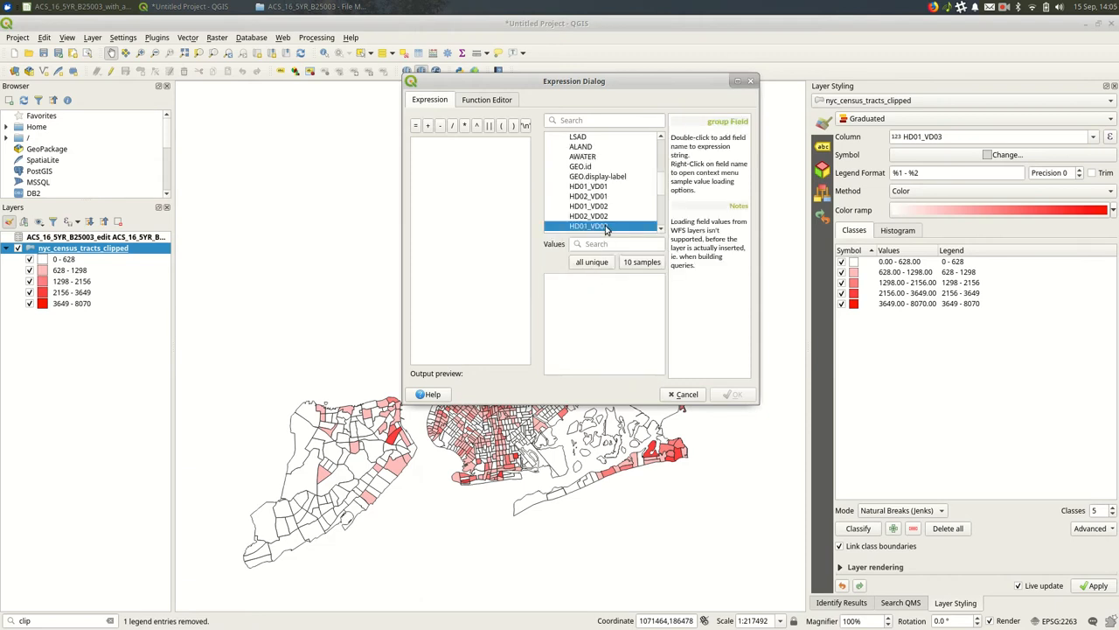
double_click(588, 226)
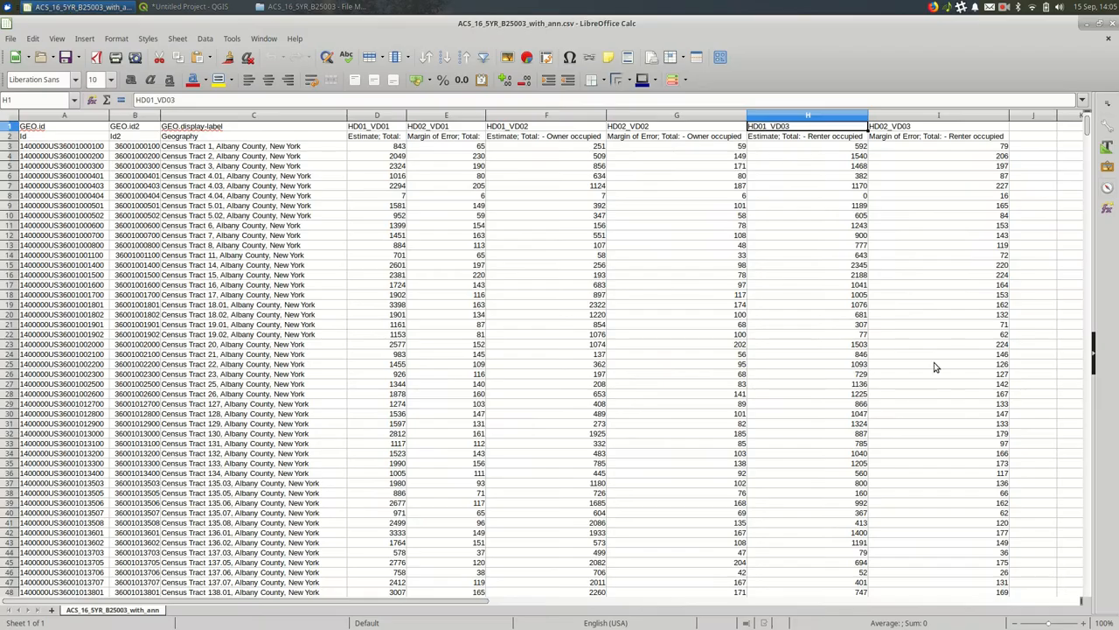
- Complete the expression as "HD01_VD03" / "HD01_VD01" * 100 and apply it to the graduated styling
left_click(378, 136)
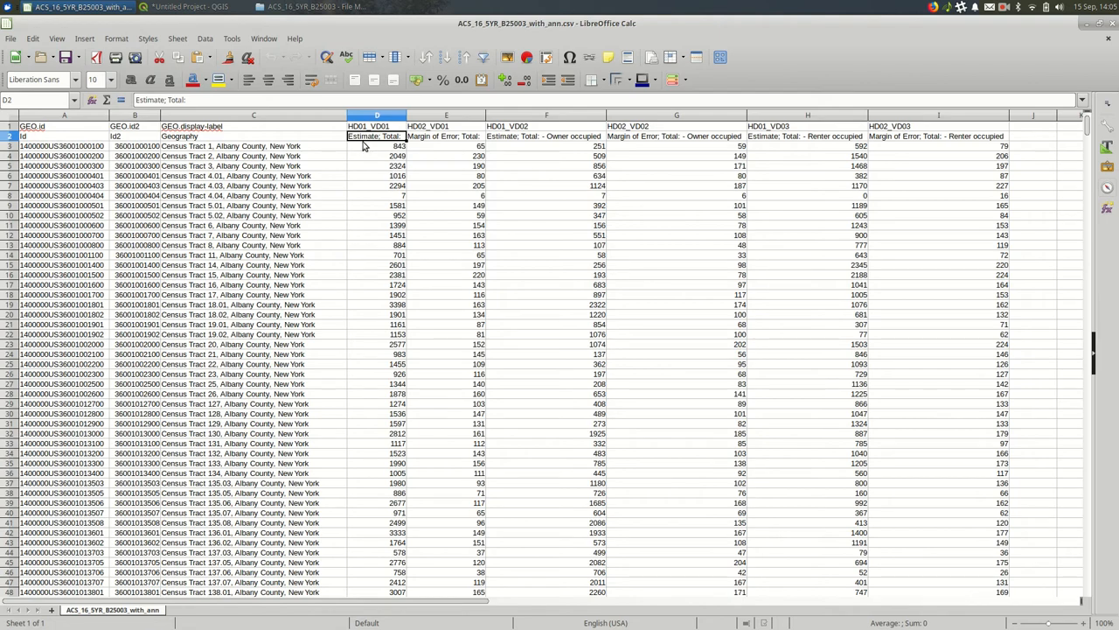
key("Alt+Tab")
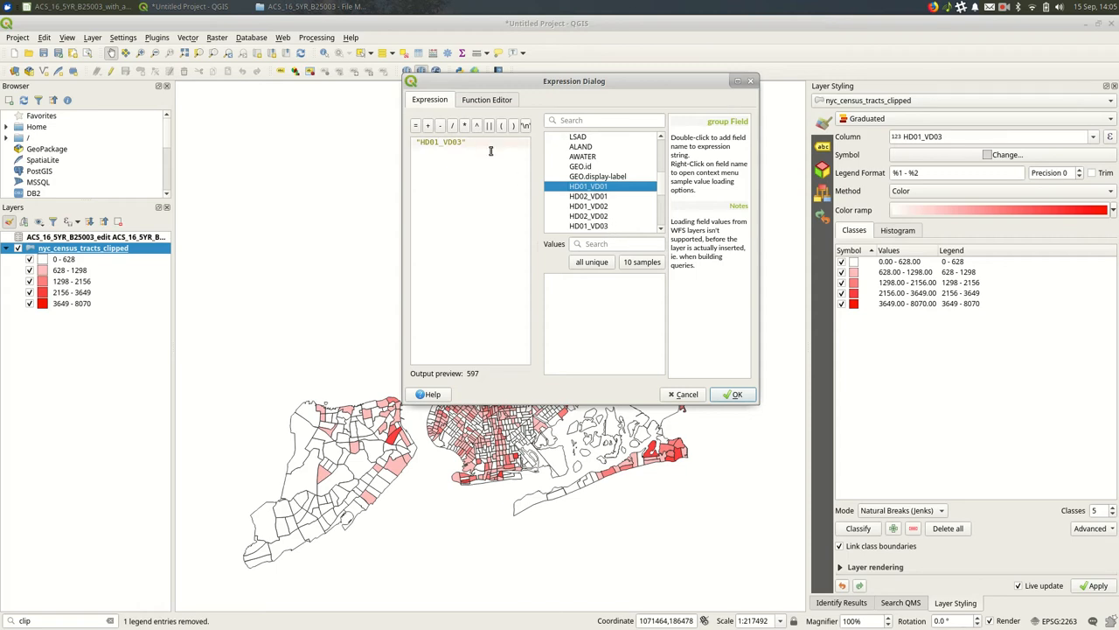
double_click(594, 185)
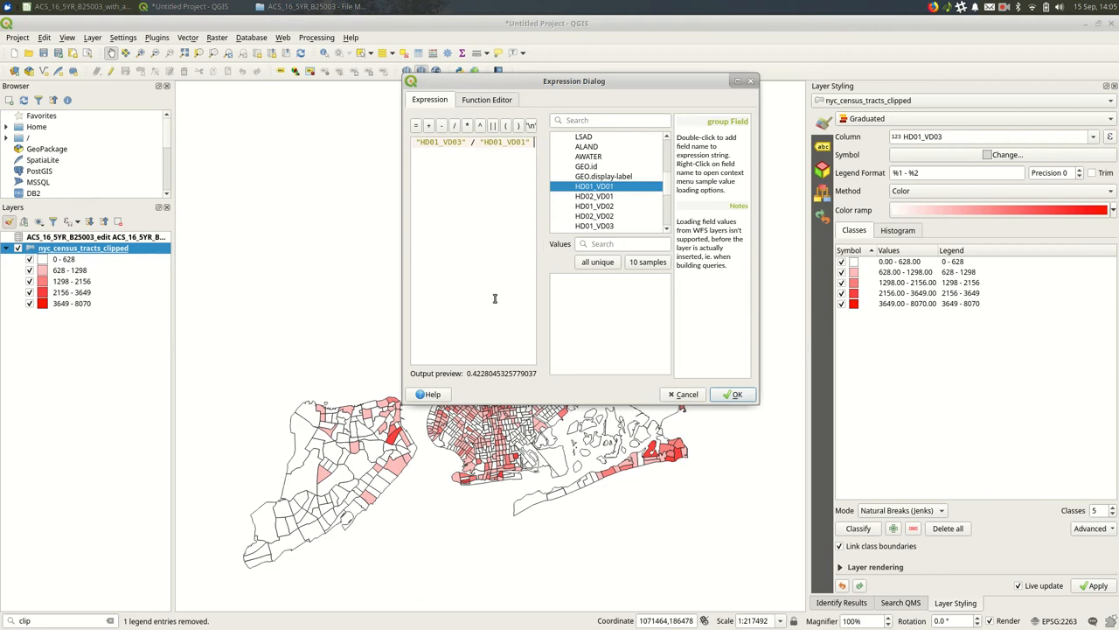
type("100")
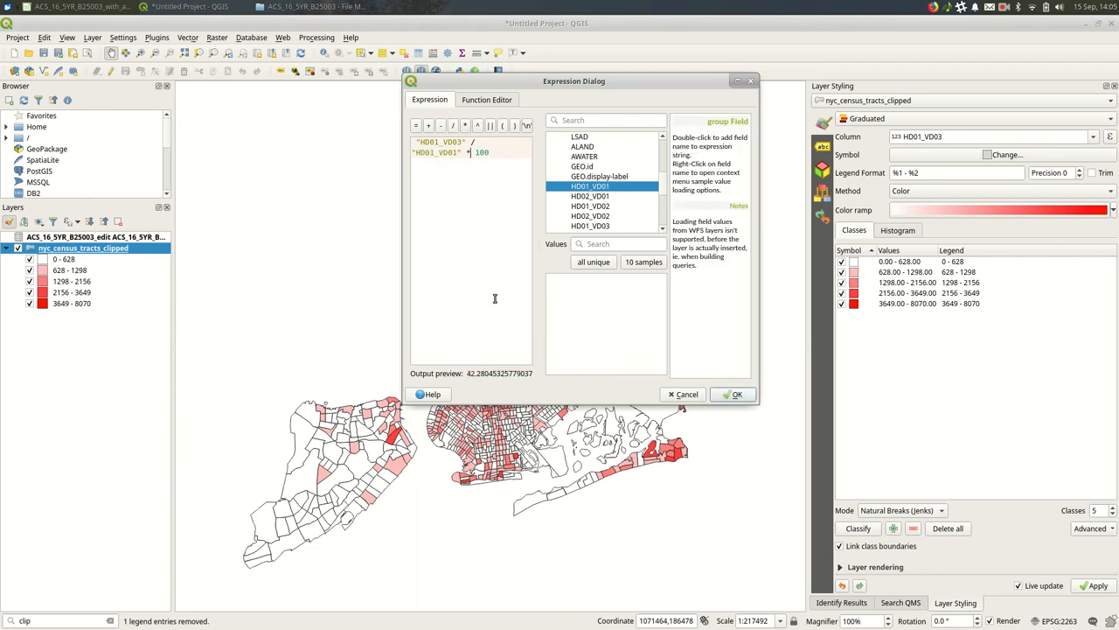
left_click(735, 393)
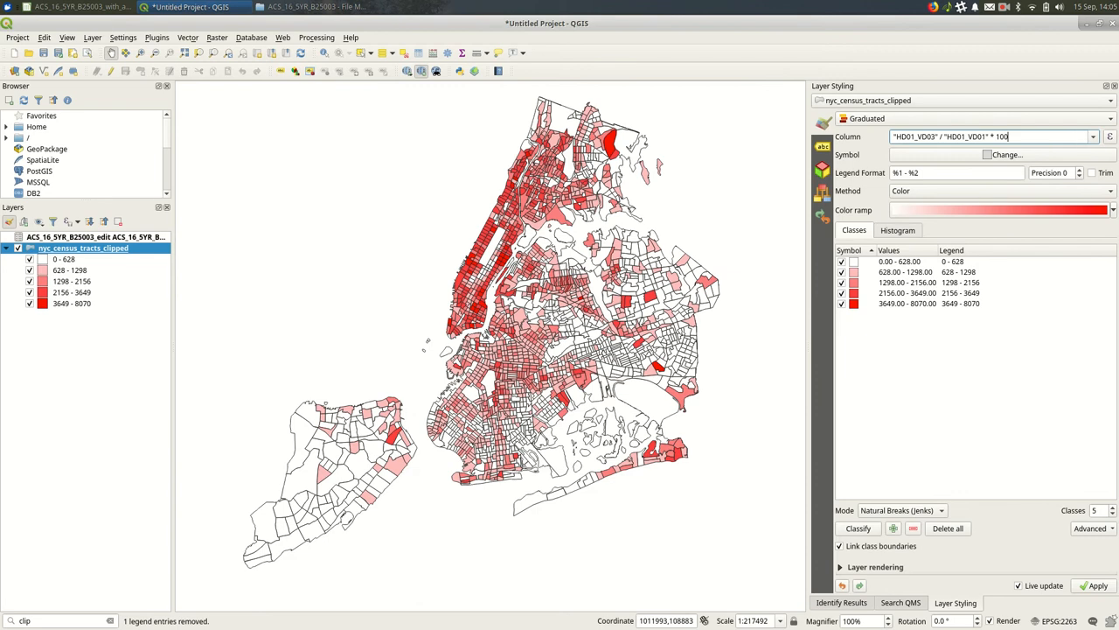
- Recompute the graduated classes for the renter-percentage expression
left_click(857, 528)
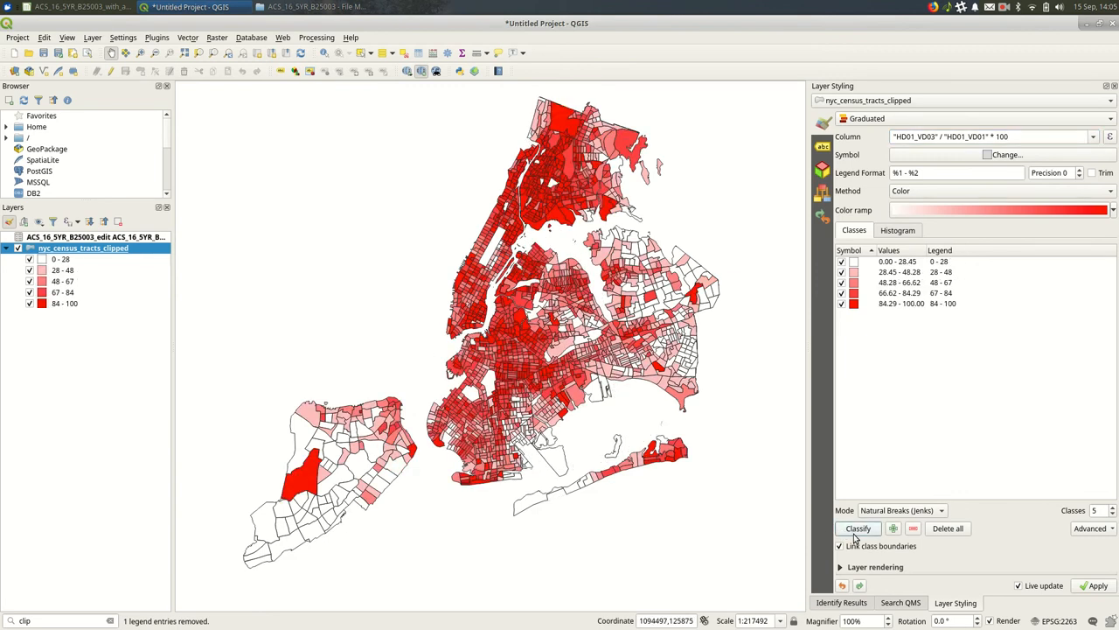
left_click(857, 528)
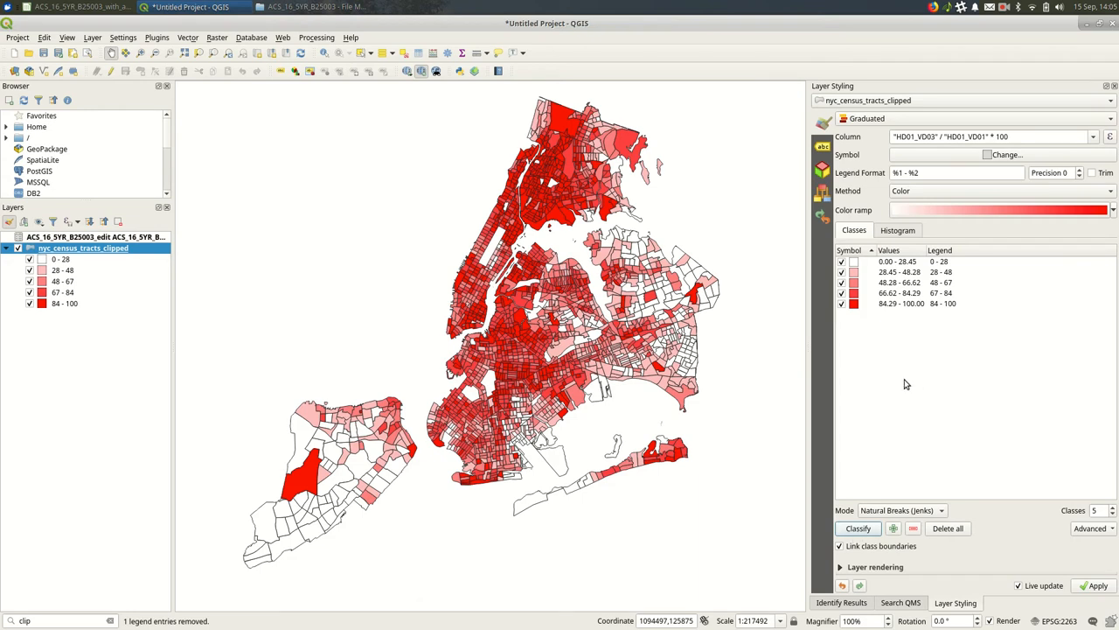
left_click(901, 304)
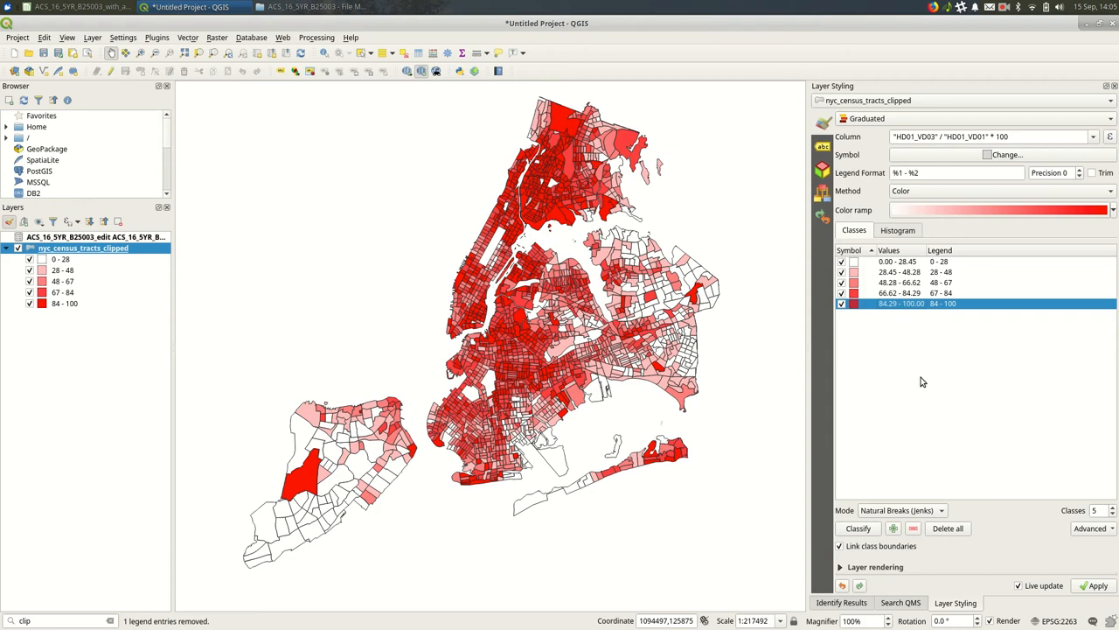
mouse_move(898, 506)
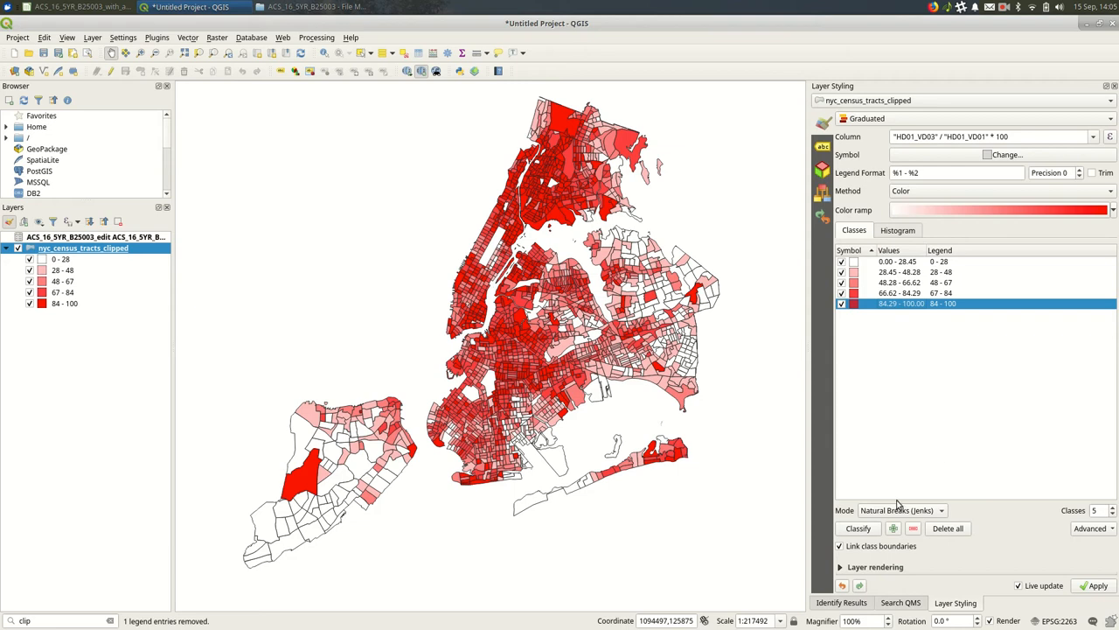
- Set the classification mode to Natural Breaks (Jenks), giving classes 0–28, 28–48, 48–67, 67–84 and 84–100
left_click(901, 510)
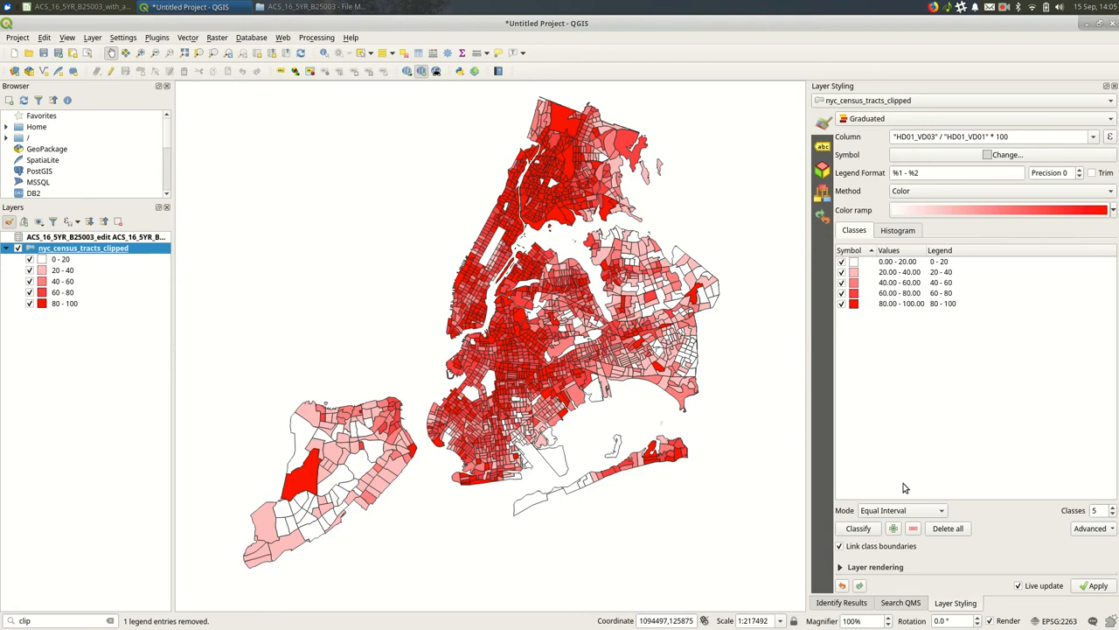
left_click(901, 511)
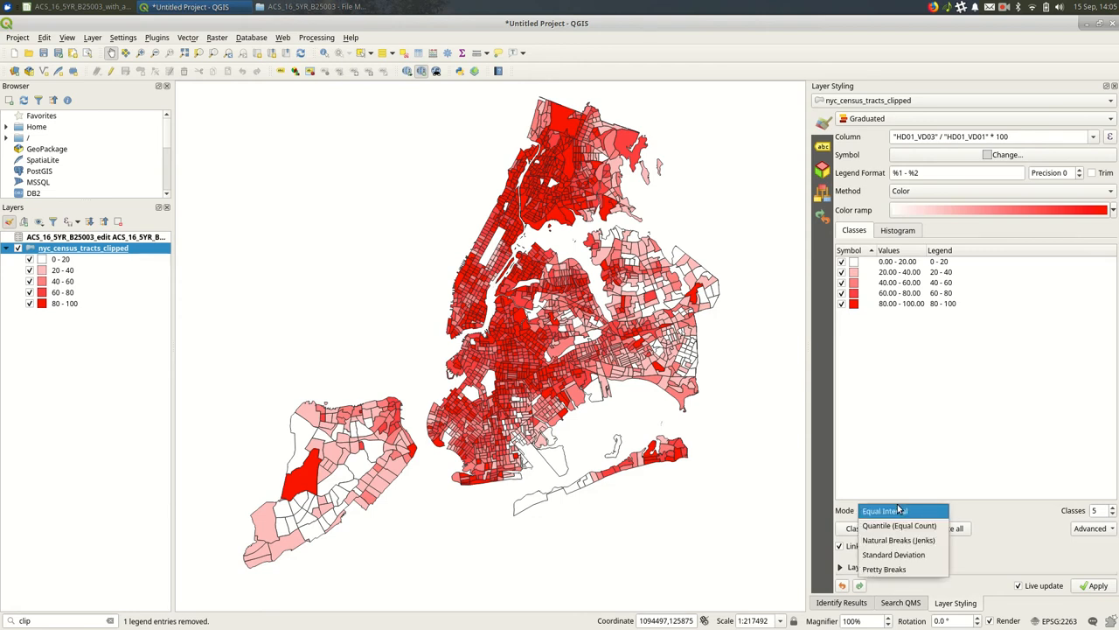
left_click(899, 539)
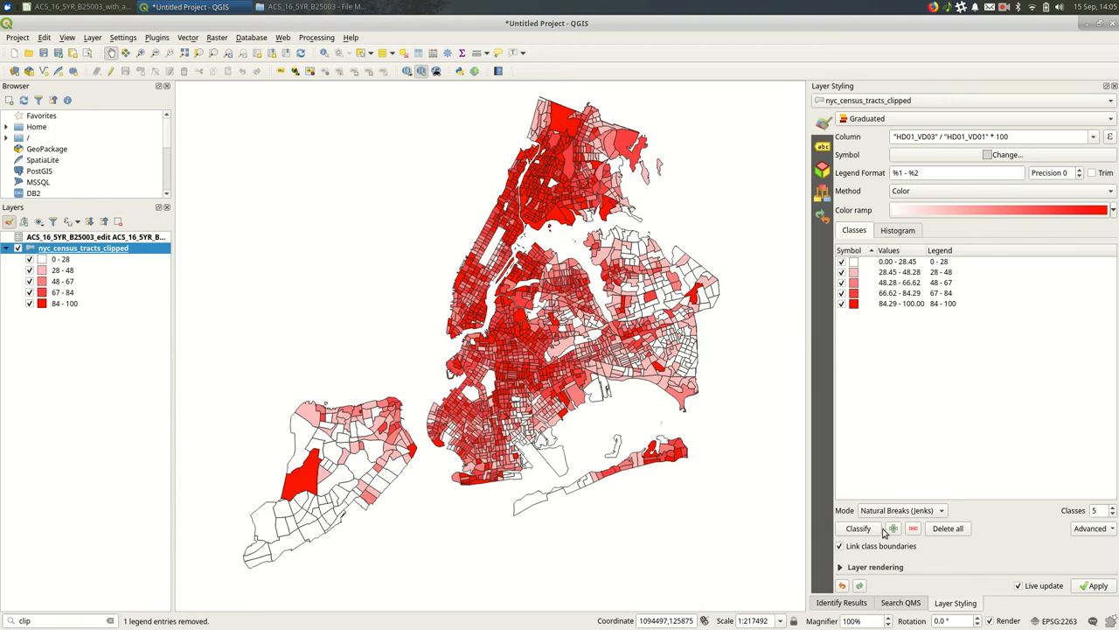
mouse_move(884, 533)
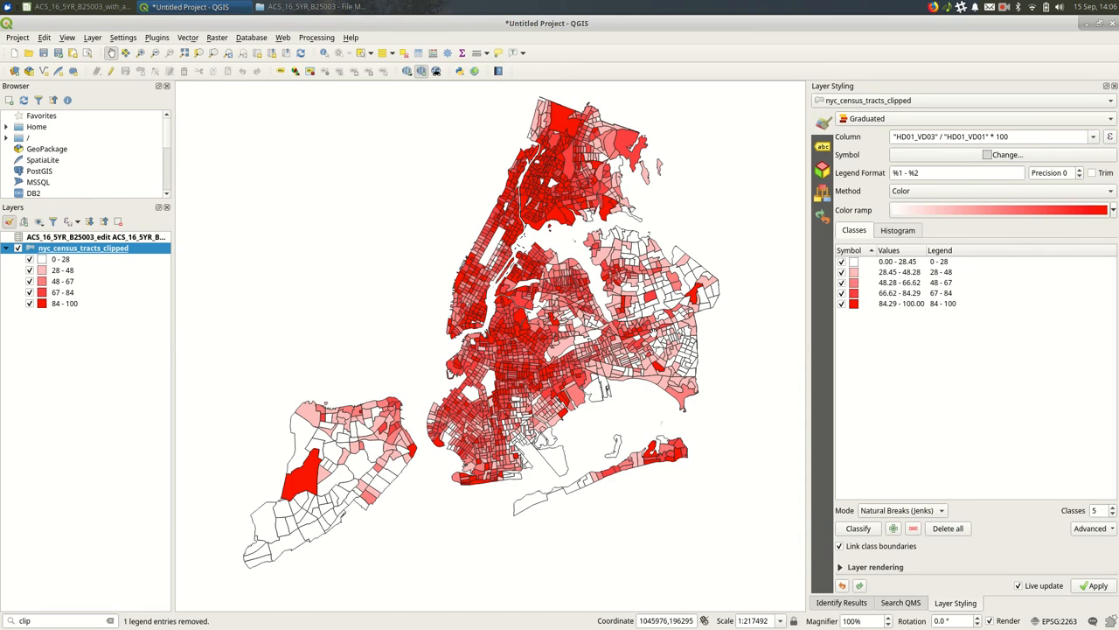
mouse_move(429, 481)
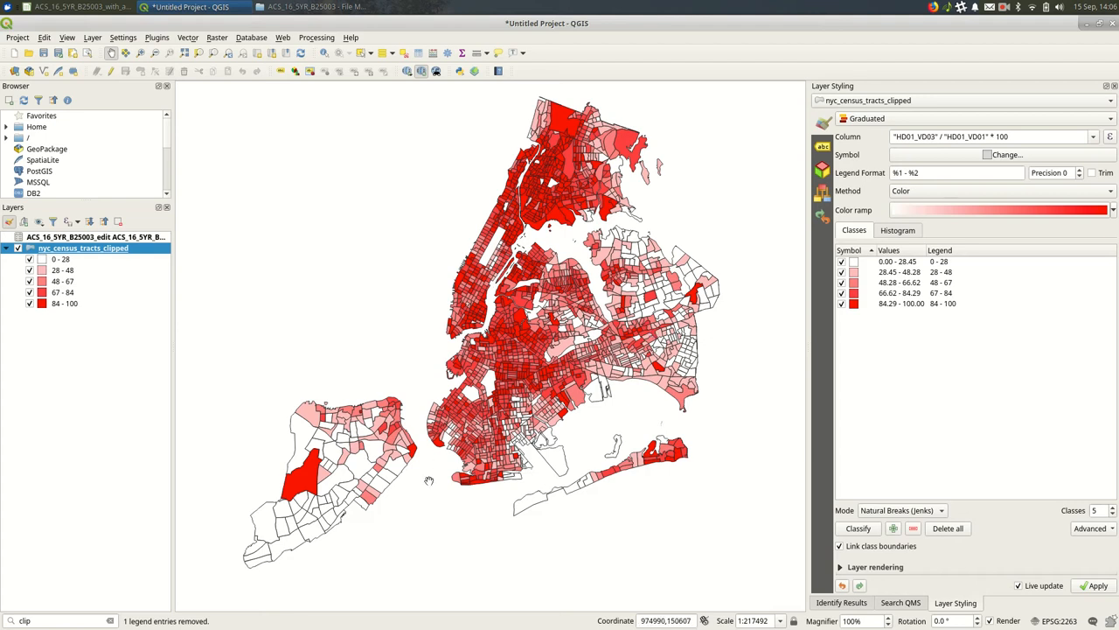
mouse_move(336, 542)
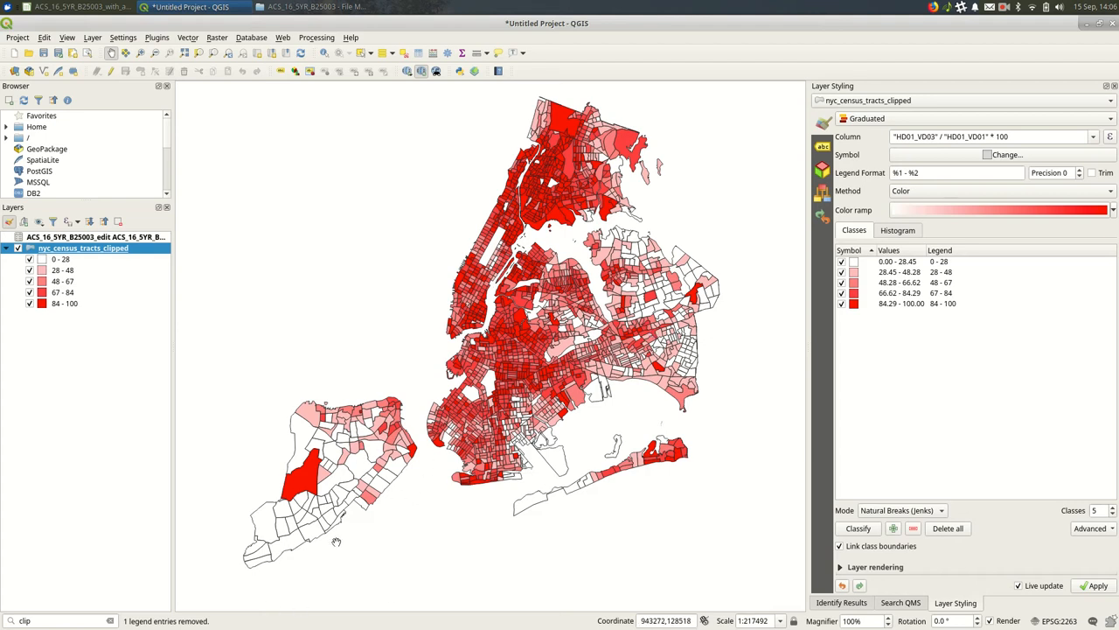
mouse_move(357, 530)
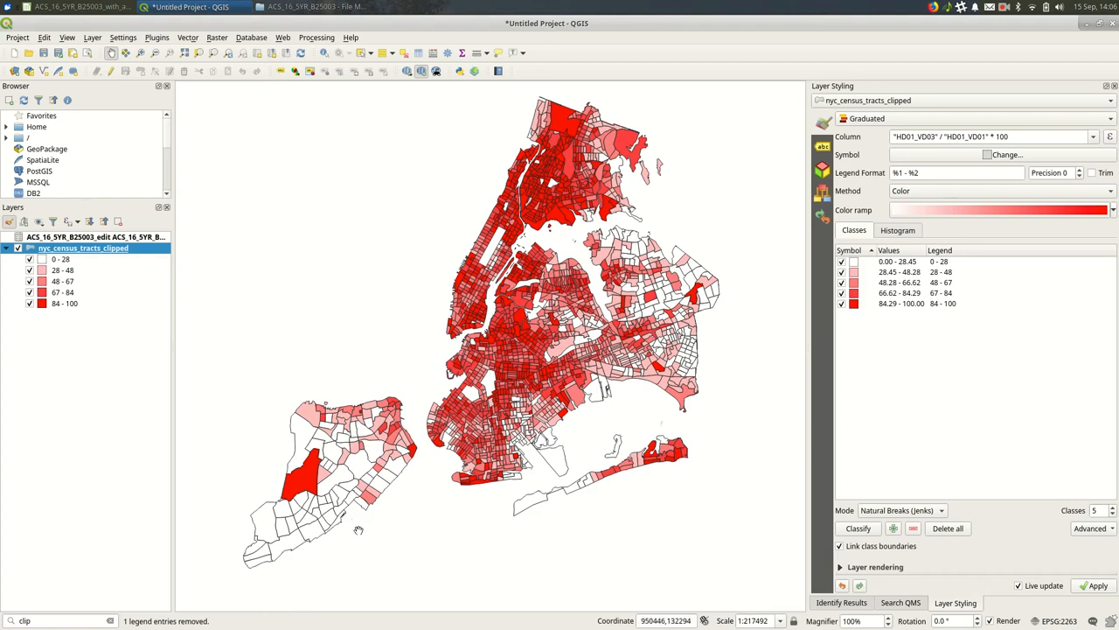
mouse_move(418, 224)
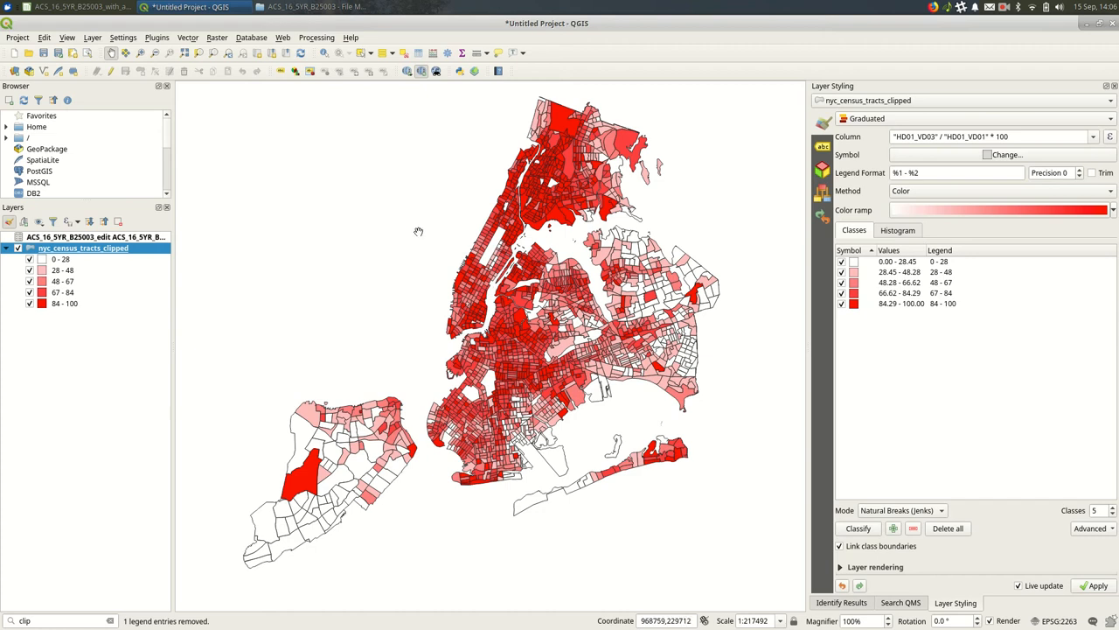
- Zoom in and identify a Brooklyn tract to read its per_renter value
scroll("up", 3)
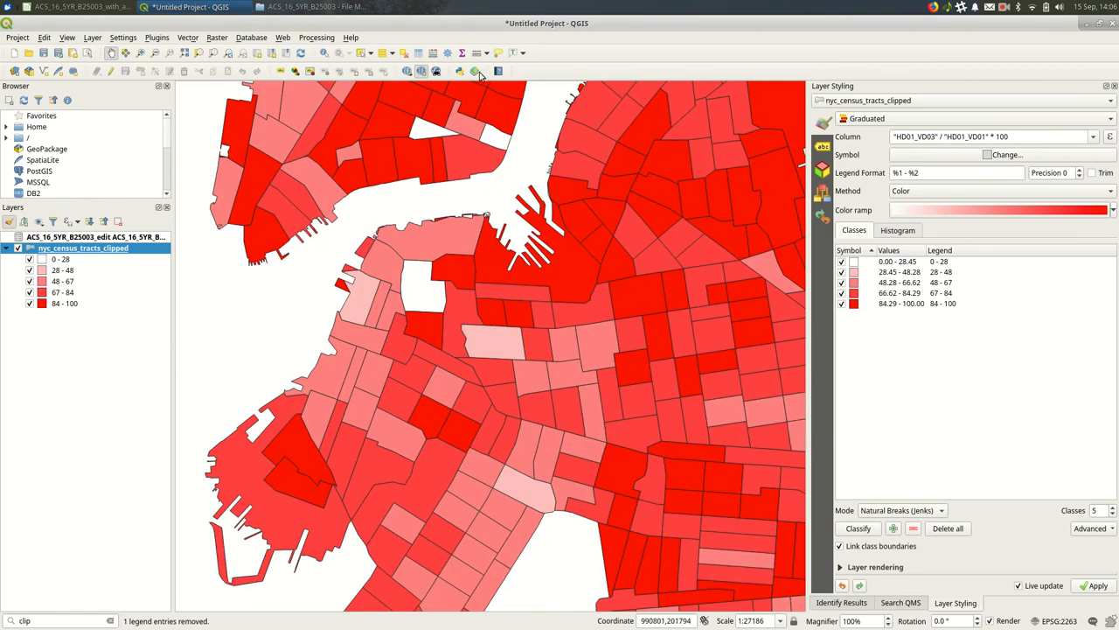
left_click(423, 294)
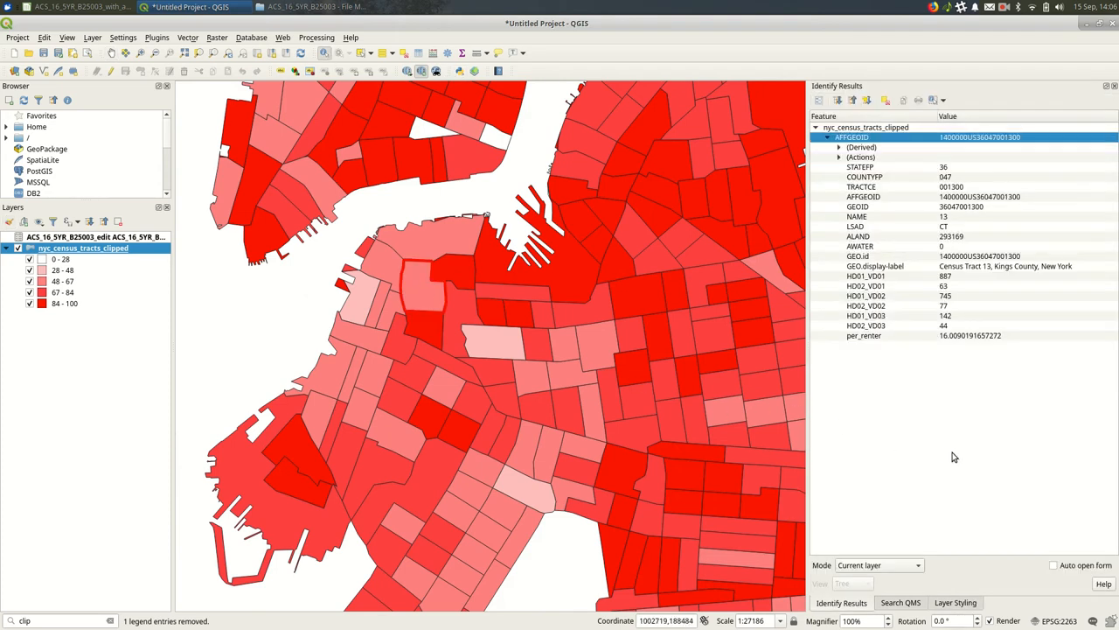
mouse_move(927, 340)
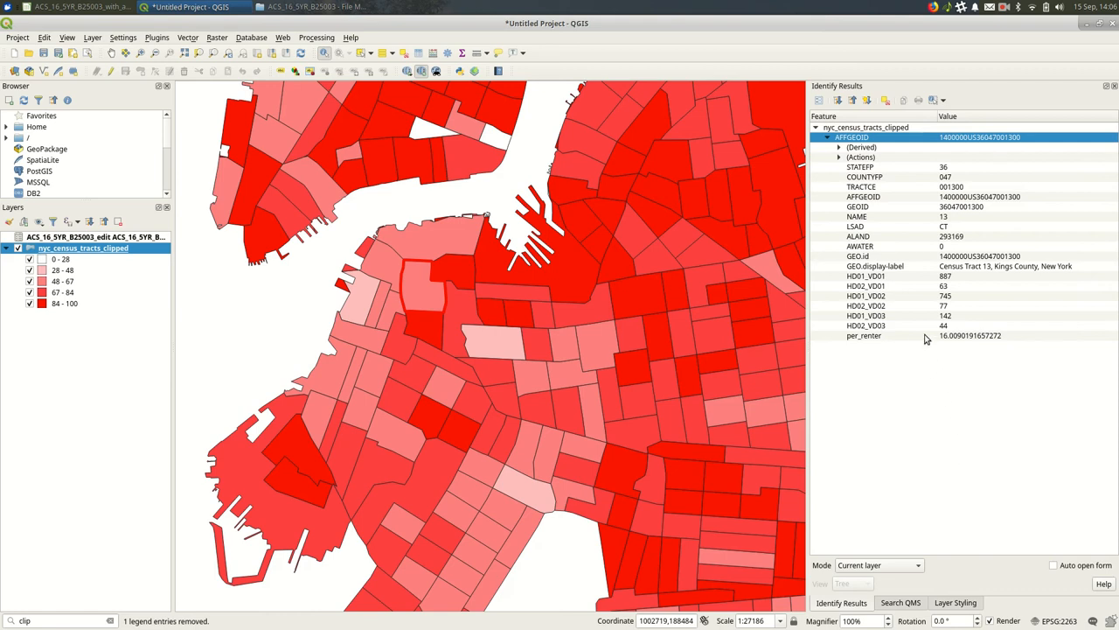
mouse_move(948, 339)
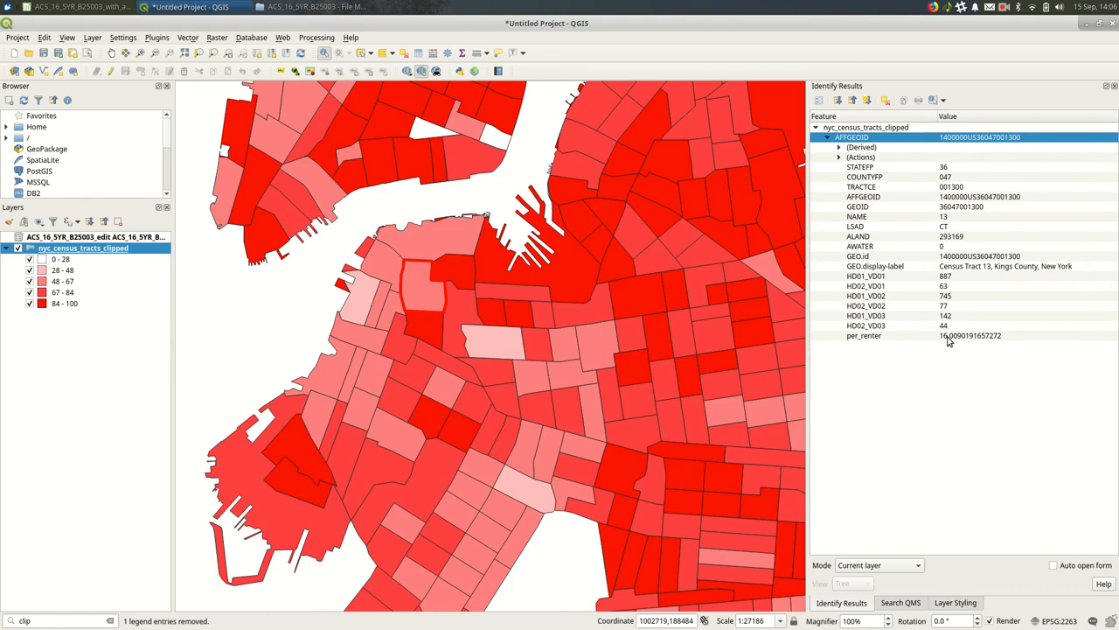
mouse_move(450, 283)
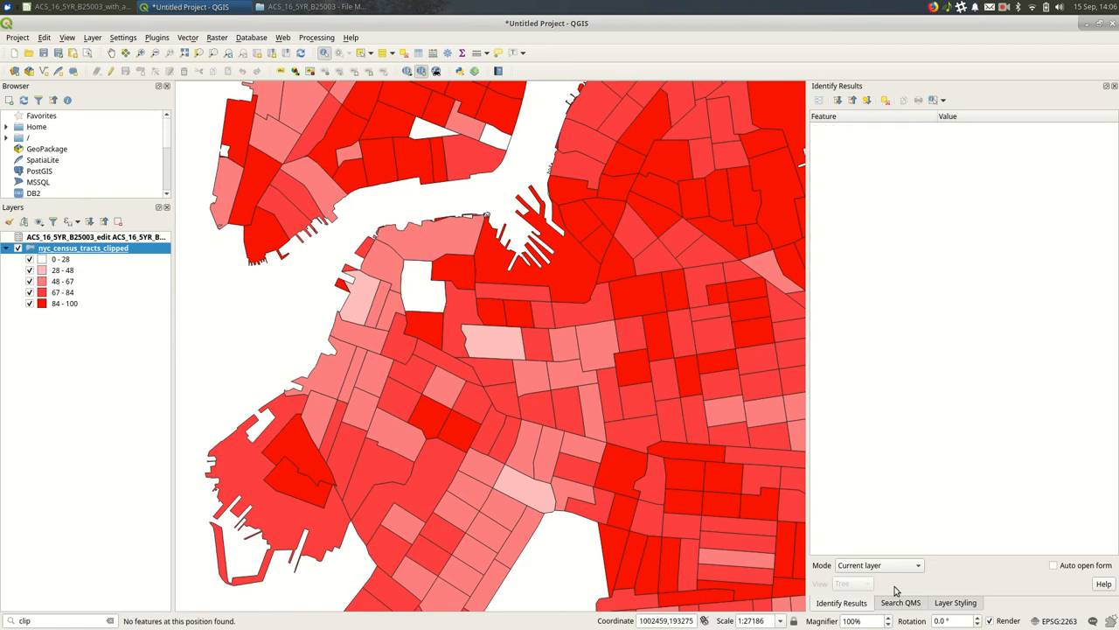
left_click(955, 602)
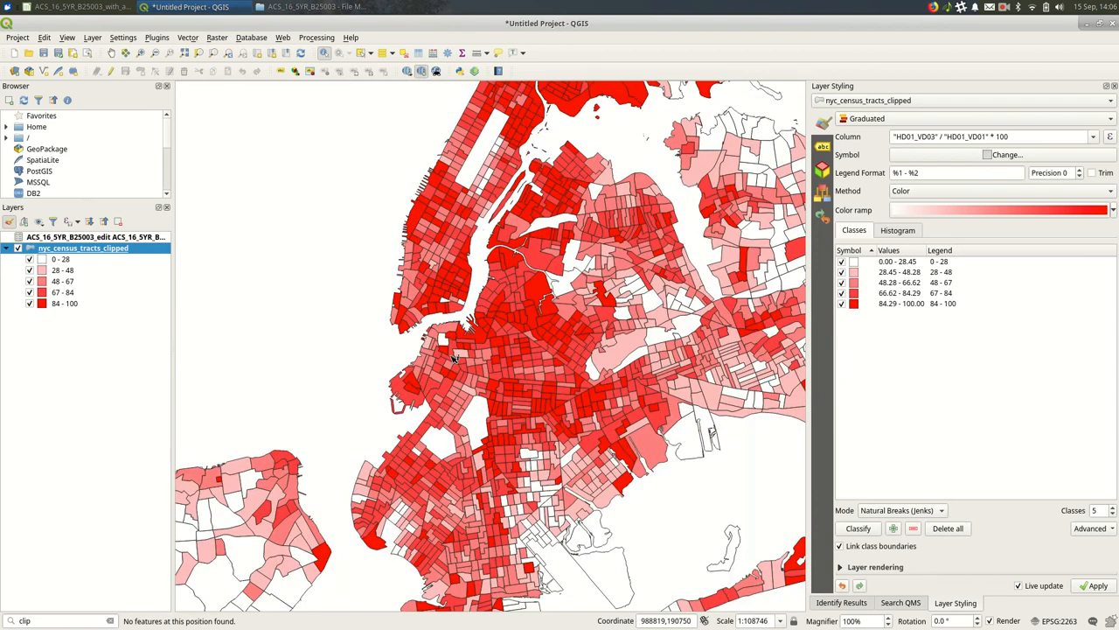
mouse_move(455, 356)
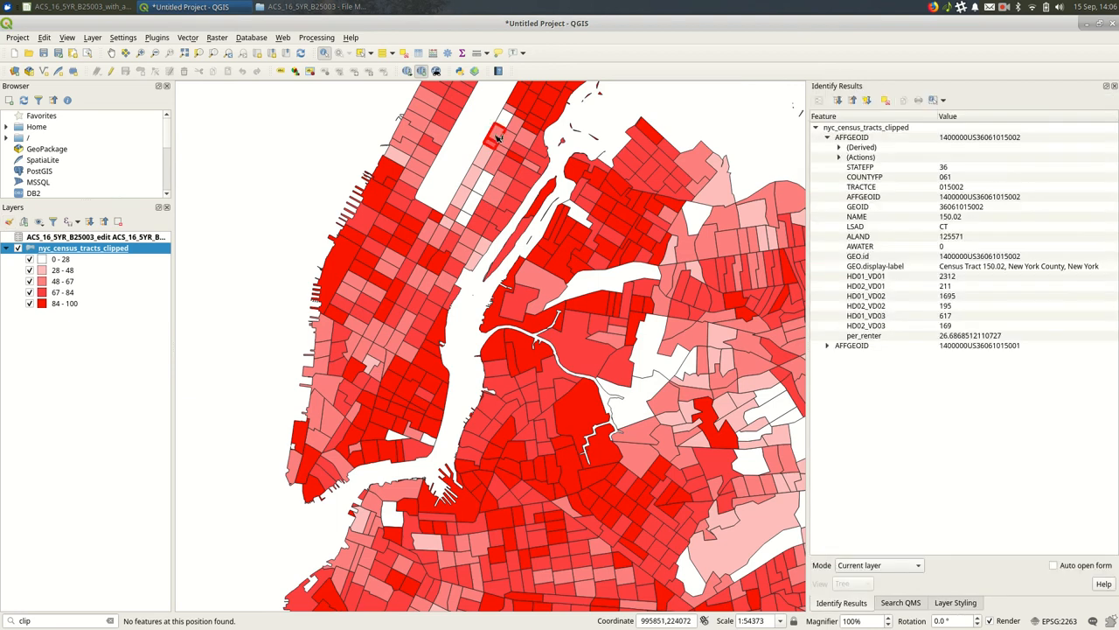
- Identify two Manhattan tracts to check their per_renter values, then zoom back out
left_click(505, 122)
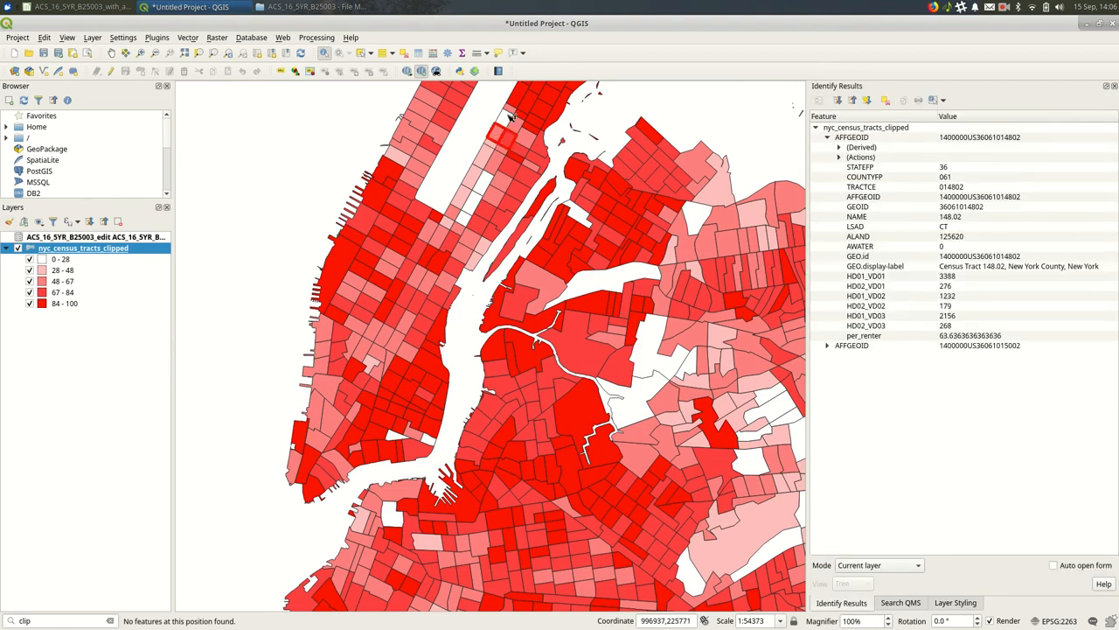
left_click(507, 154)
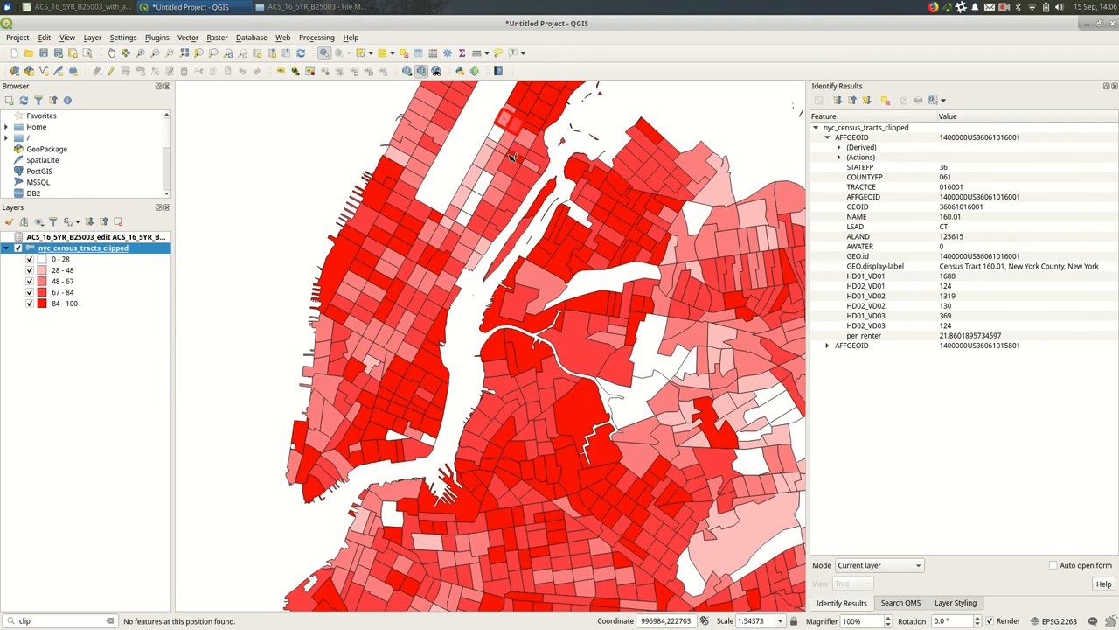
scroll("down", 3)
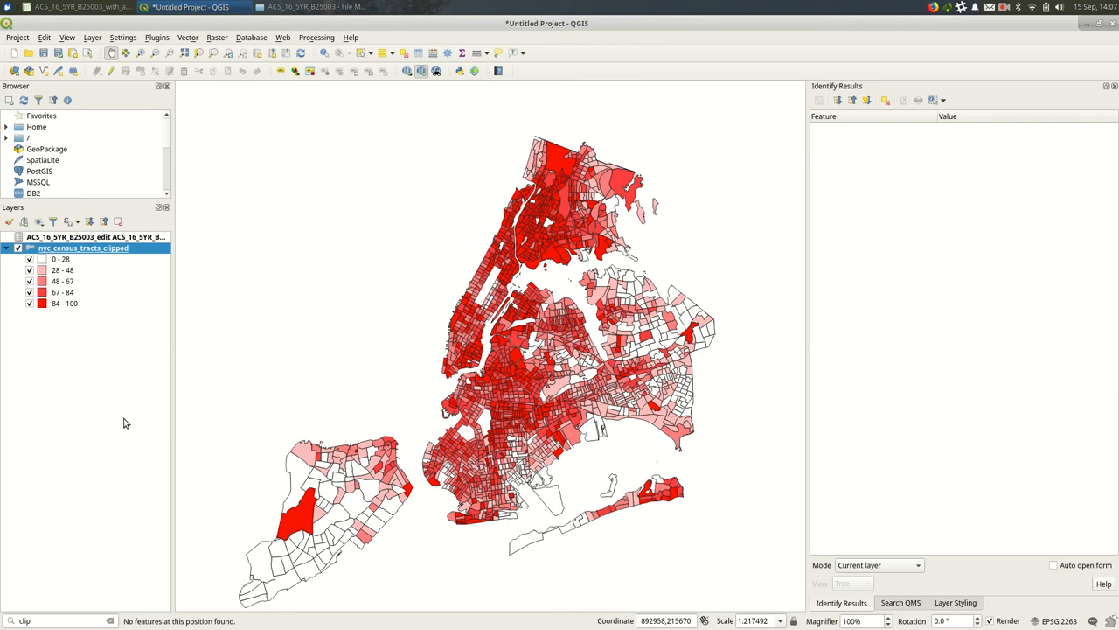
mouse_move(140, 393)
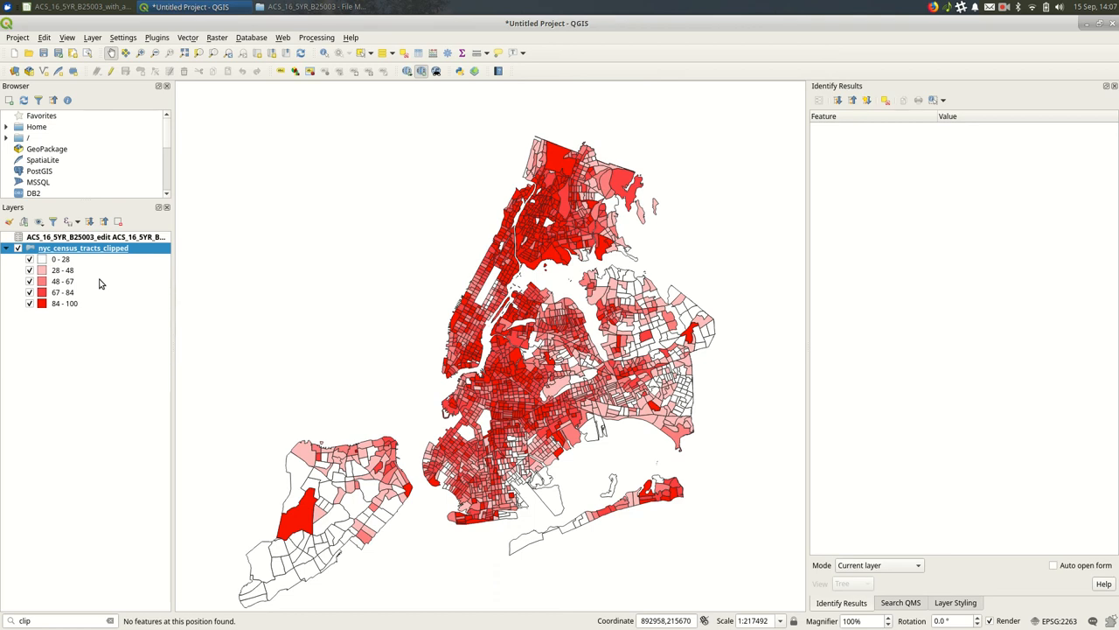
- Show nyc_census_tracts_clipped's layer properties on the Joins tab
right_click(84, 248)
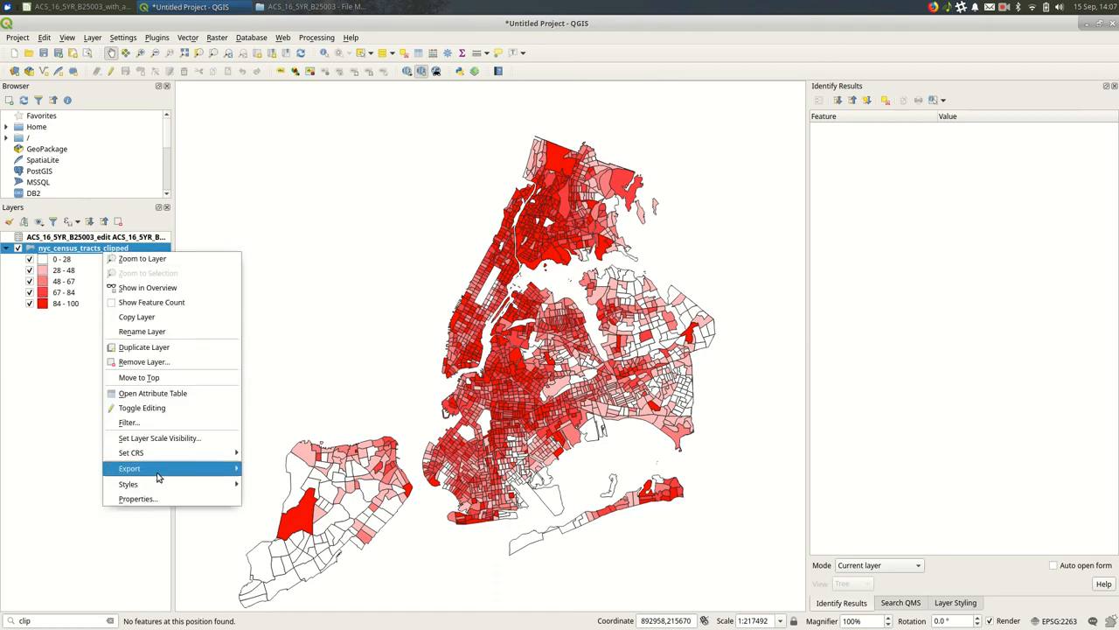
left_click(137, 499)
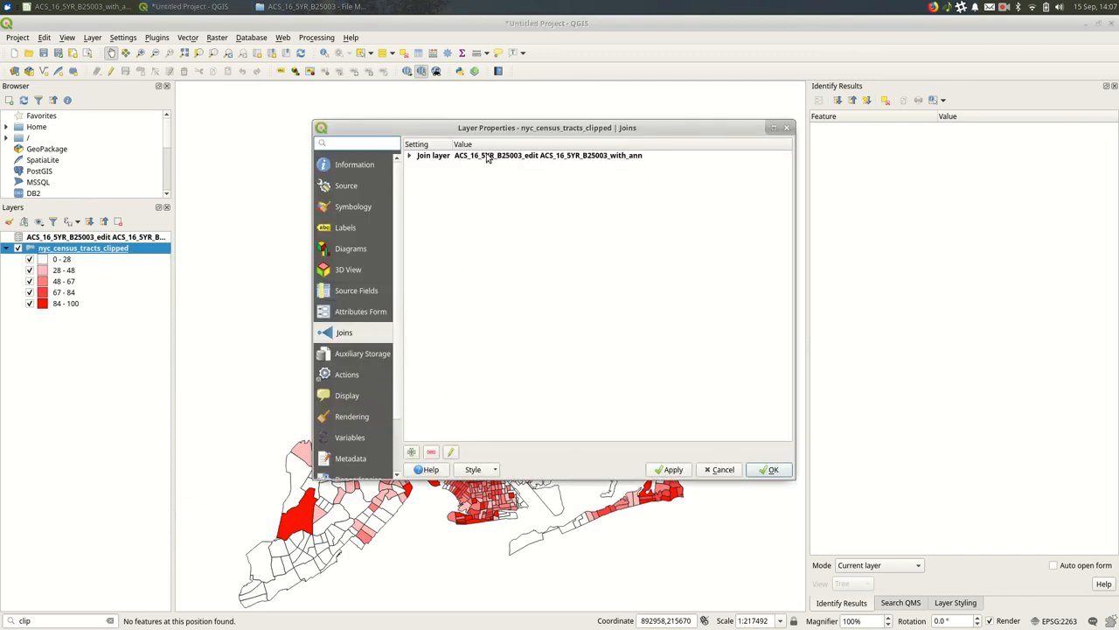
- Review the GEO.id2–GEOID join settings unchanged and close the Layer Properties dialog
left_click(549, 154)
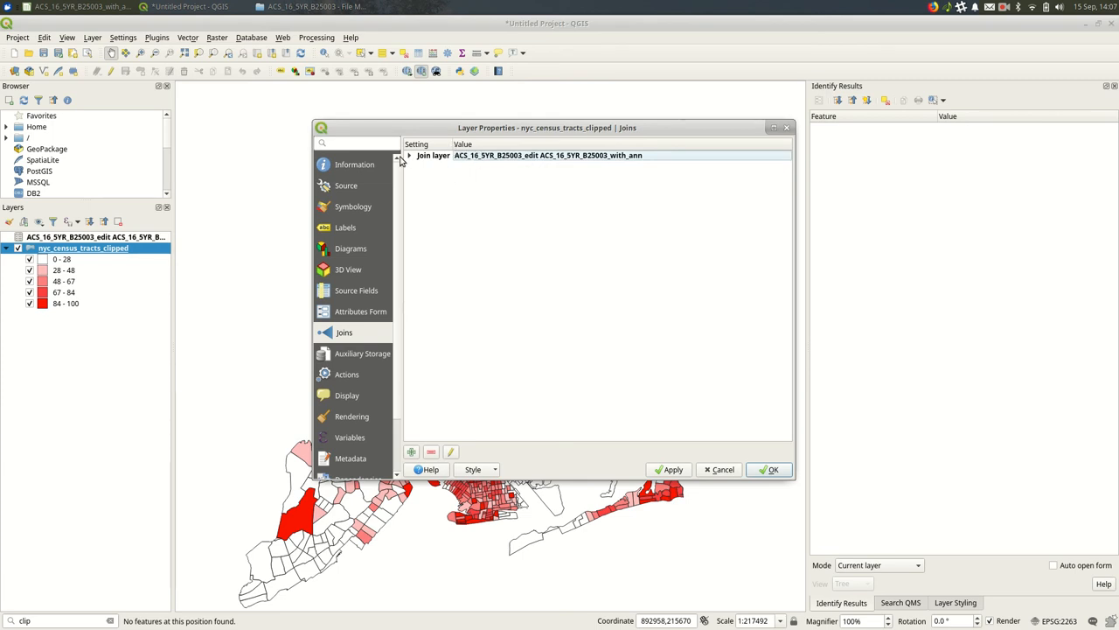
left_click(409, 154)
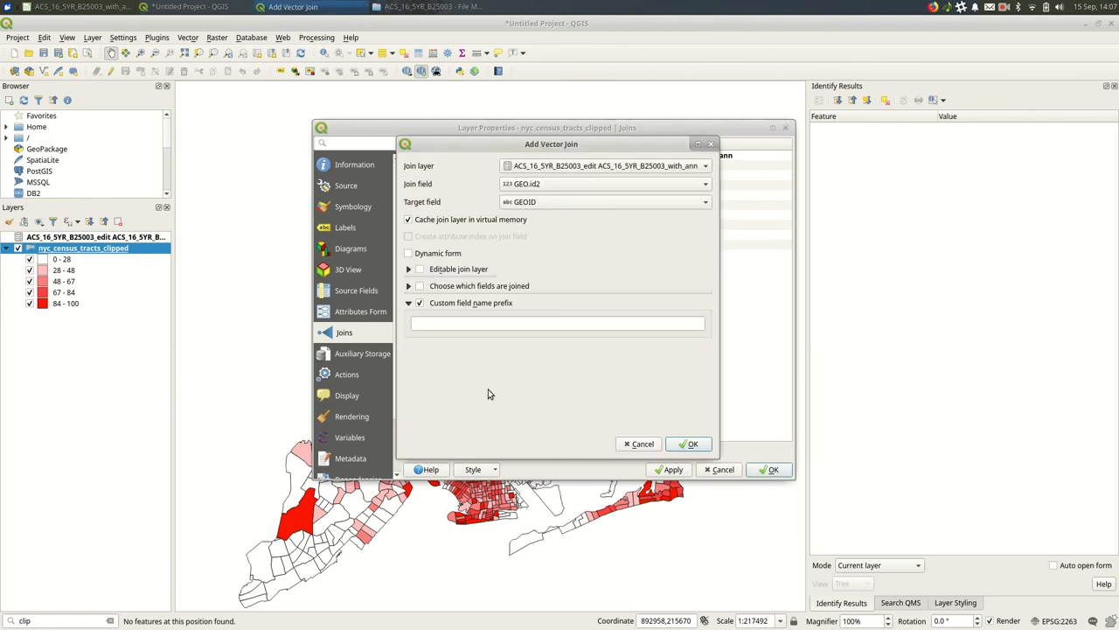
left_click(693, 445)
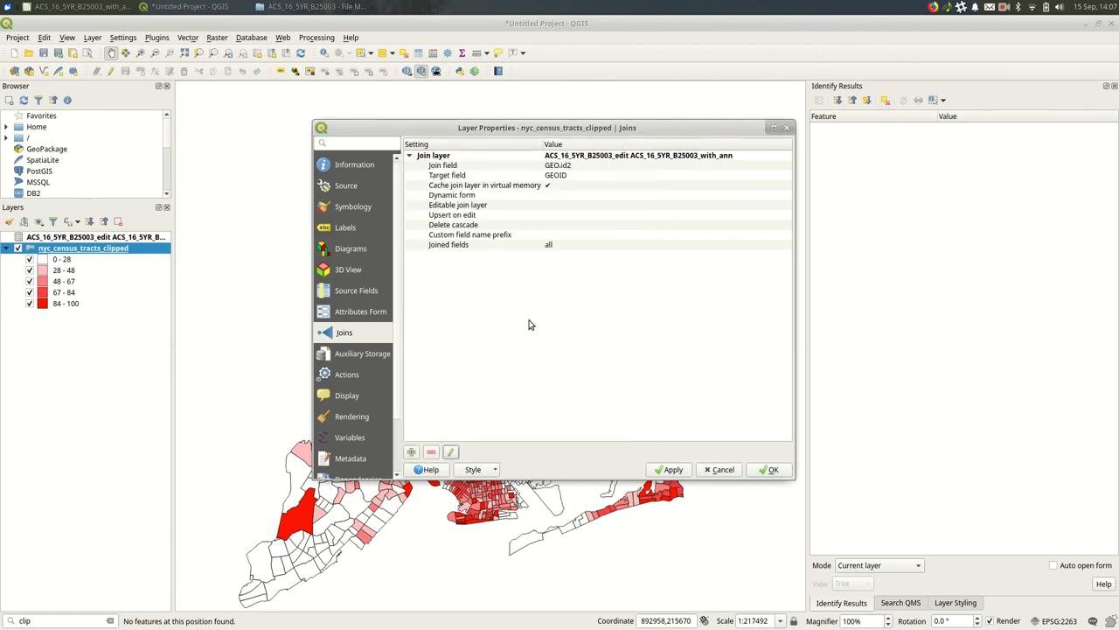
mouse_move(430, 447)
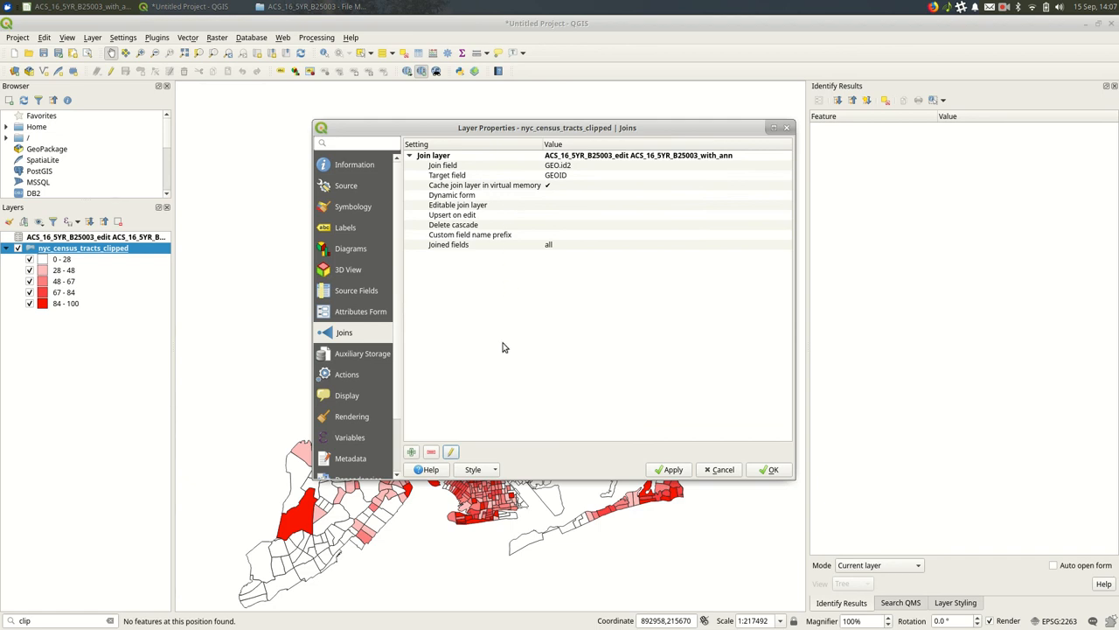
mouse_move(717, 475)
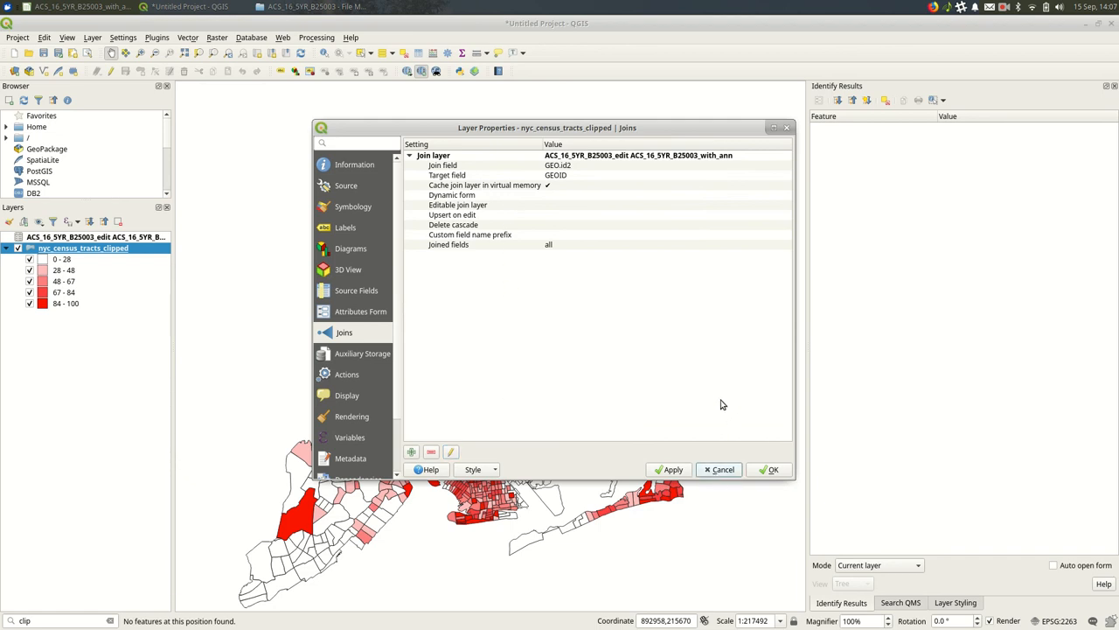
mouse_move(703, 415)
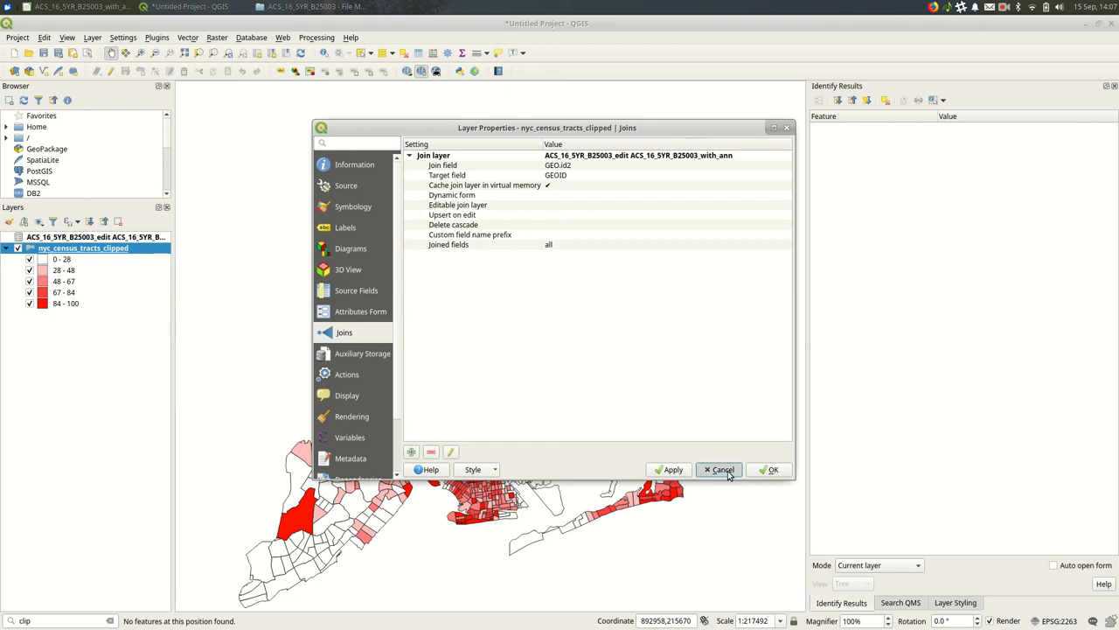
left_click(719, 468)
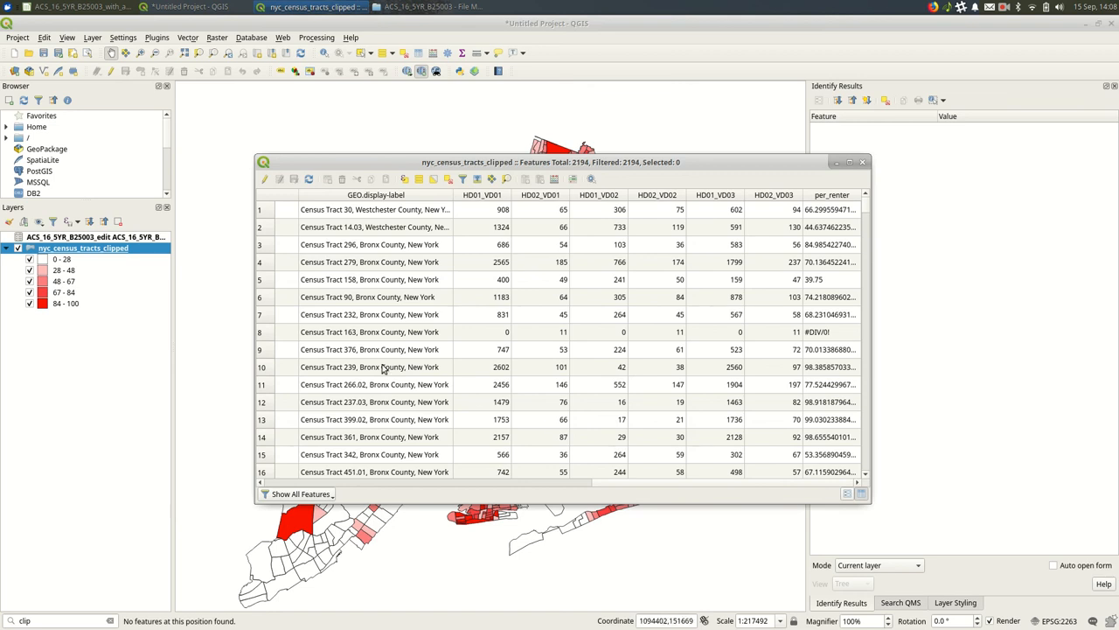
right_click(84, 248)
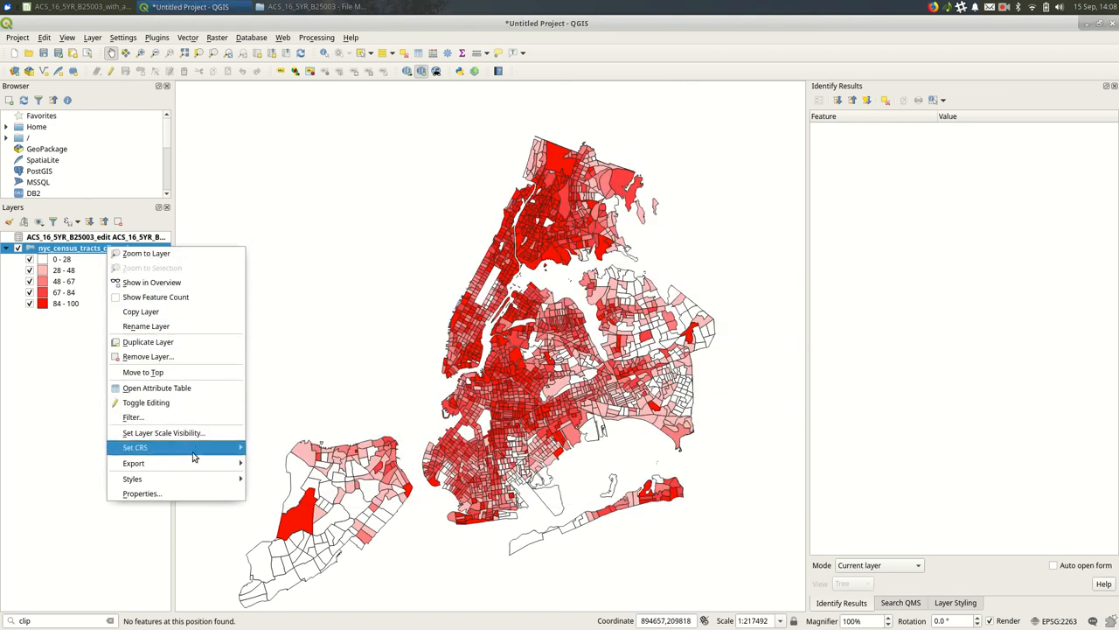
left_click(133, 461)
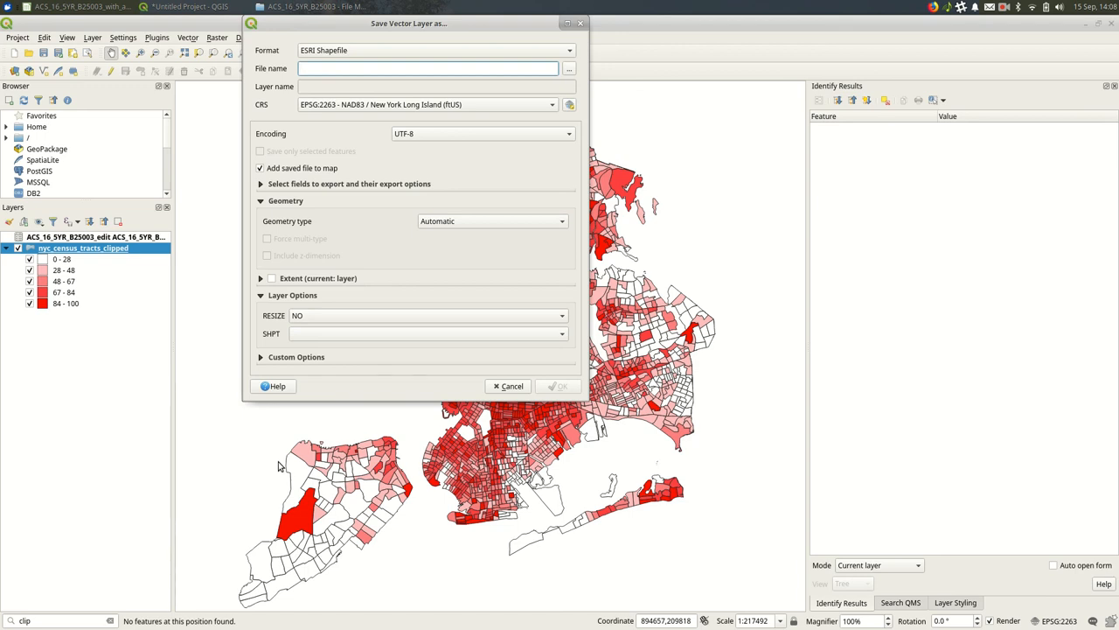
left_click(511, 387)
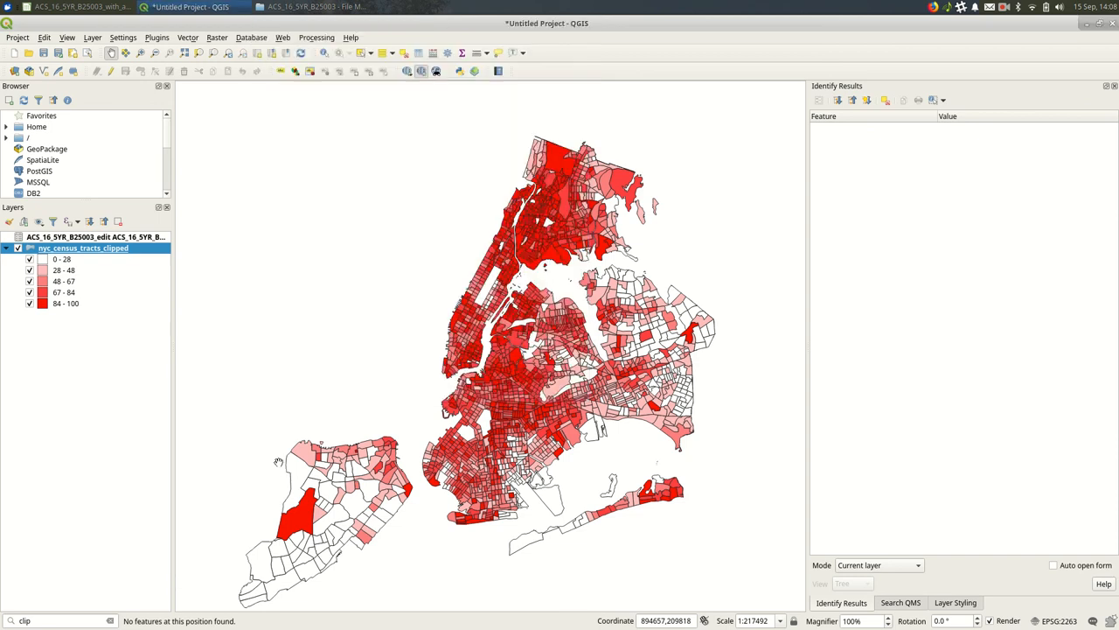